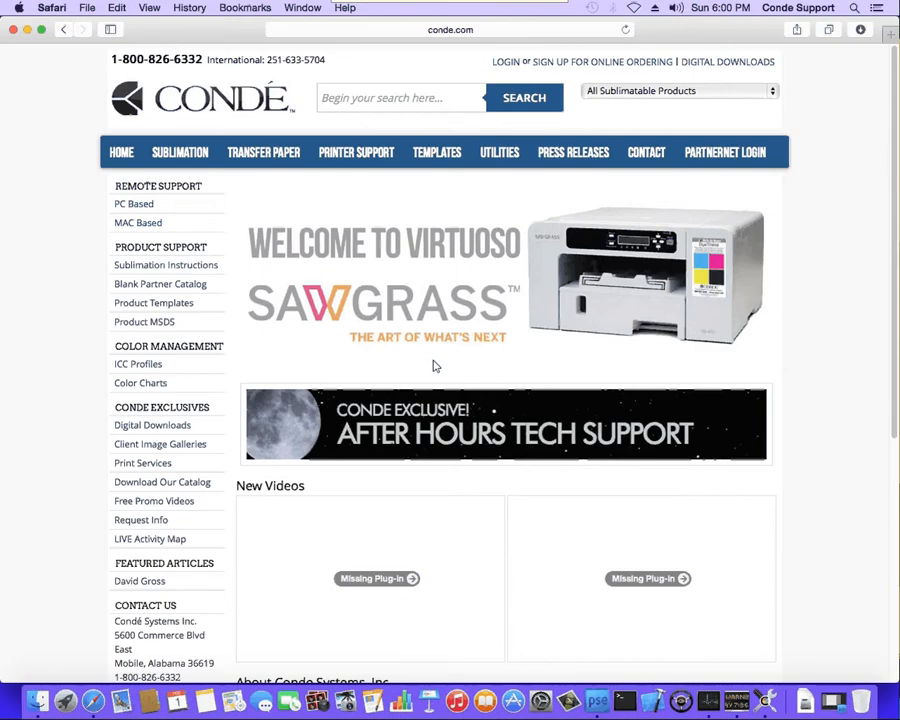
mouse_move(726, 152)
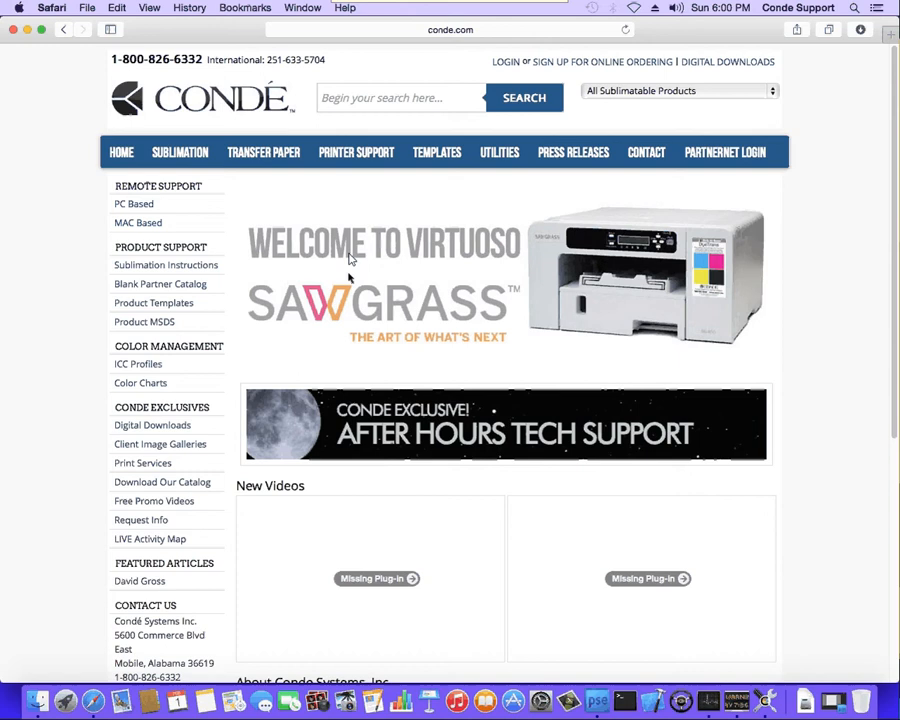
Step: Browse Condé's Printer Support menu to the Ricoh SG 3110DN Mac driver page
click(356, 152)
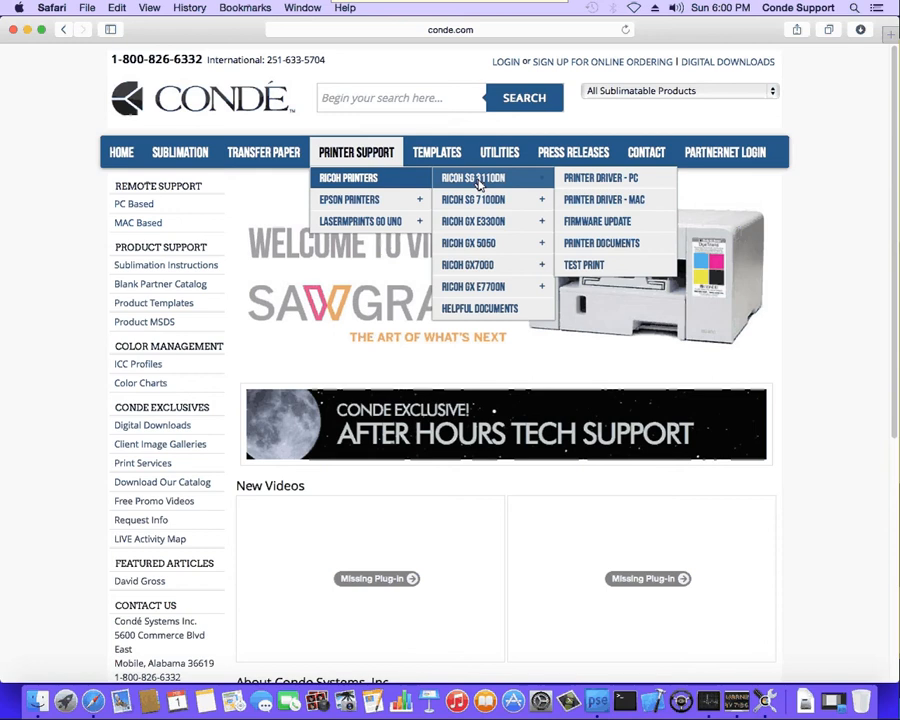
mouse_move(609, 192)
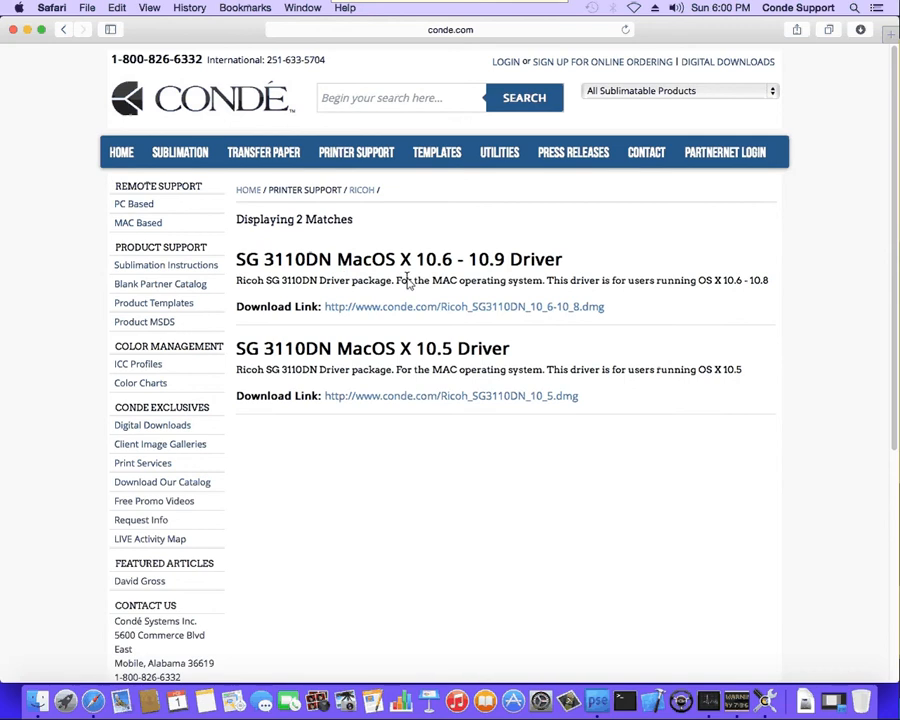
mouse_move(449, 314)
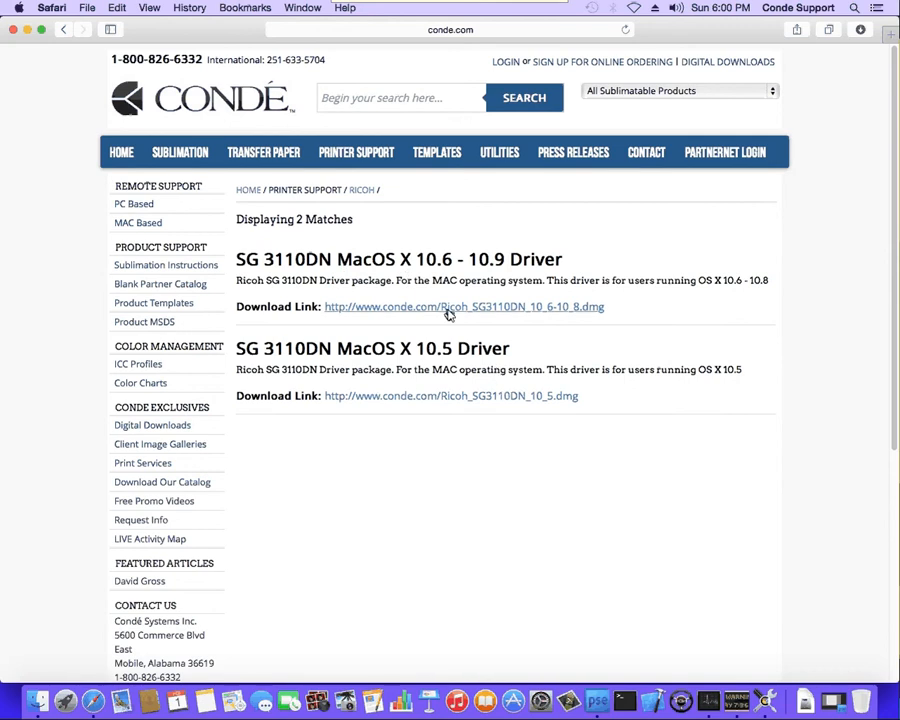
mouse_move(22, 57)
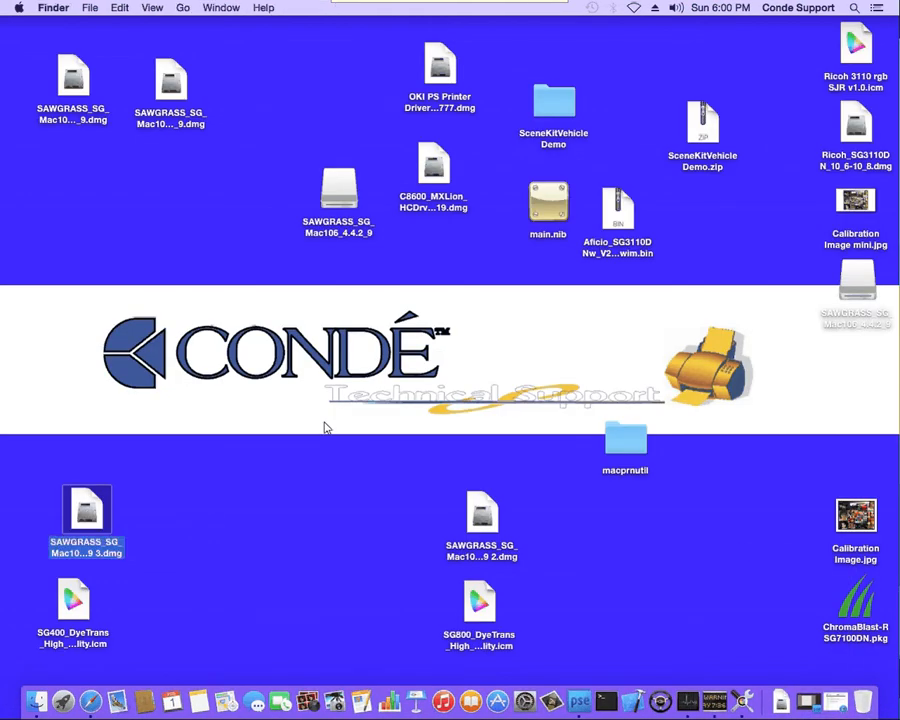
Step: Run the SAWGRASS SnowLeopard driver installer past the license to Install, then close the disk window
double_click(338, 167)
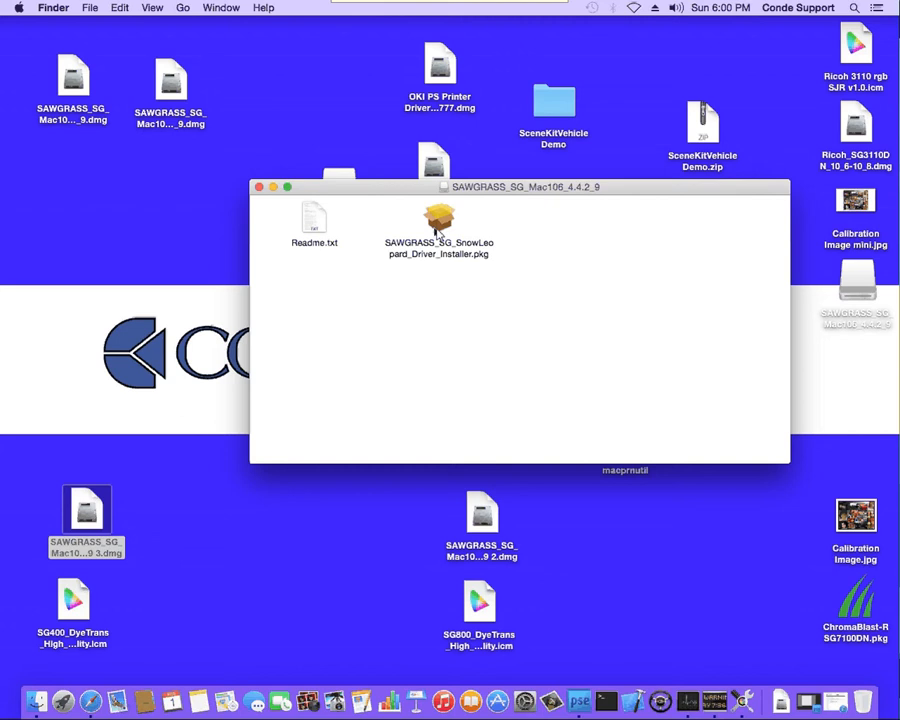
double_click(437, 218)
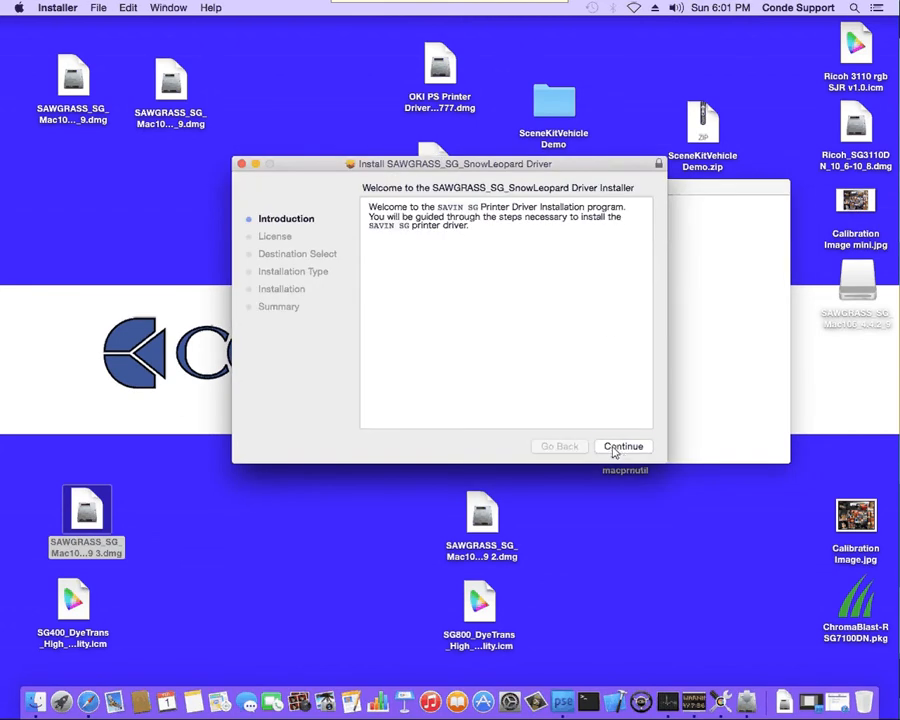
click(623, 446)
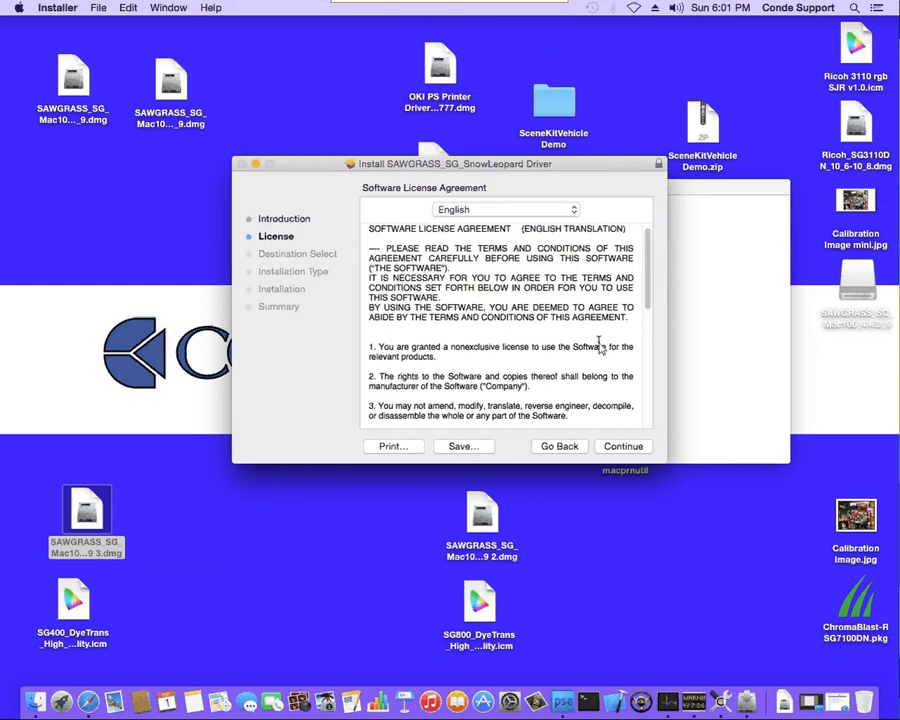
click(623, 446)
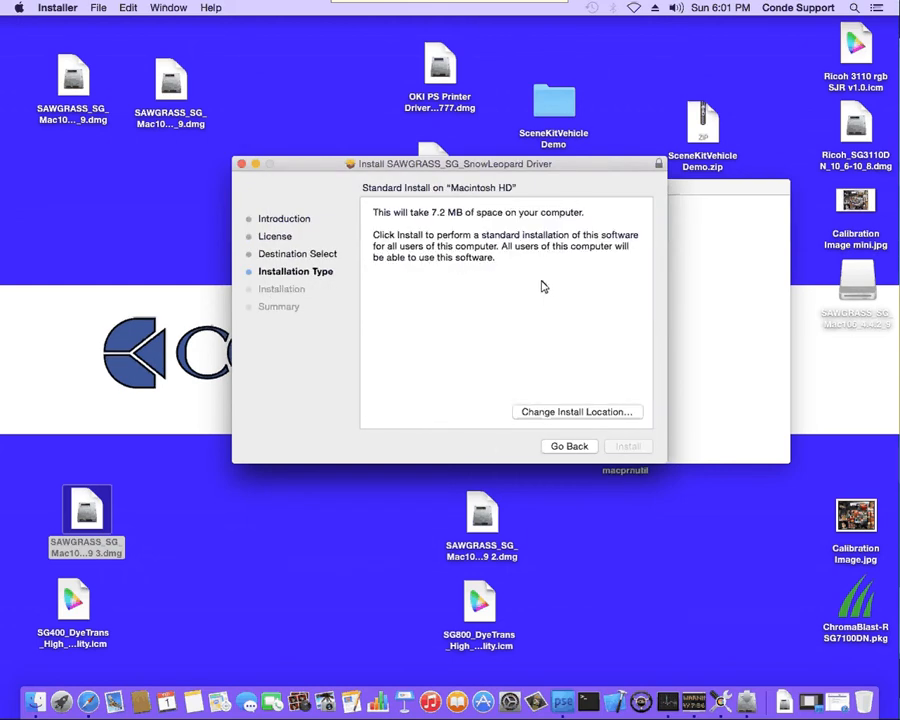
click(627, 446)
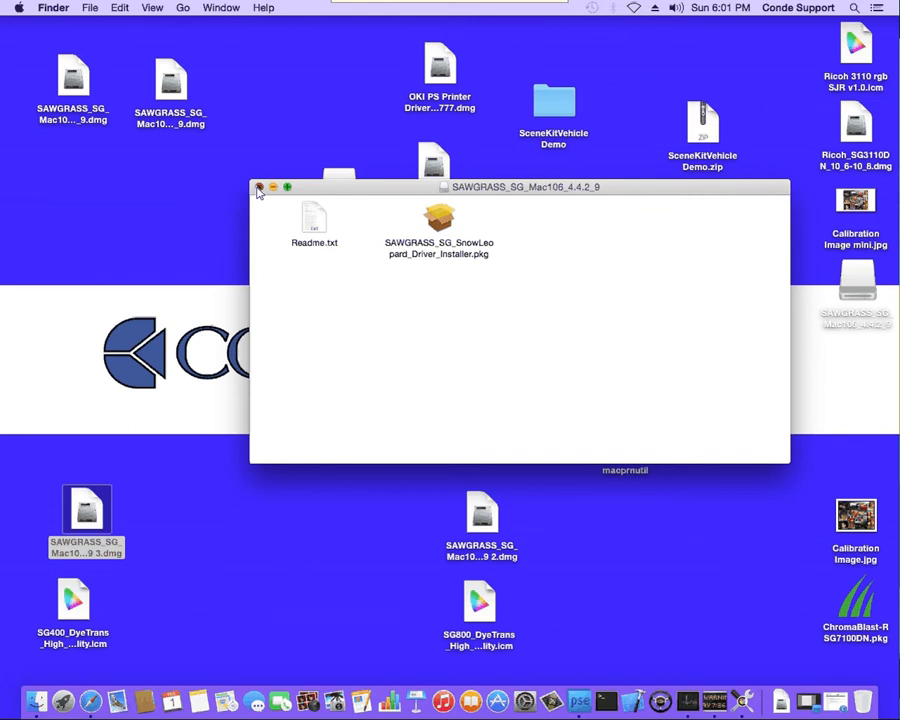
click(259, 187)
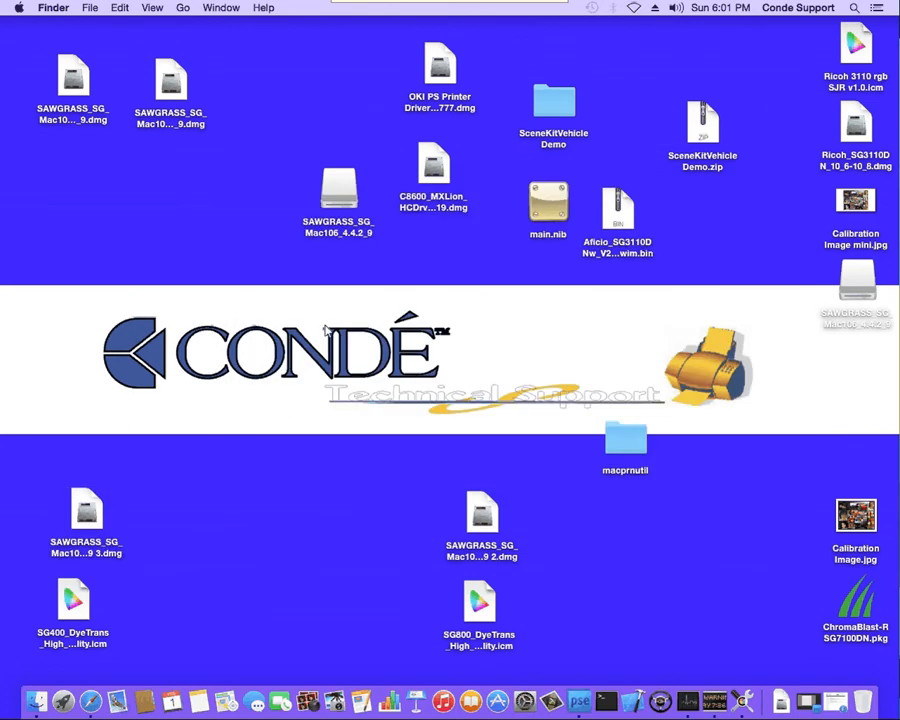
click(10, 7)
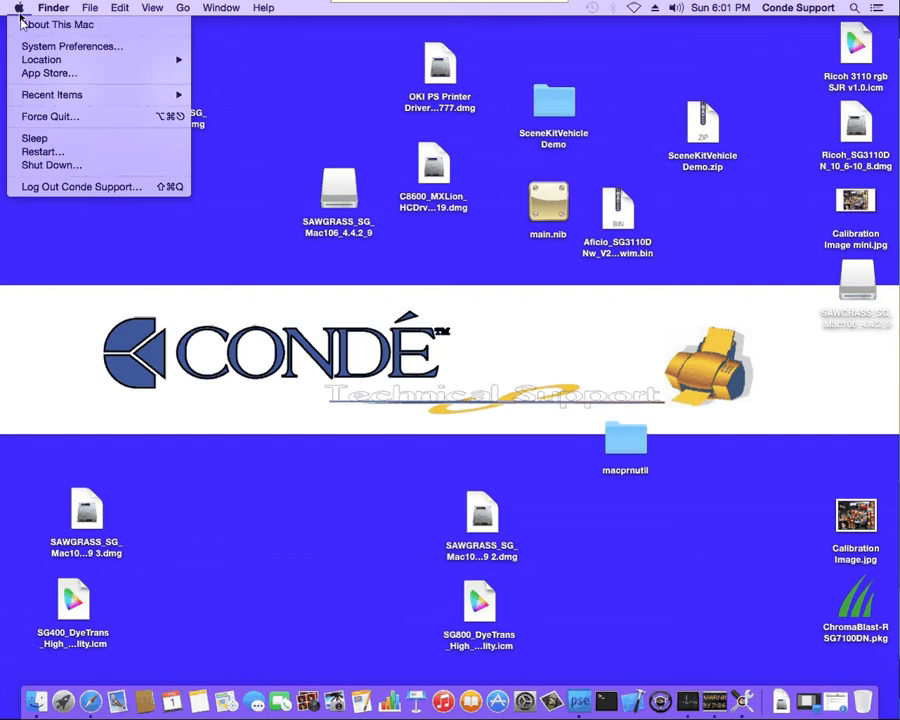
click(74, 45)
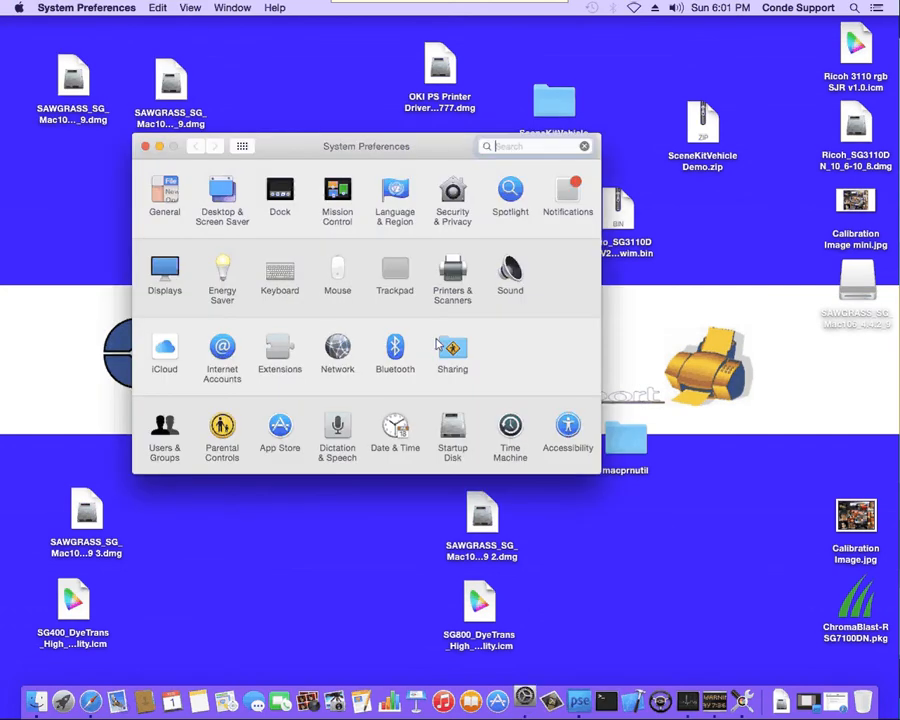
click(452, 275)
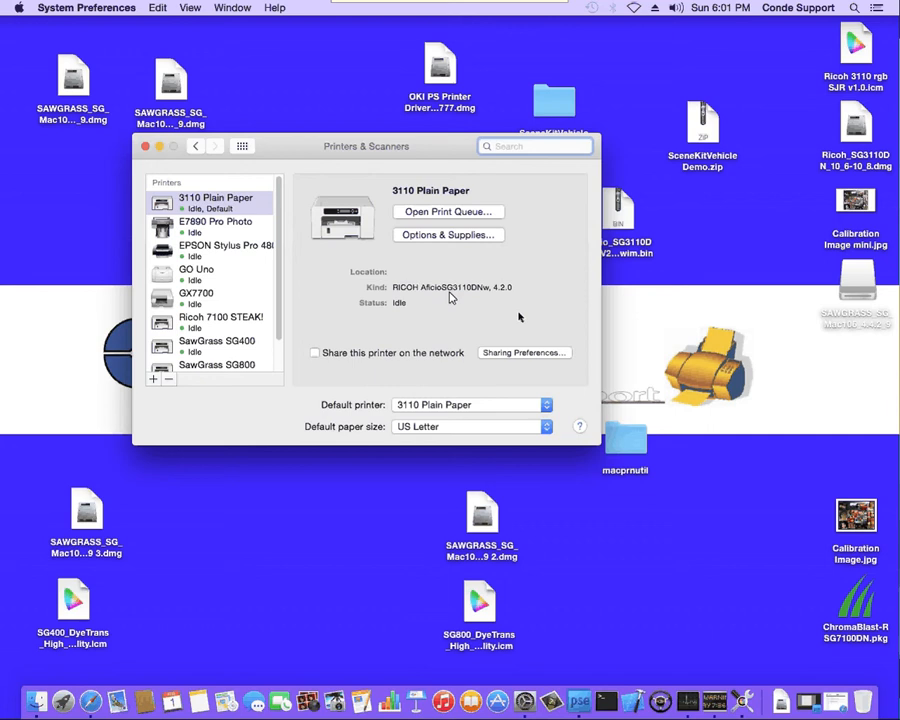
click(216, 341)
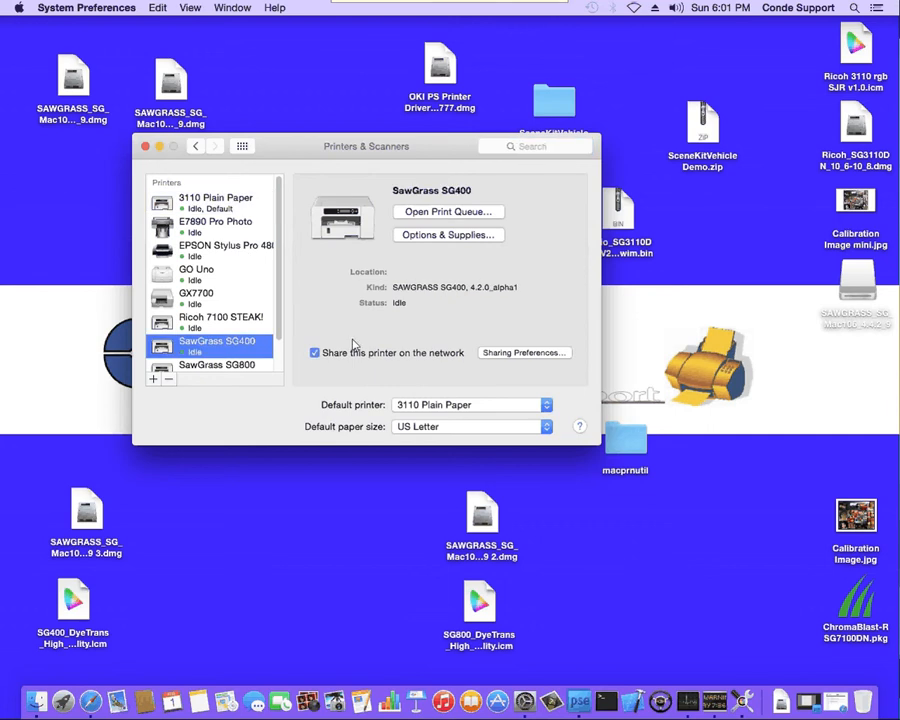
mouse_move(262, 347)
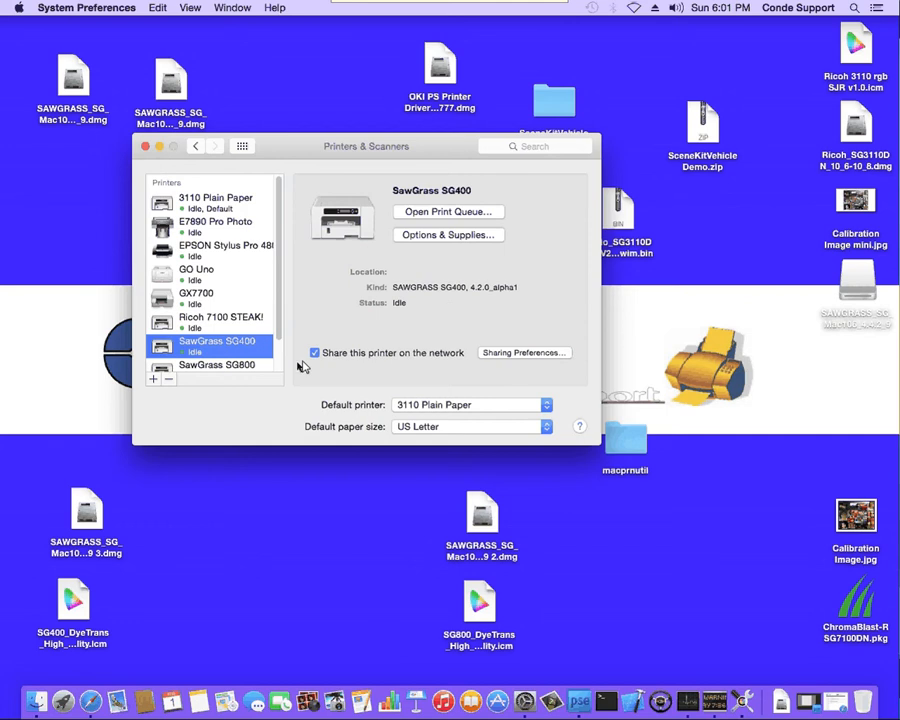
mouse_move(397, 367)
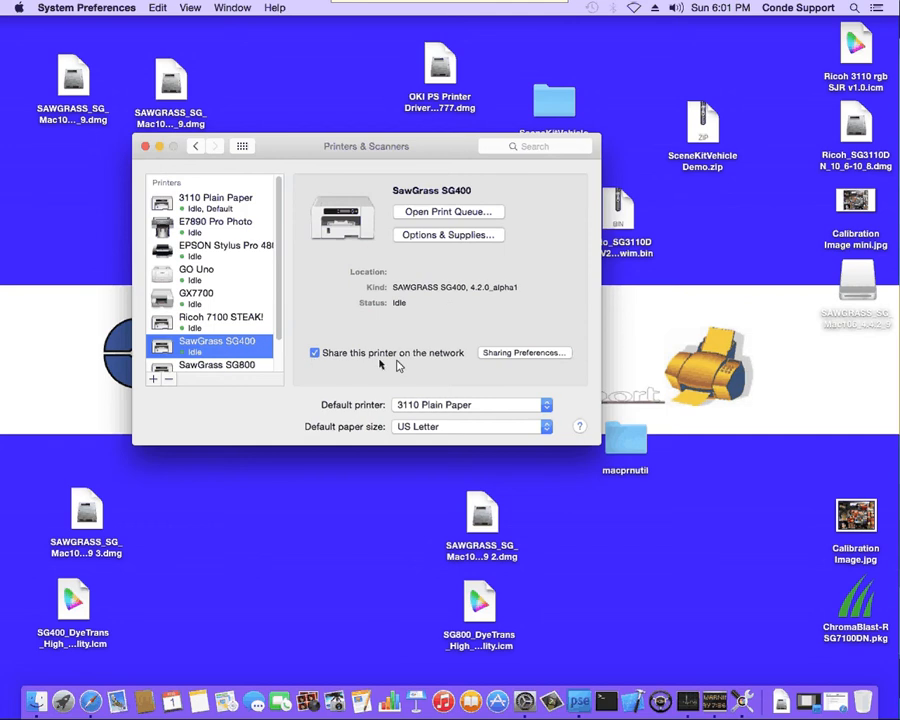
mouse_move(411, 365)
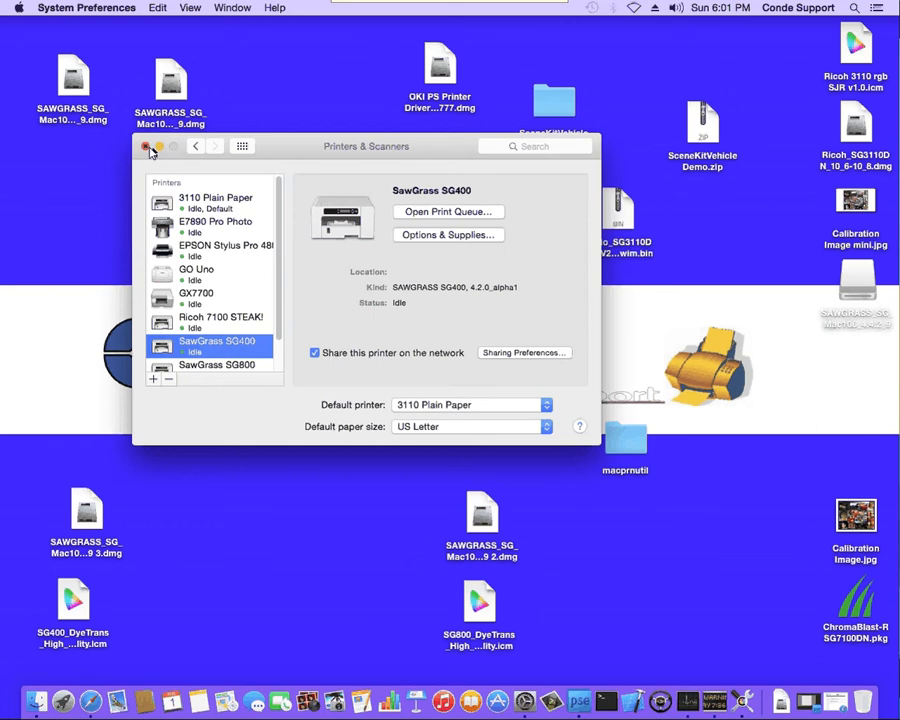
click(151, 147)
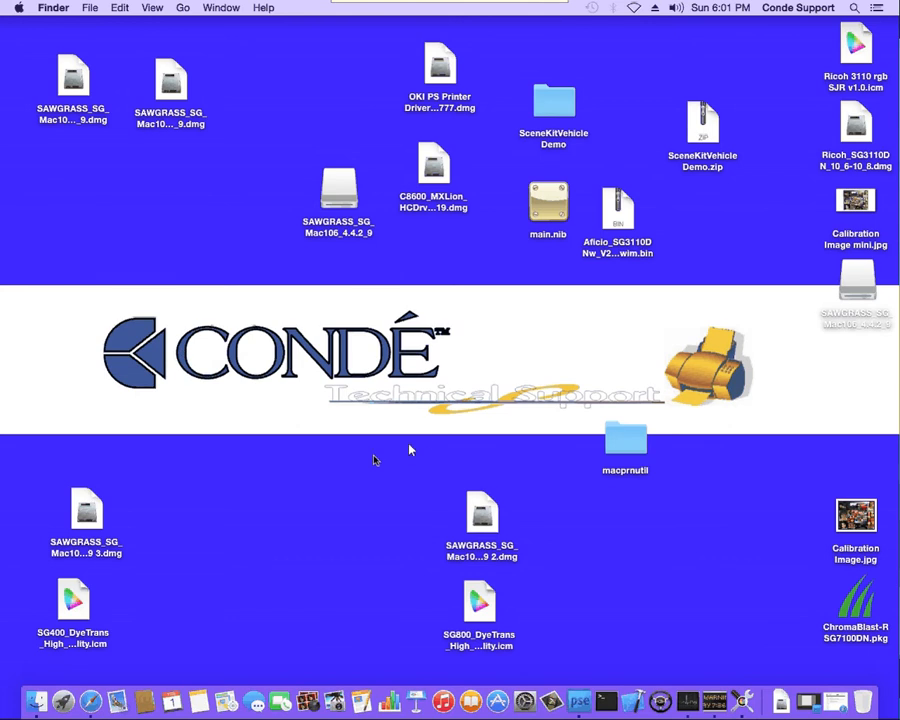
mouse_move(422, 435)
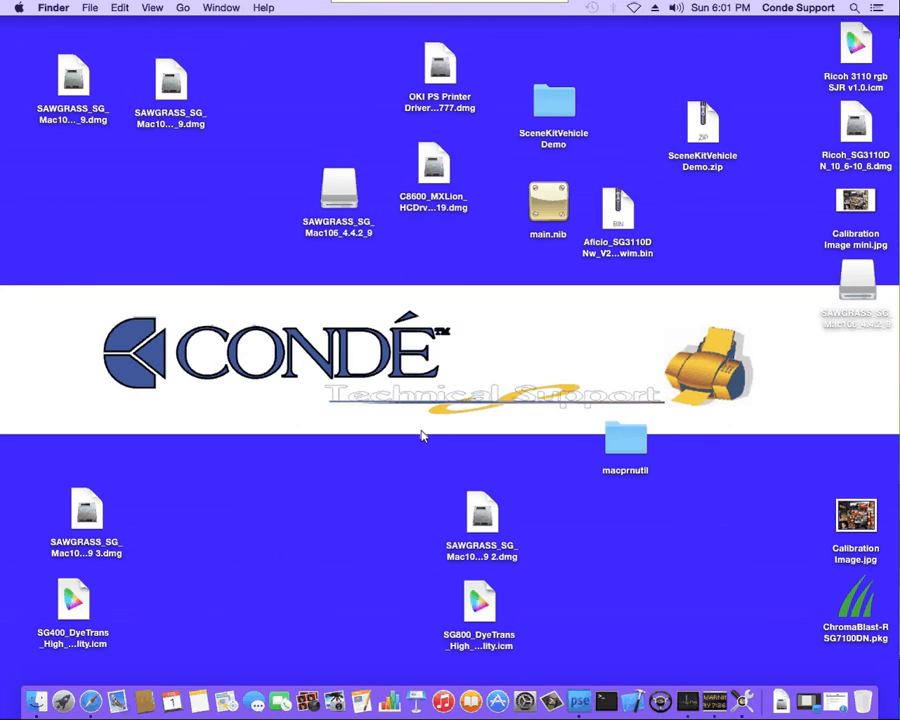
mouse_move(145, 618)
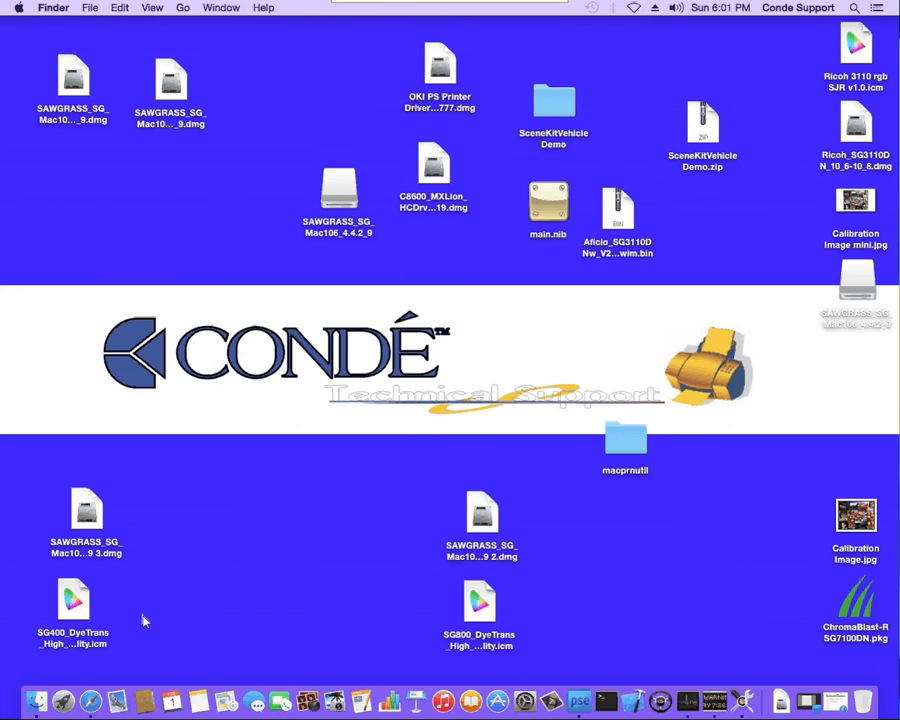
Step: Open Printers & Scanners in System Preferences and start adding a new printer
click(74, 600)
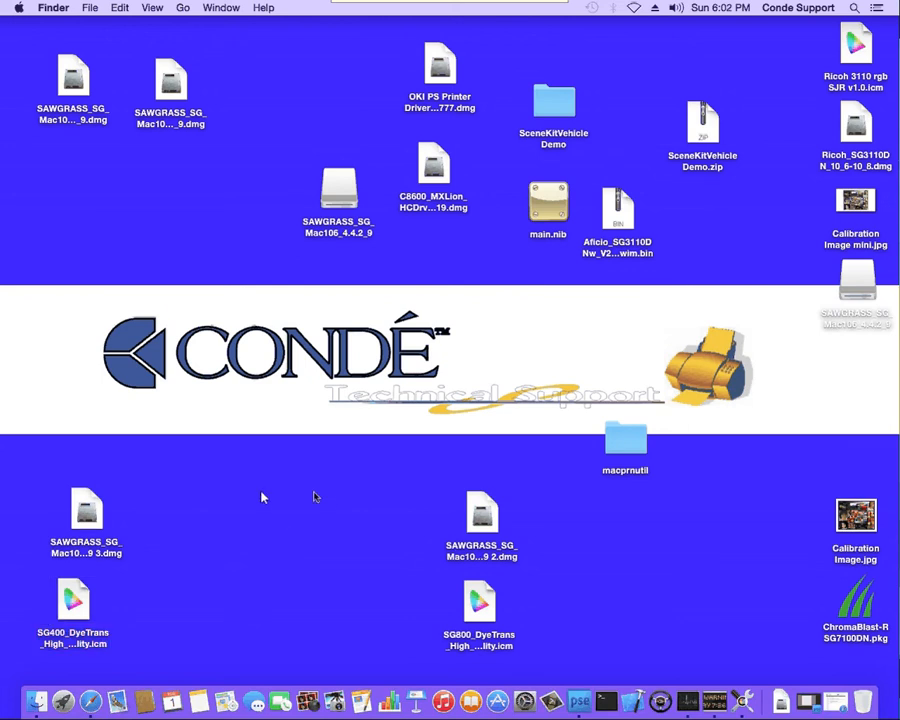
click(82, 512)
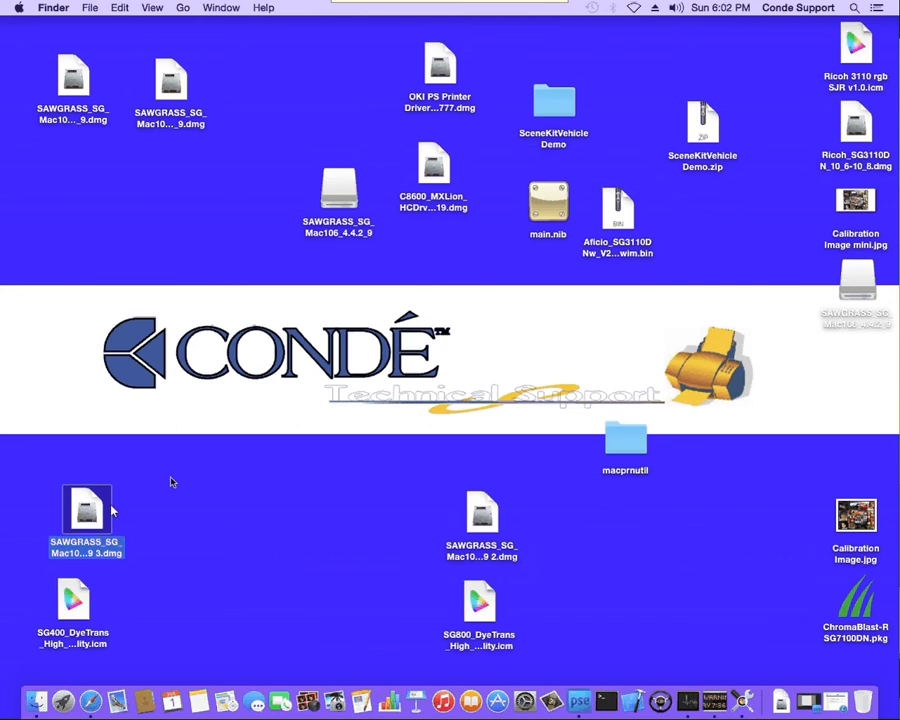
mouse_move(472, 435)
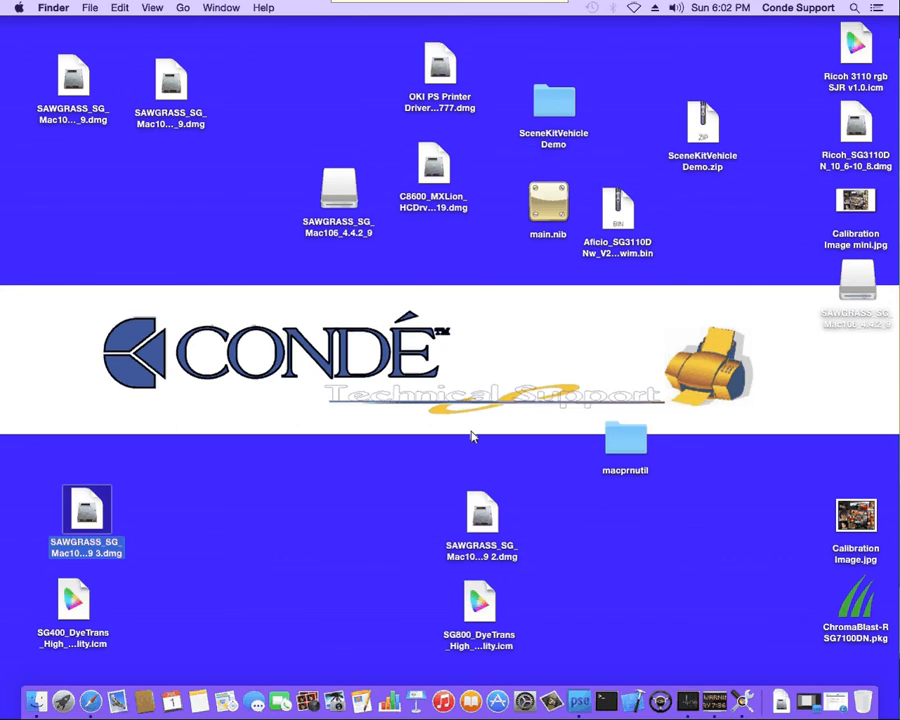
click(13, 8)
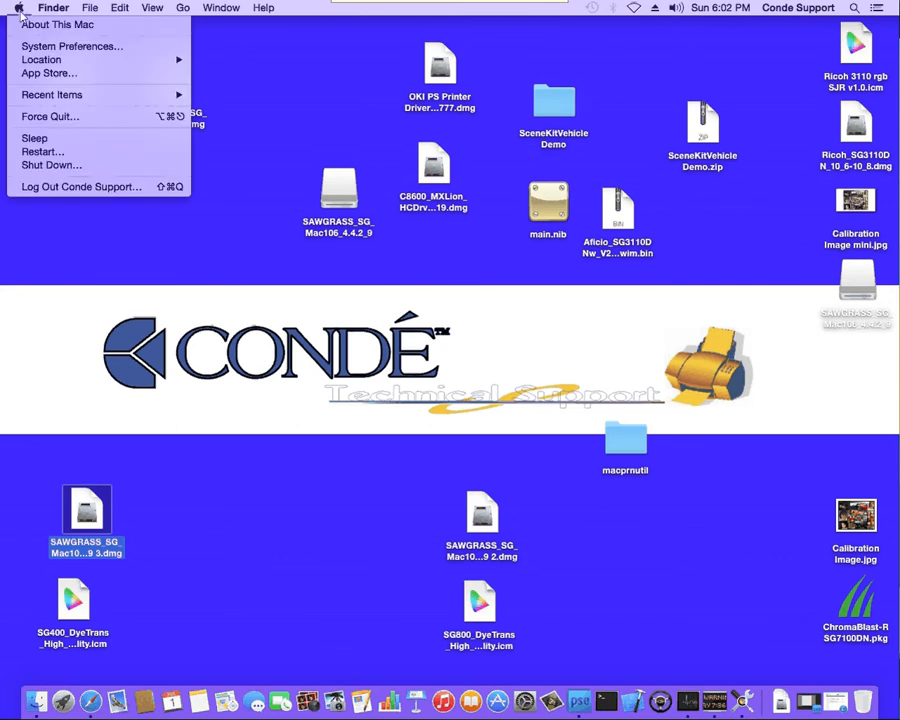
click(70, 45)
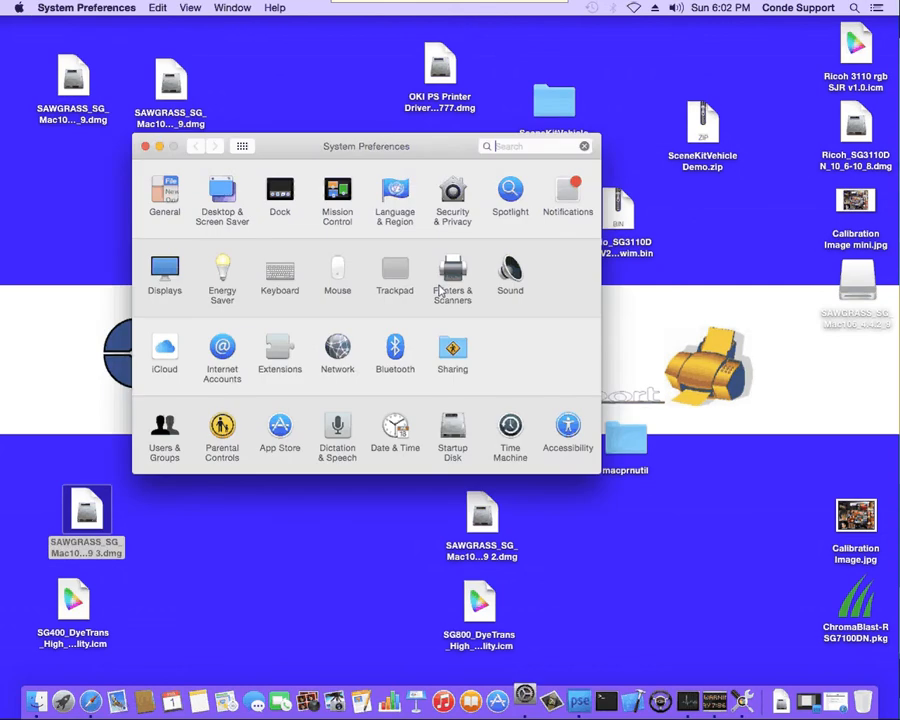
click(452, 271)
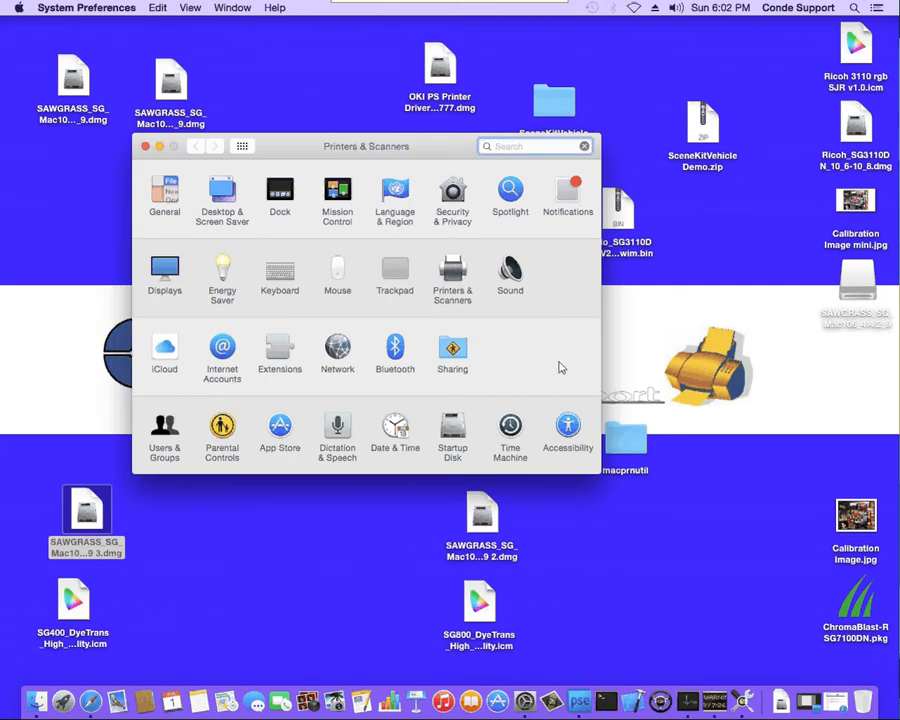
click(453, 275)
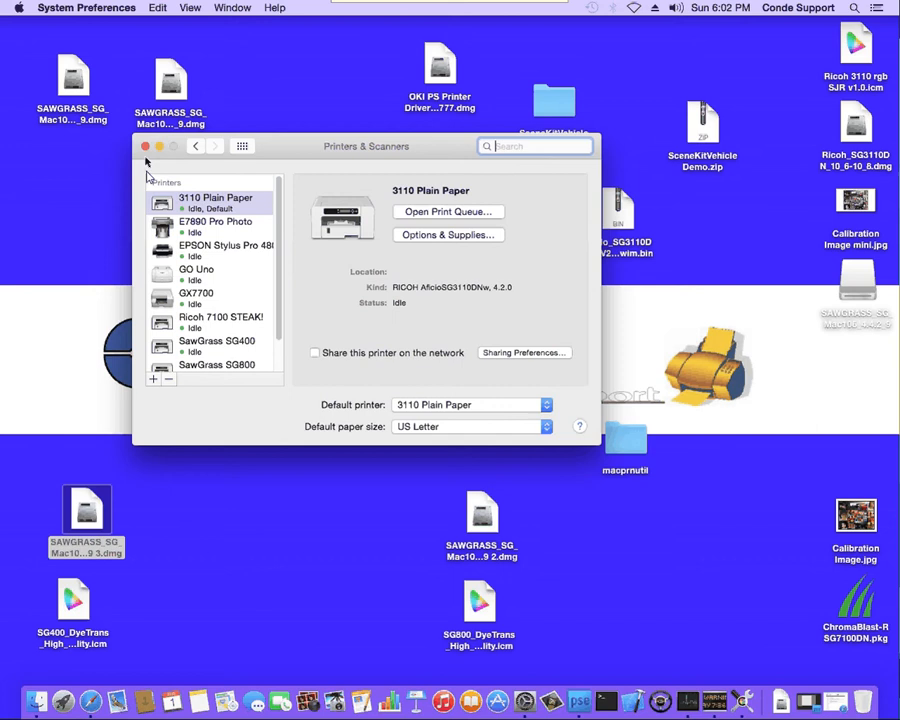
mouse_move(153, 380)
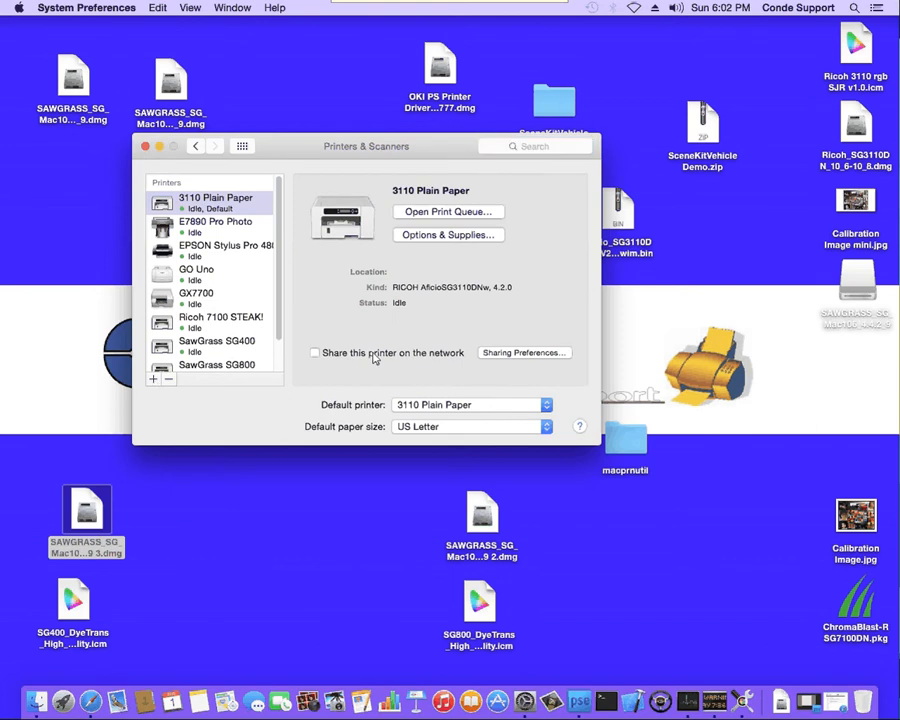
click(155, 379)
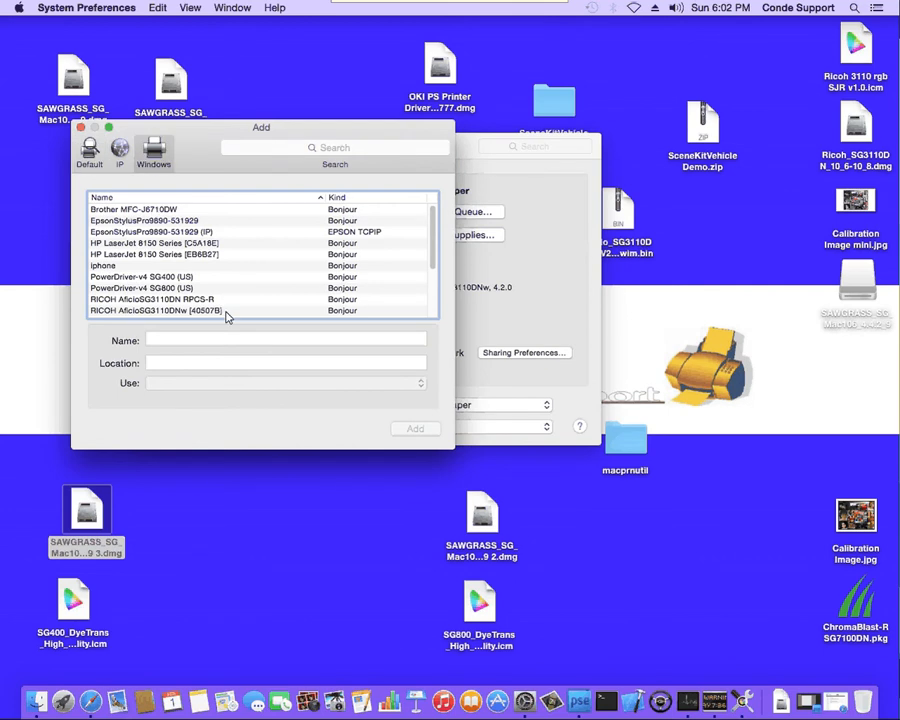
Step: Browse Windows printers in conde-systems, open aht-w8pro, and enter user name 'aht'
click(153, 152)
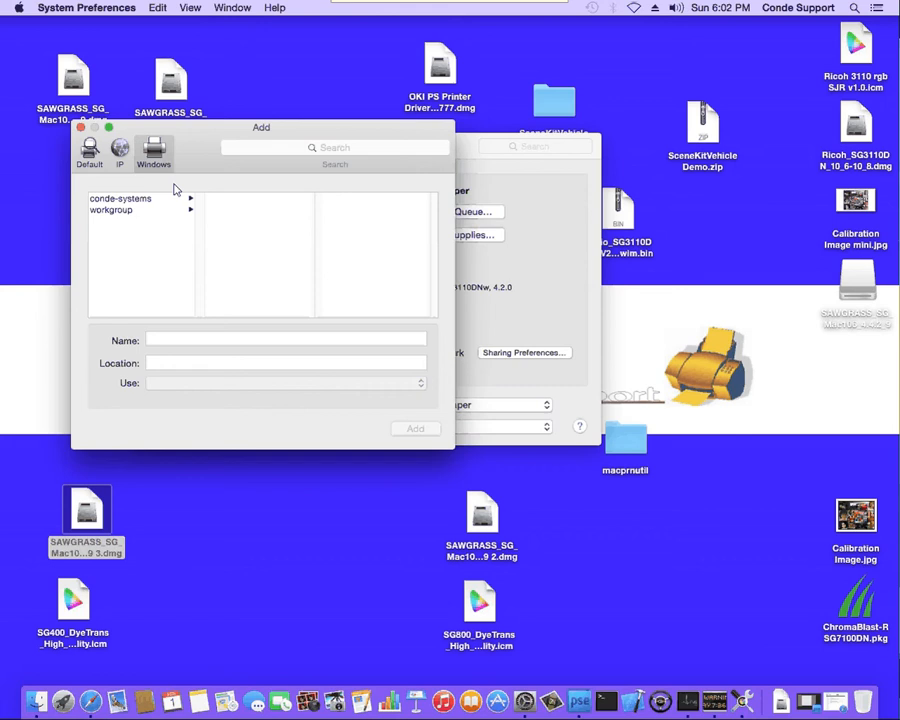
mouse_move(167, 174)
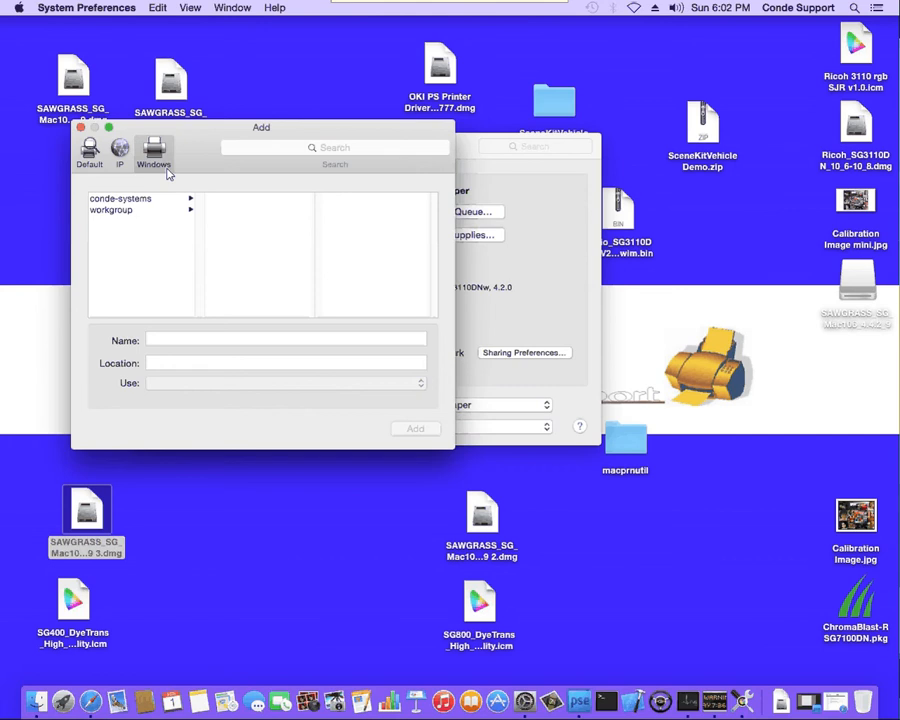
mouse_move(283, 290)
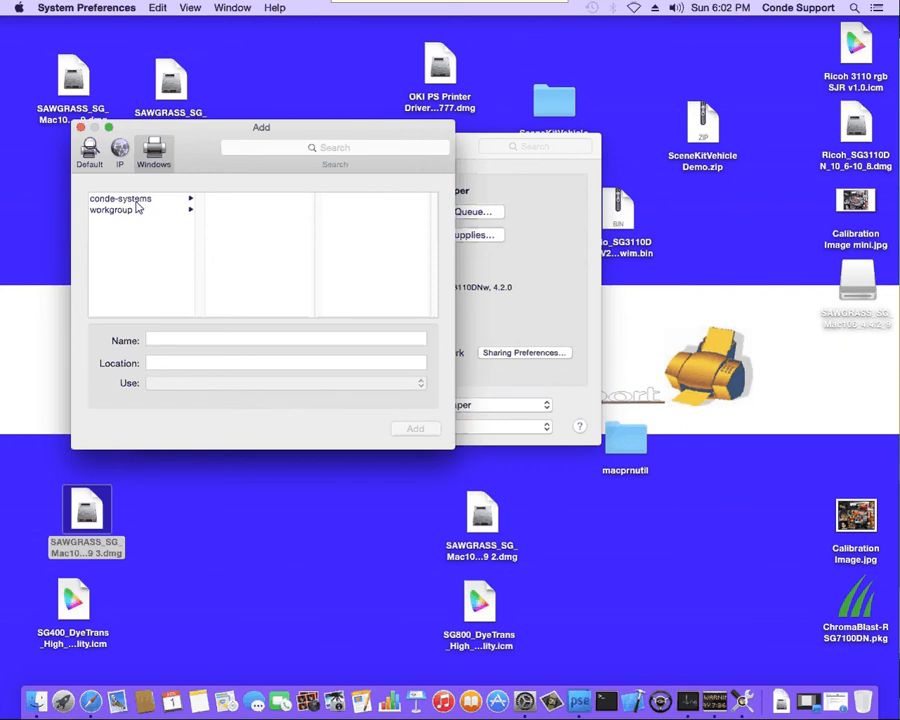
click(120, 198)
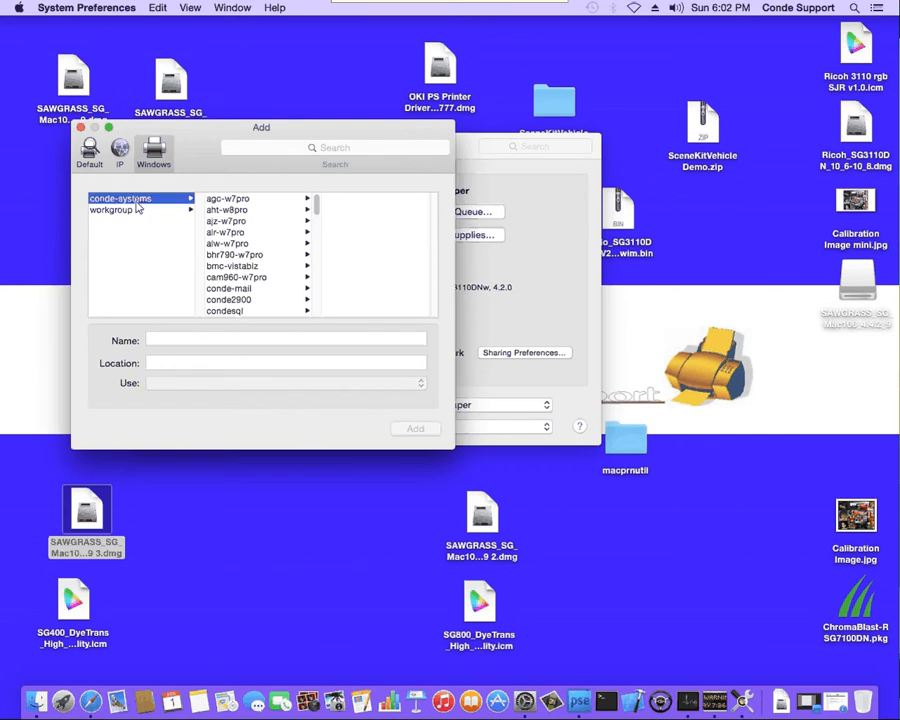
mouse_move(165, 203)
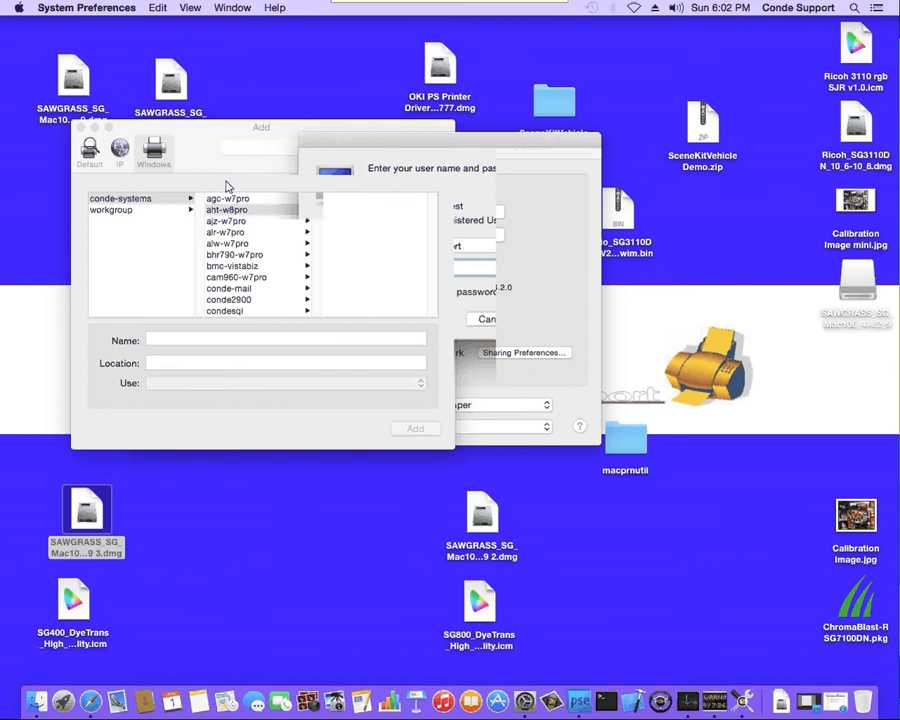
click(226, 209)
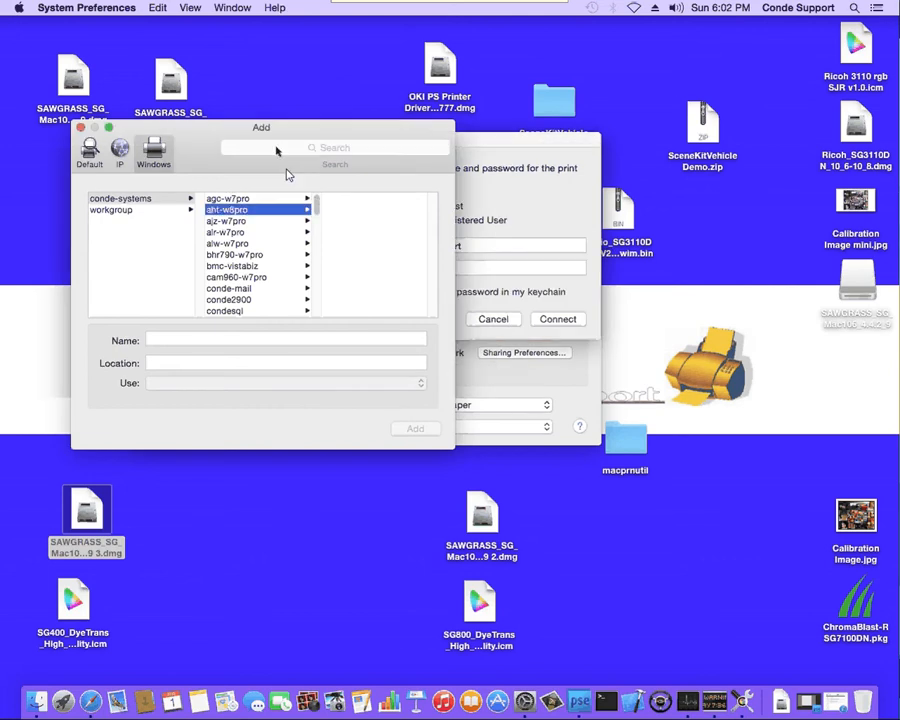
mouse_move(367, 251)
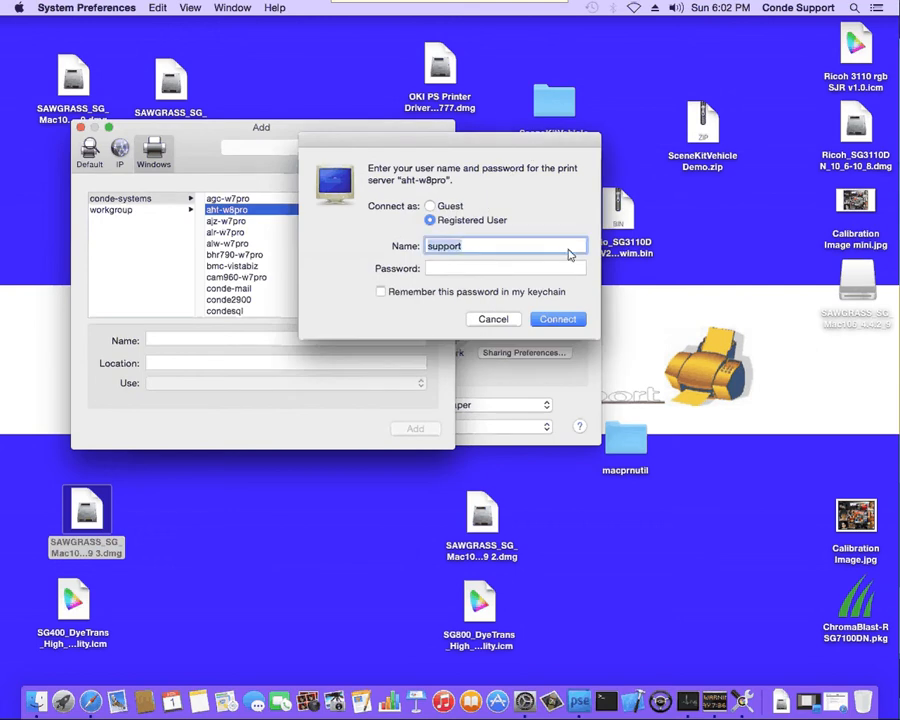
text(aht)
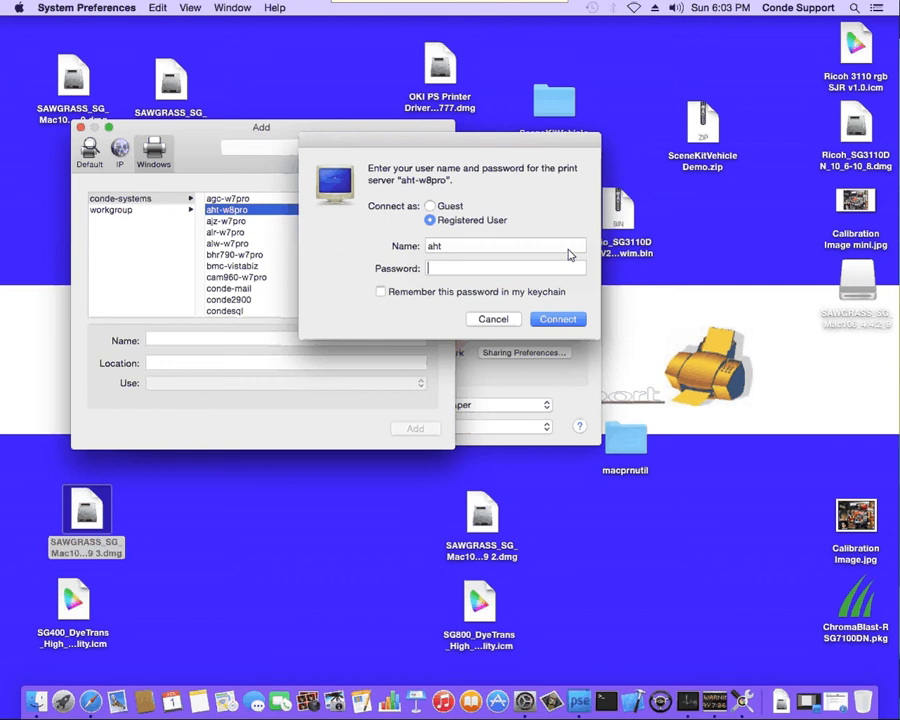
Step: Sign in to aht-w8pro and select the shared SAWGRASS SG400 RPCS-R printer
click(505, 268)
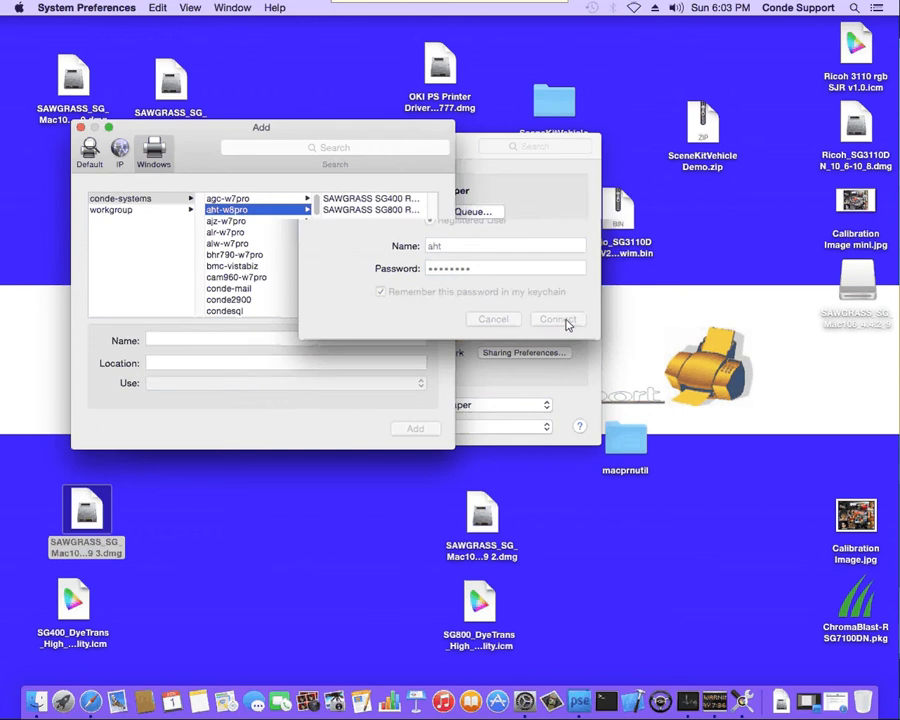
click(557, 319)
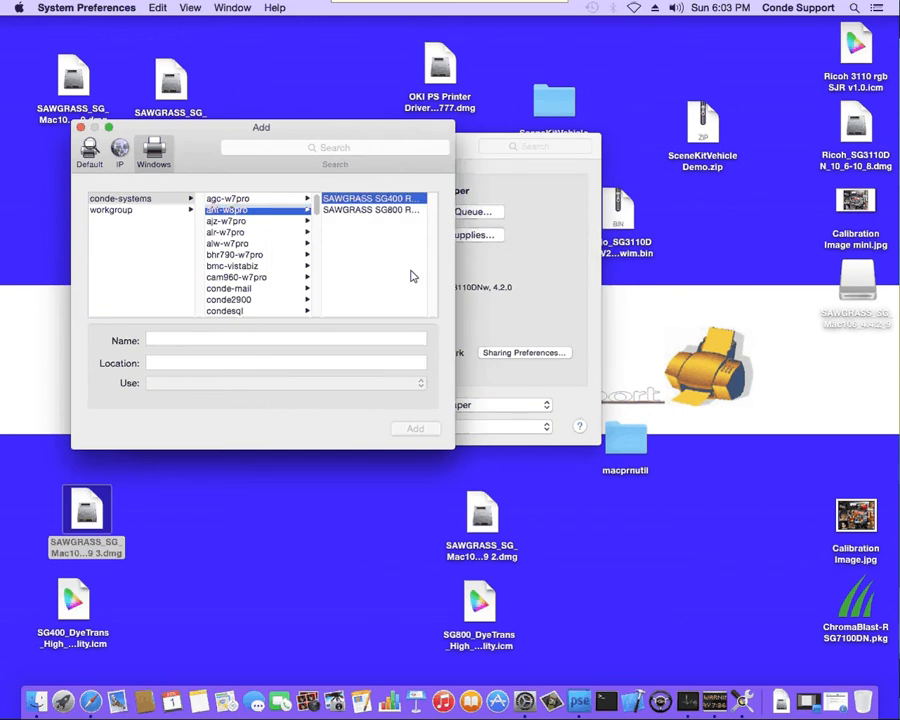
click(370, 197)
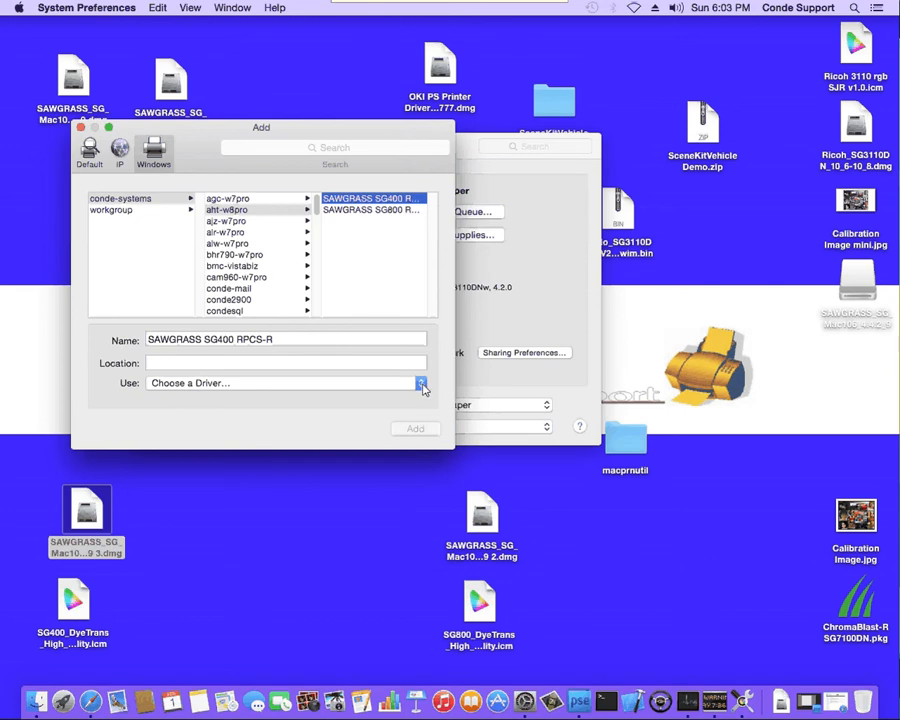
Step: Assign the SAWGRASS SG400, 4.2.0_alpha1 driver to the new printer and add it
click(422, 383)
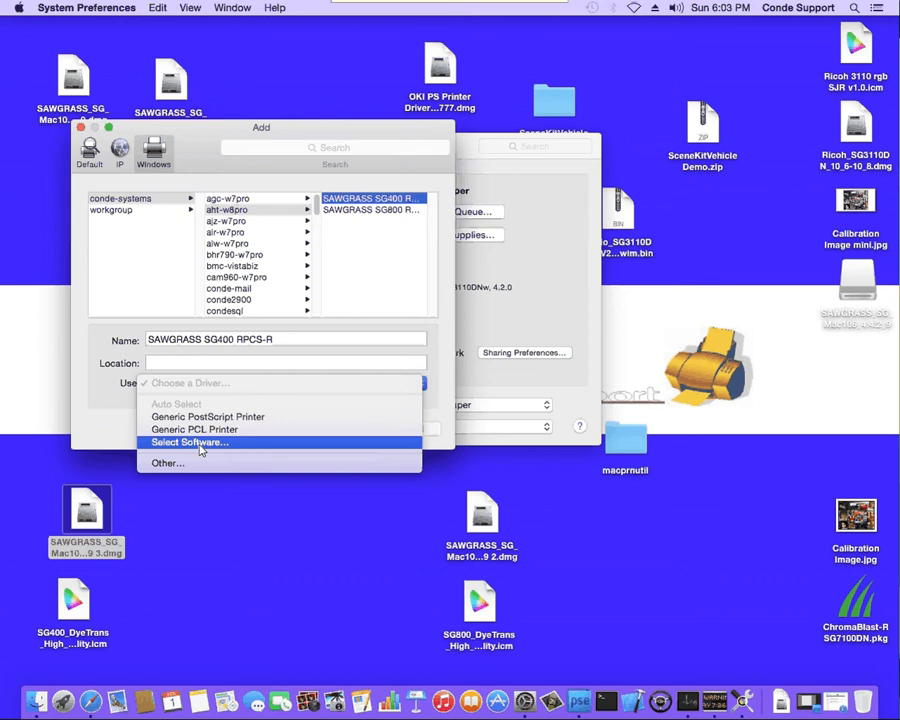
click(188, 441)
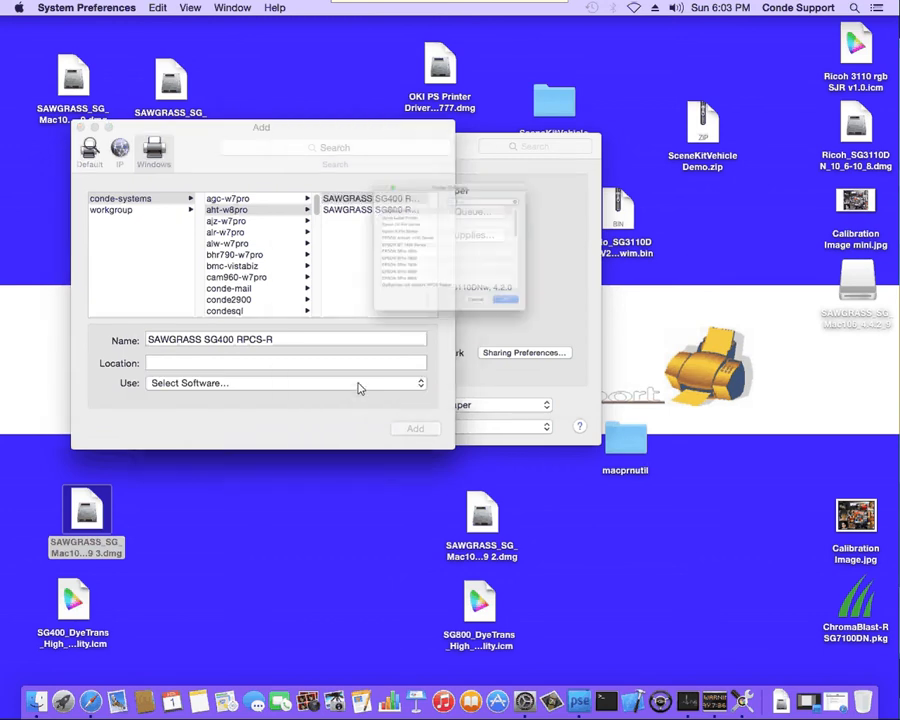
click(285, 383)
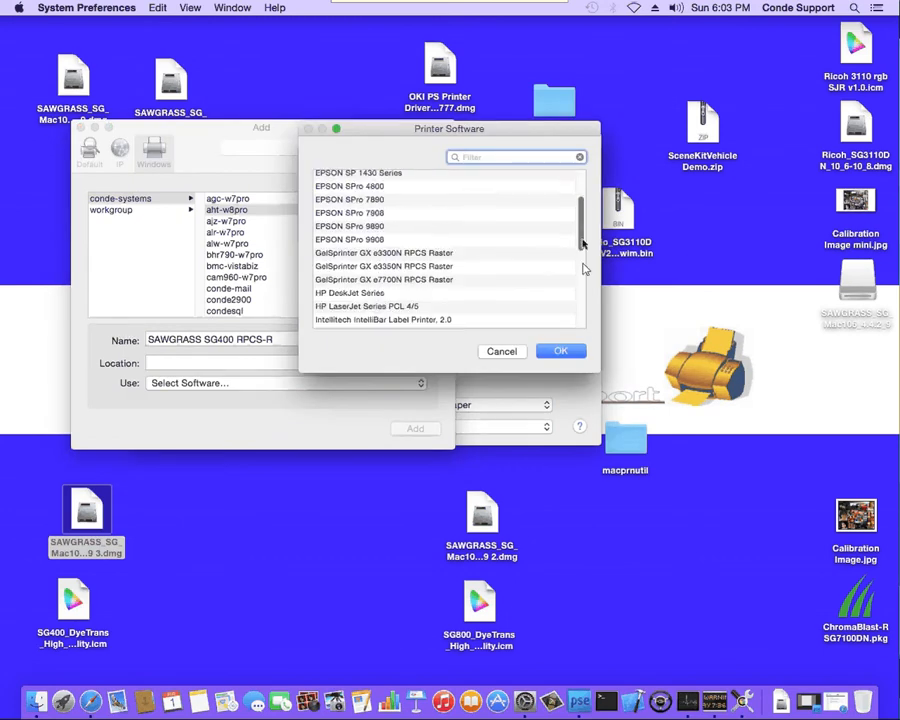
scroll(down, 3)
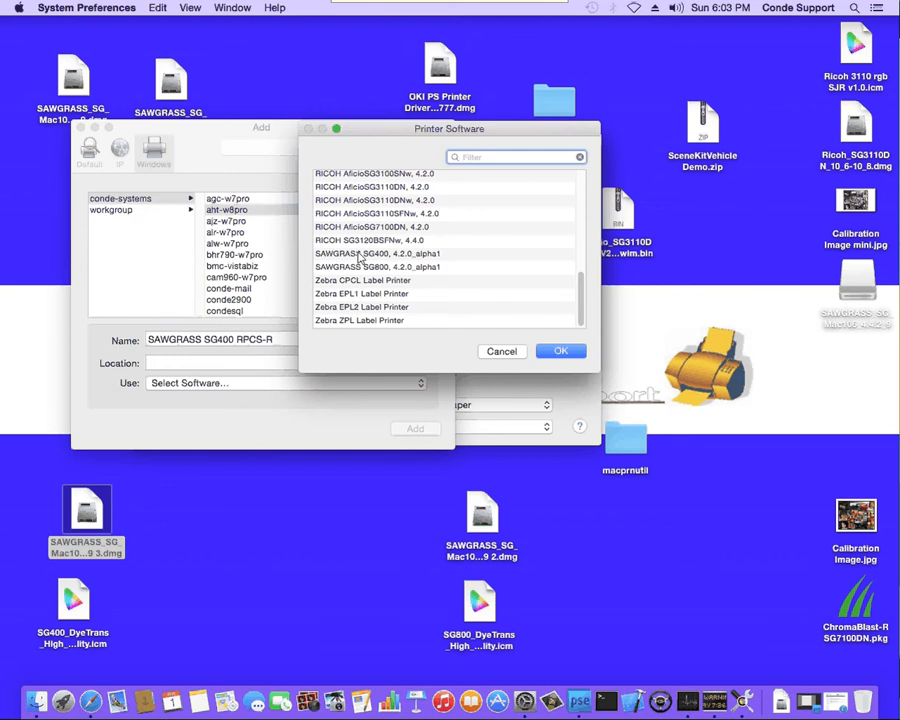
click(379, 253)
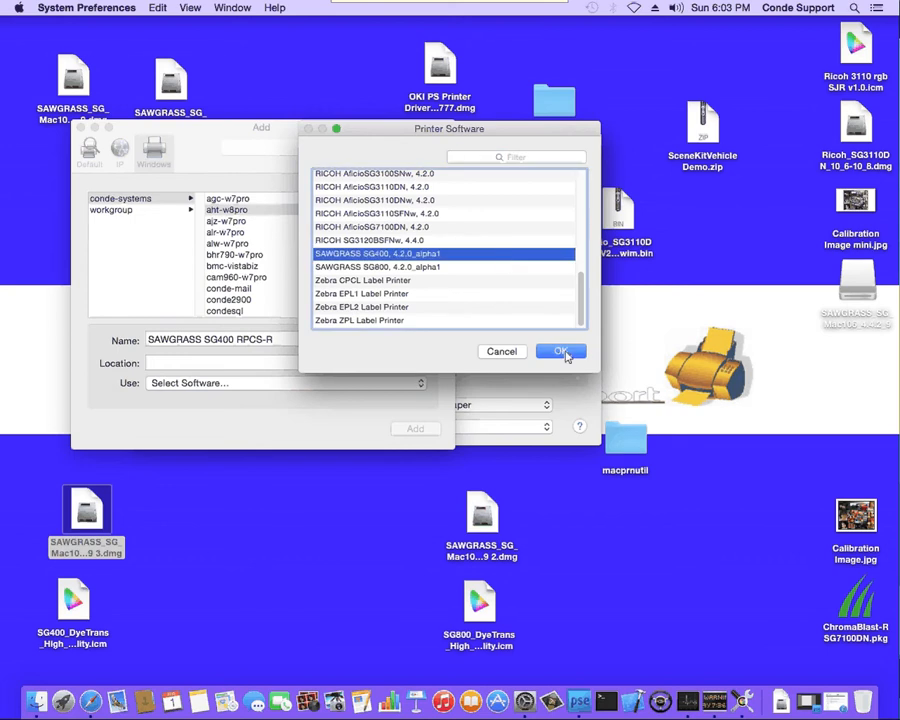
click(561, 351)
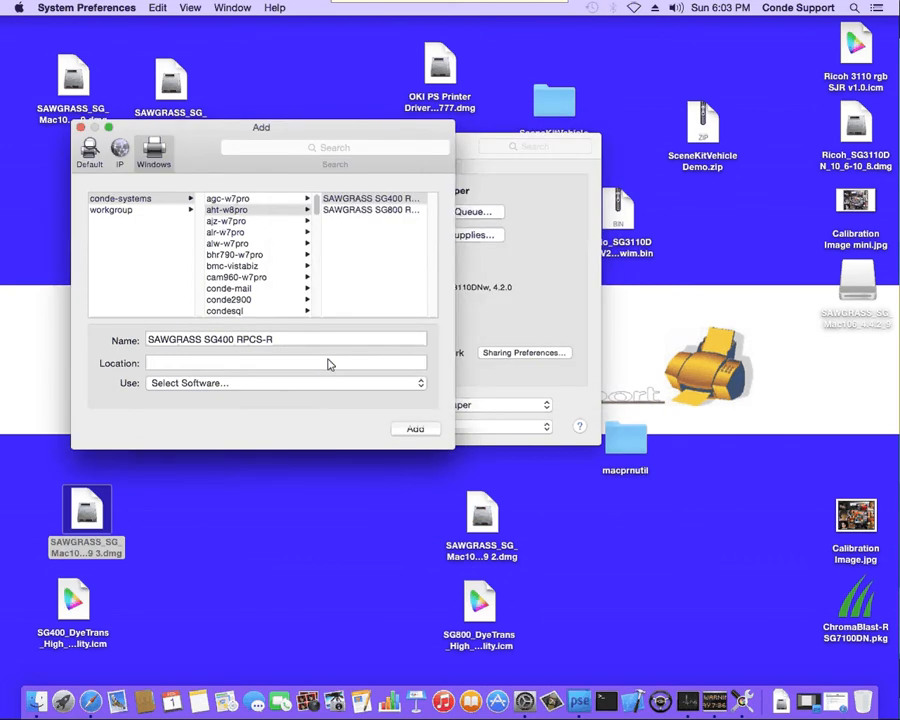
click(370, 197)
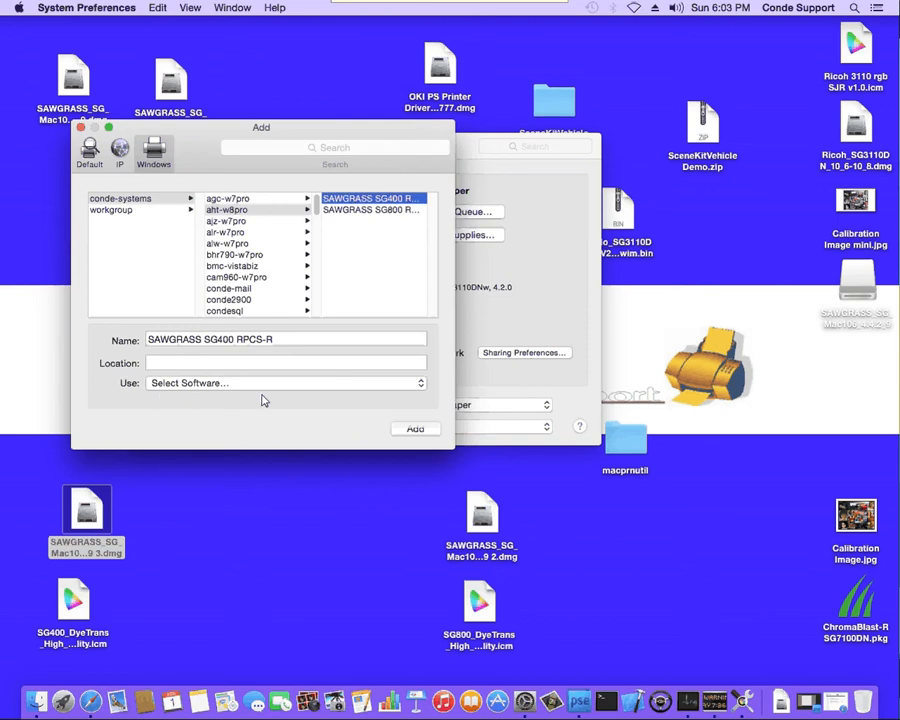
click(285, 383)
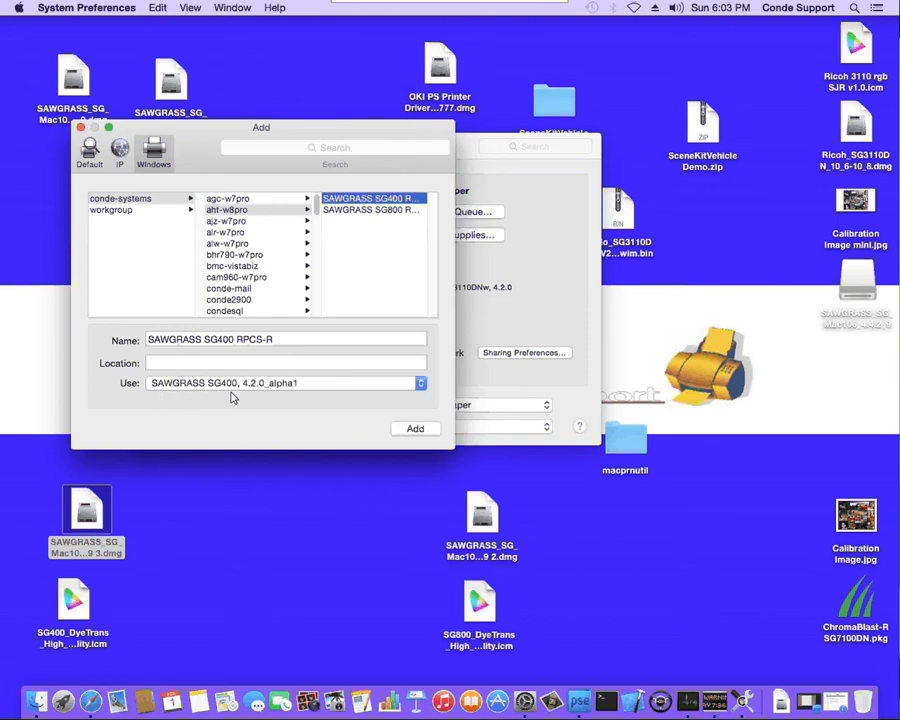
click(414, 428)
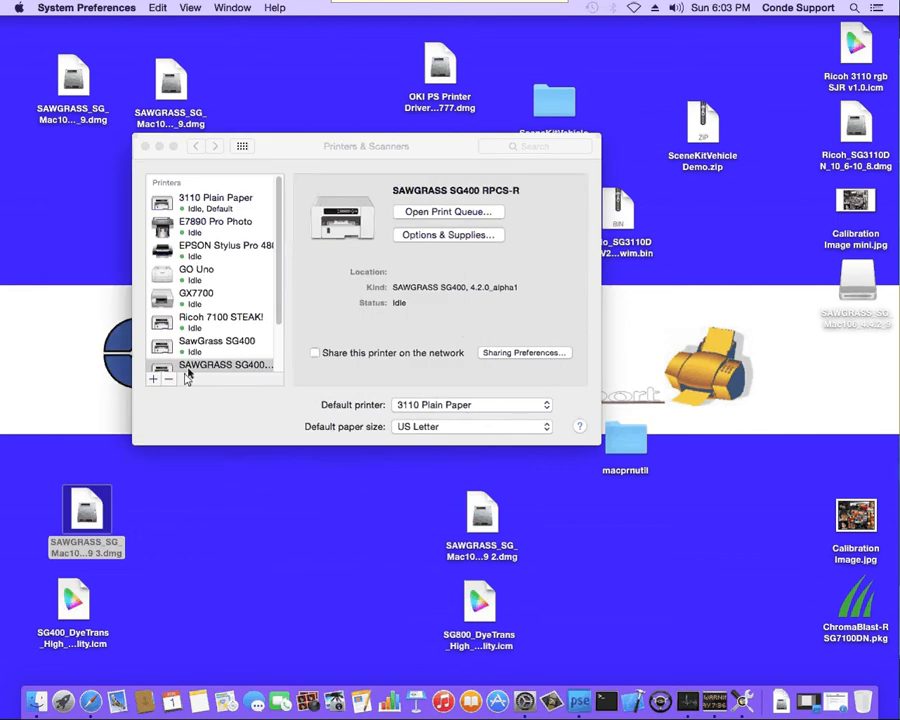
mouse_move(210, 368)
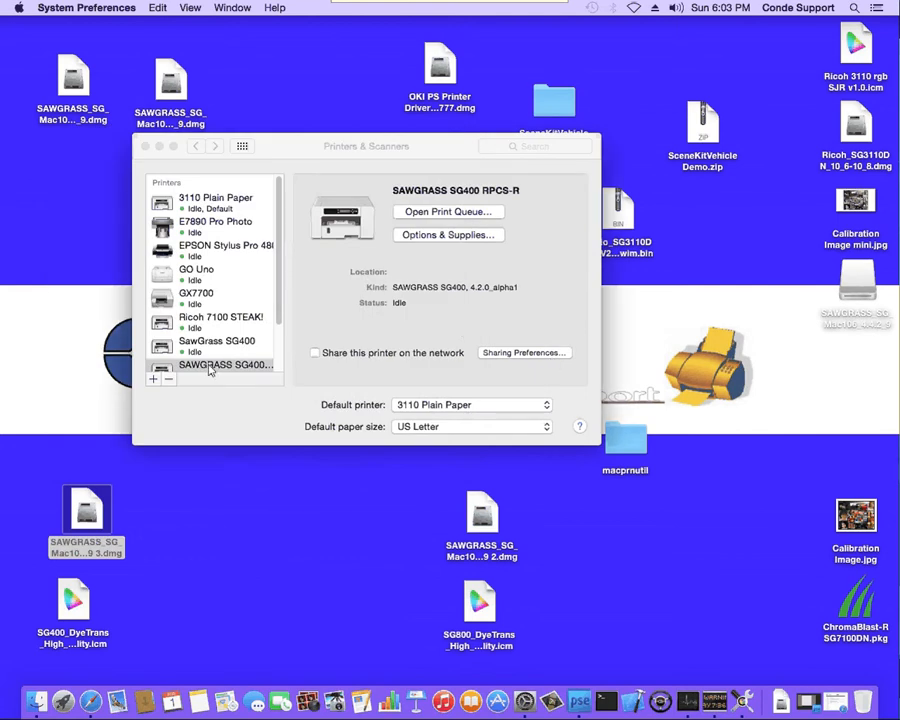
Step: Check SAWGRASS SG400 RPCS-R in the printers list and close Printers & Scanners
scroll(down, 3)
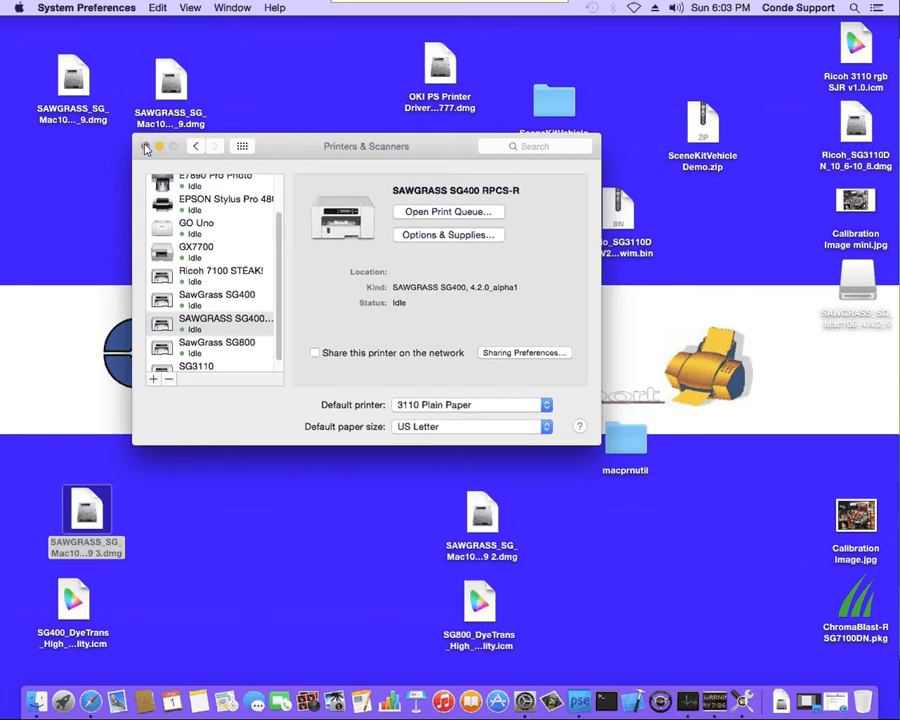
click(75, 600)
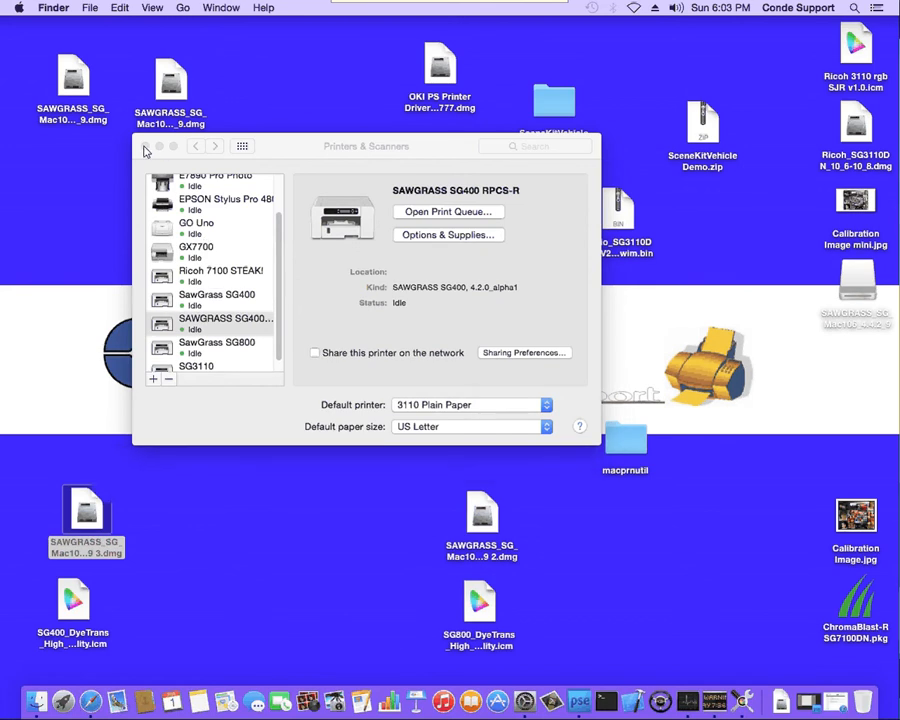
click(146, 151)
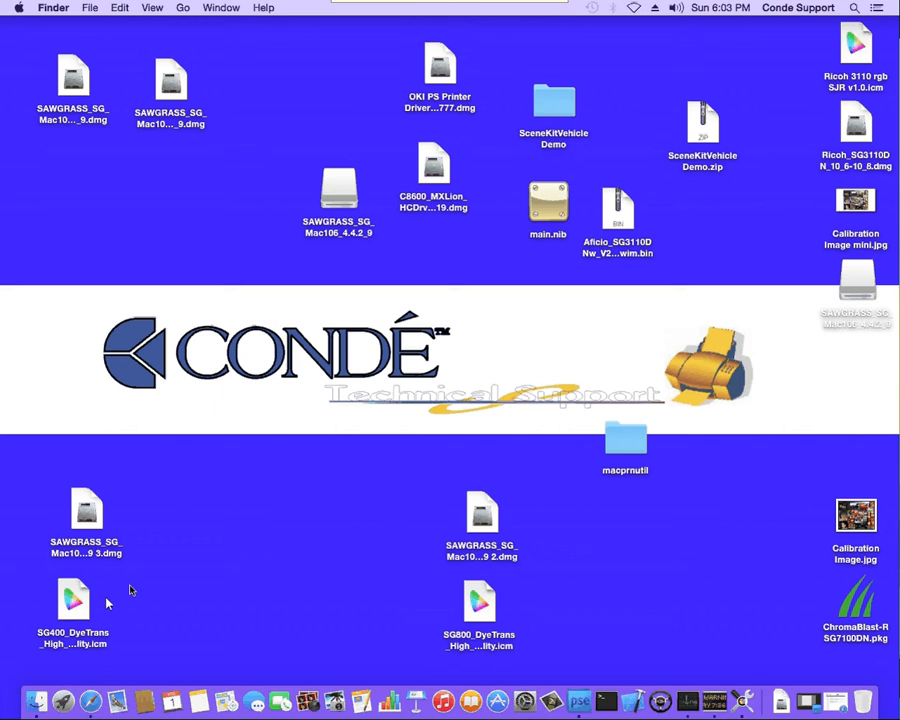
Step: Select SG400_DyeTrans_High_Quality.icm on the desktop and copy it via the context menu
click(72, 598)
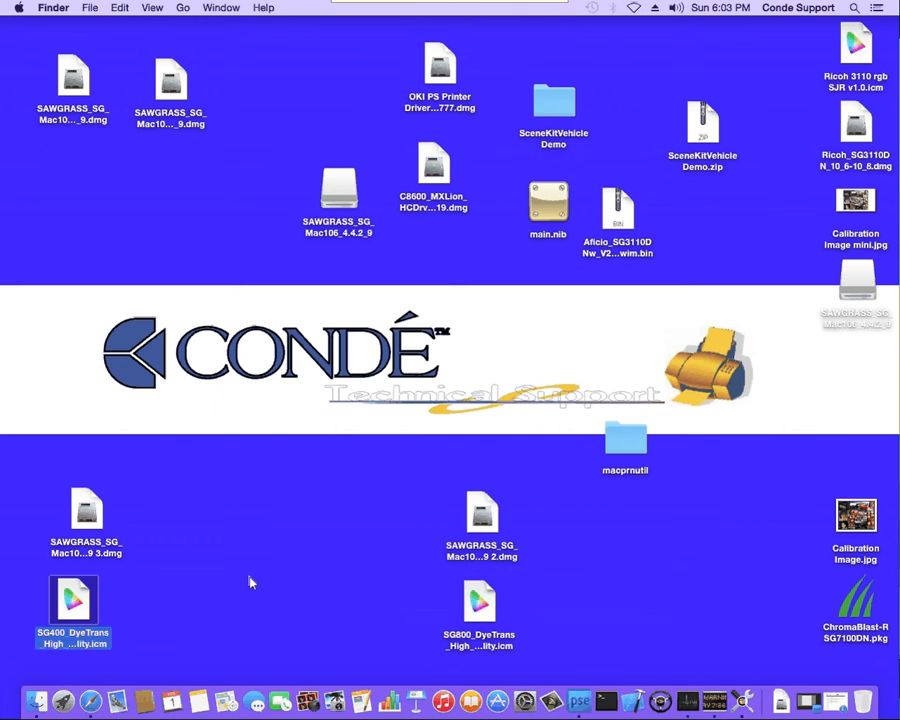
mouse_move(108, 590)
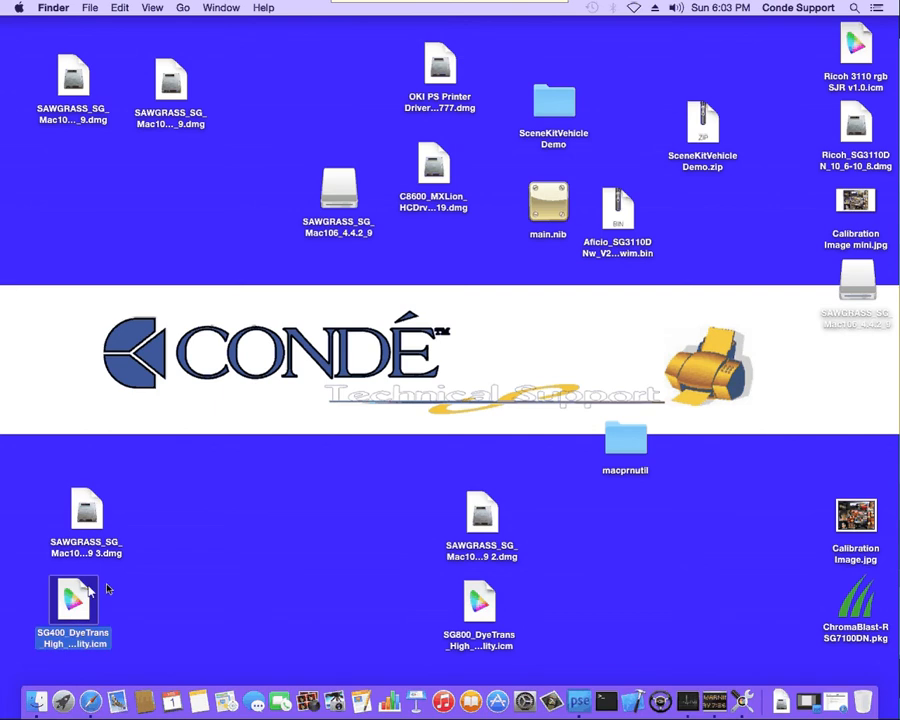
mouse_move(247, 600)
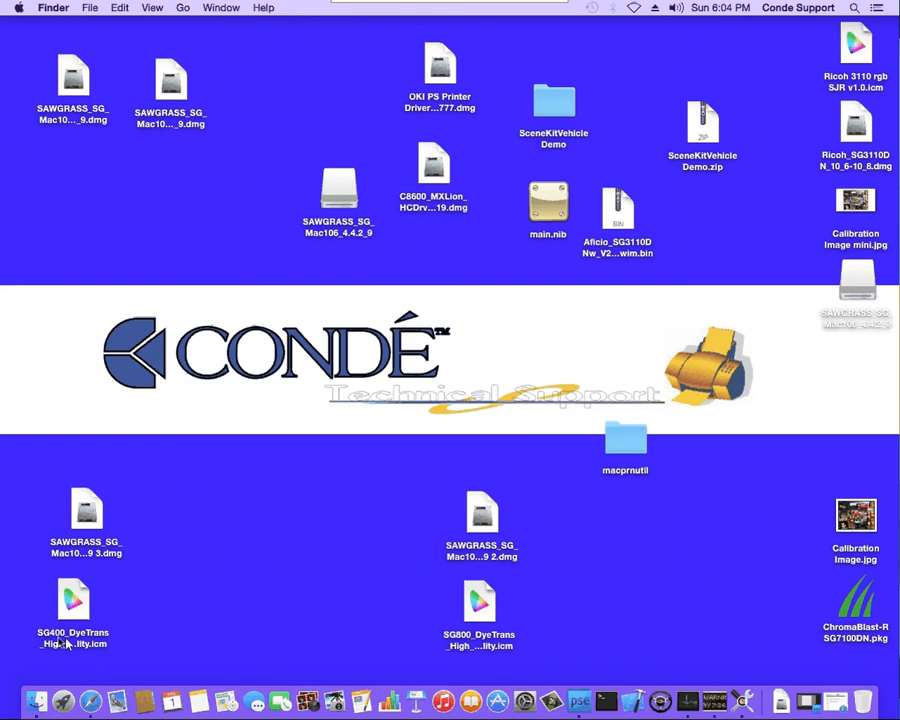
click(73, 600)
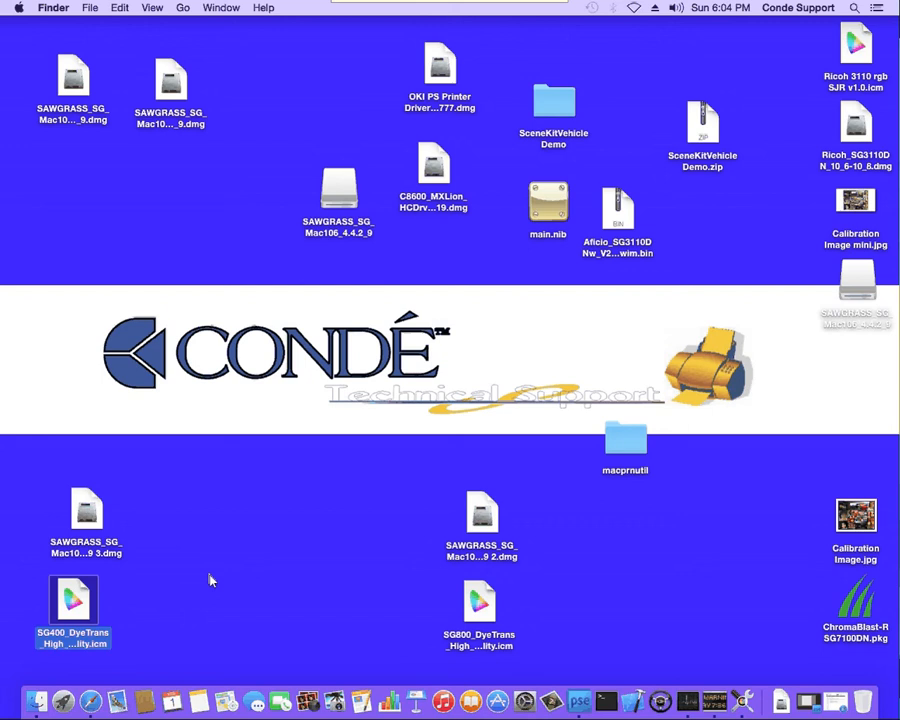
right_click(72, 600)
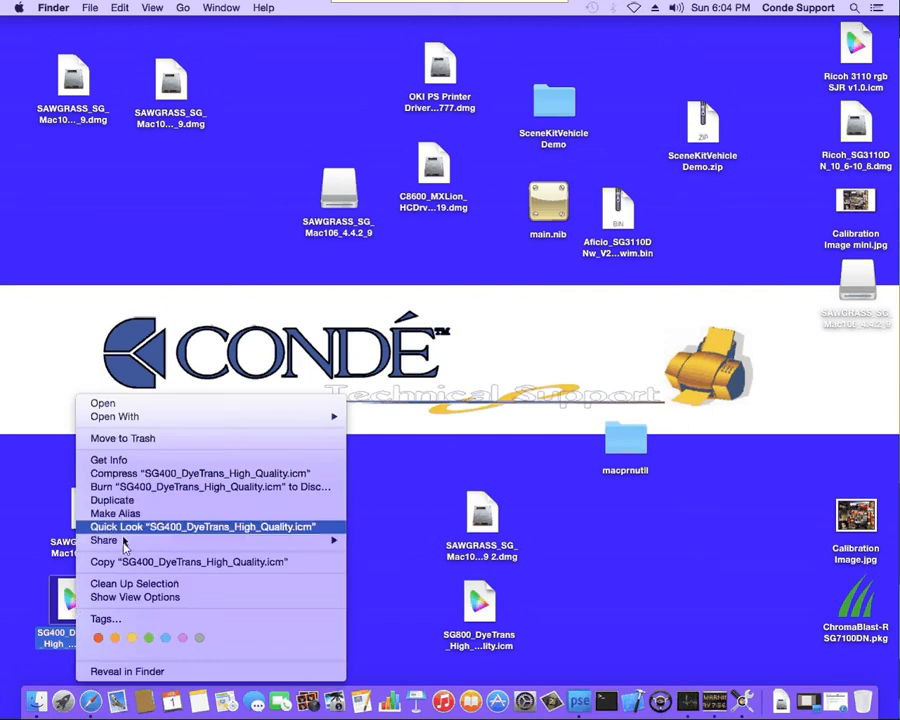
click(157, 263)
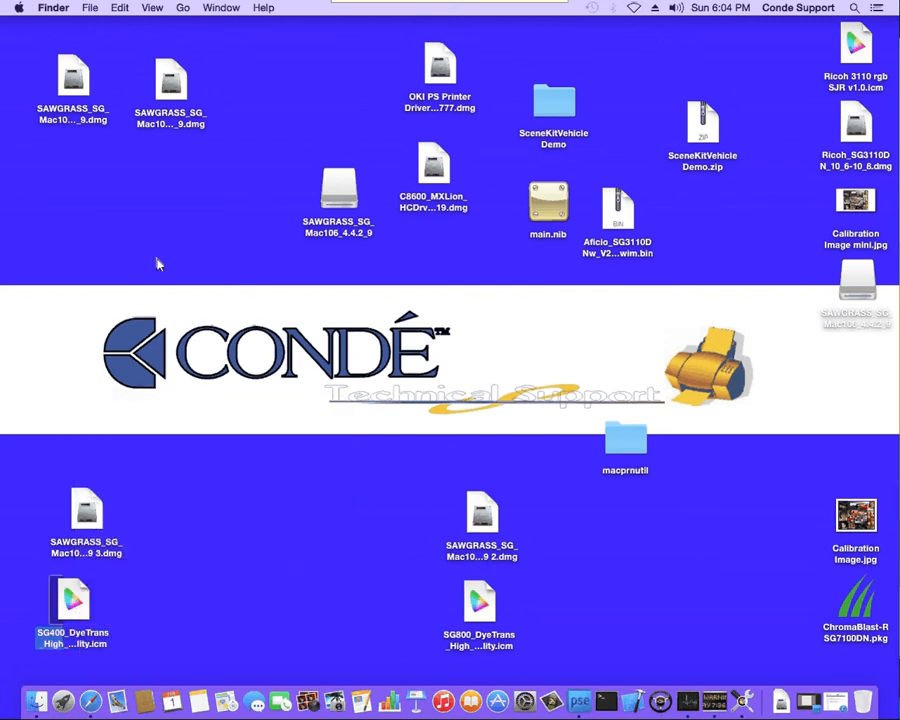
mouse_move(182, 9)
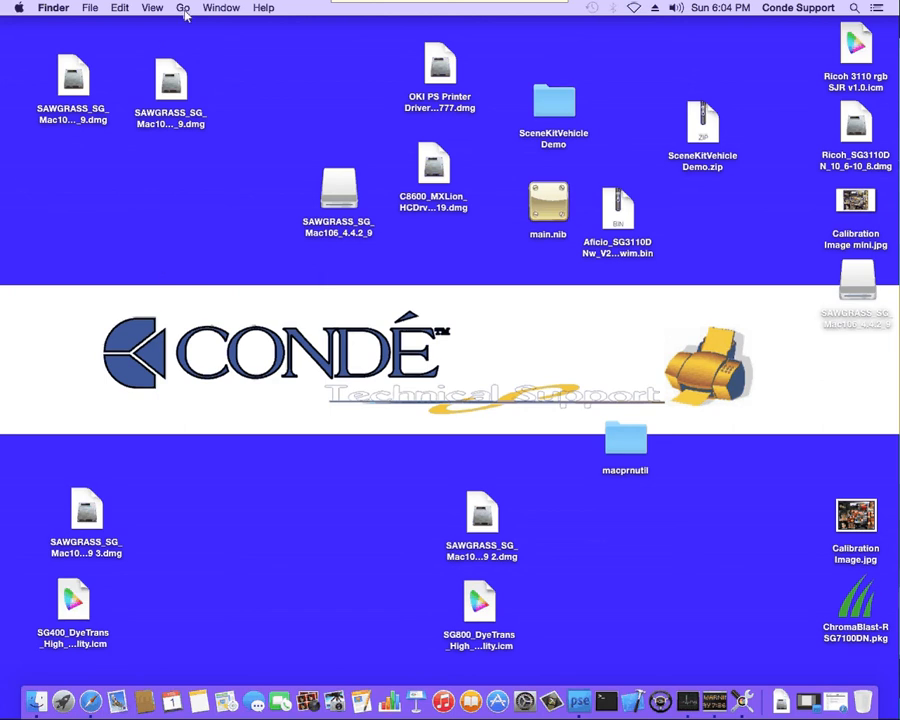
Step: Go to /Library and open the ColorSync Profiles folder
click(181, 8)
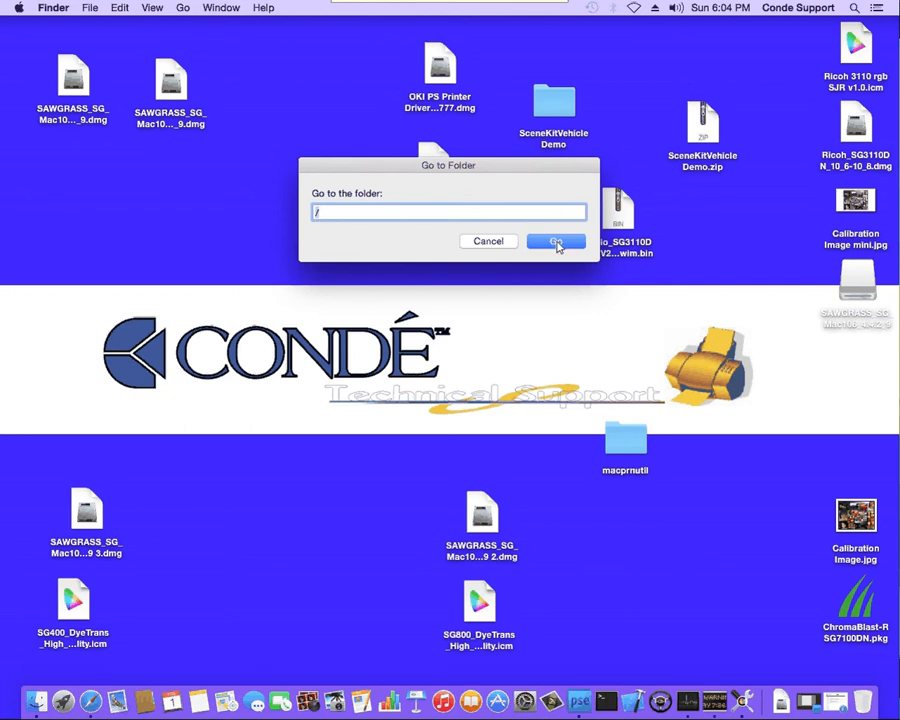
click(556, 241)
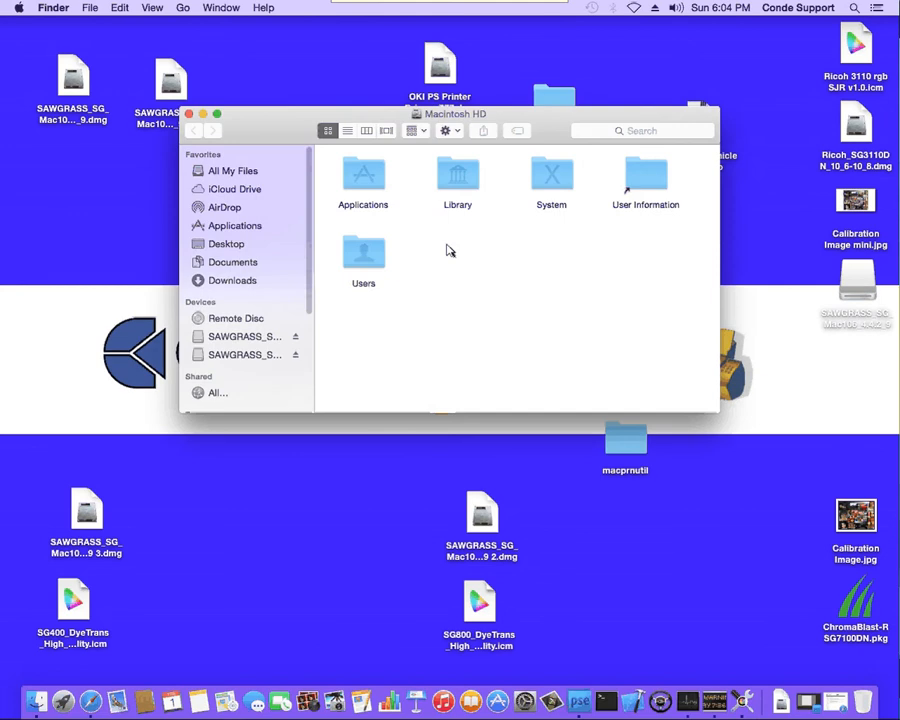
double_click(457, 178)
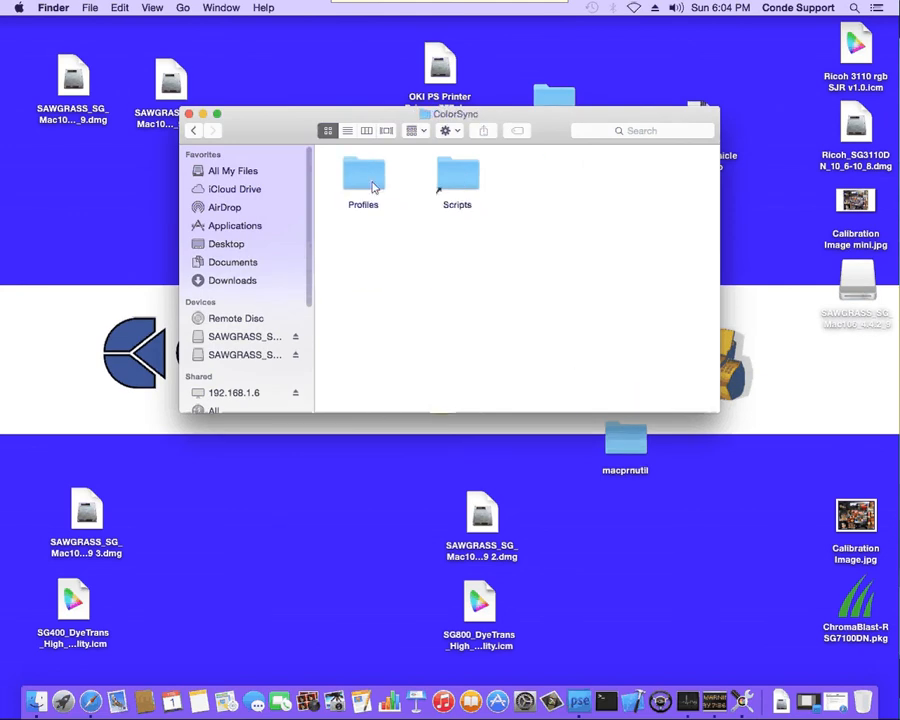
double_click(363, 178)
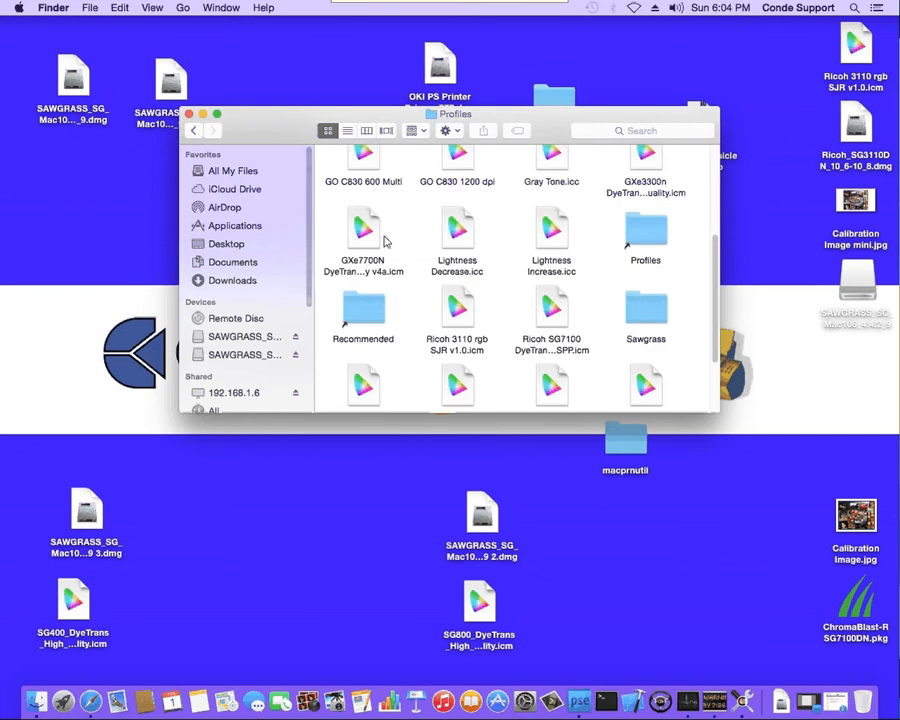
Step: Paste the SG400 profile into Profiles, close the window, and launch Photoshop Elements
click(120, 7)
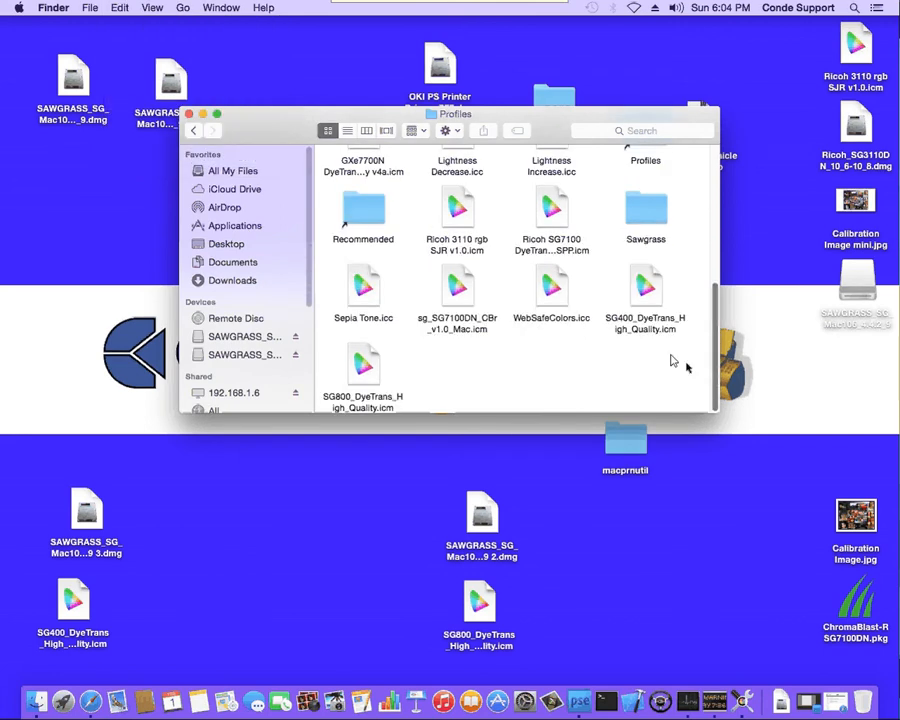
click(645, 290)
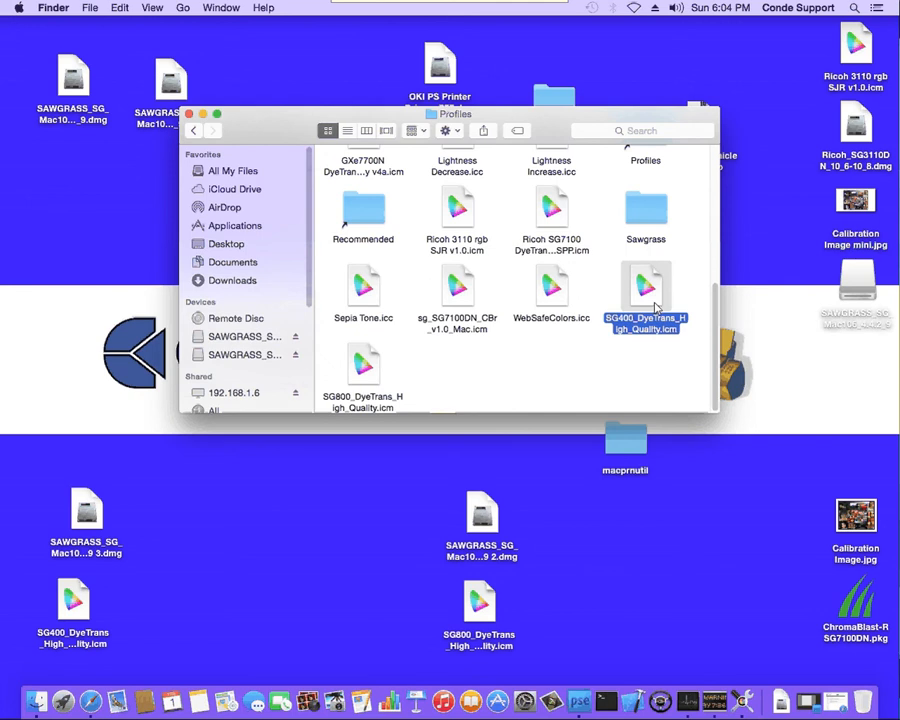
mouse_move(718, 317)
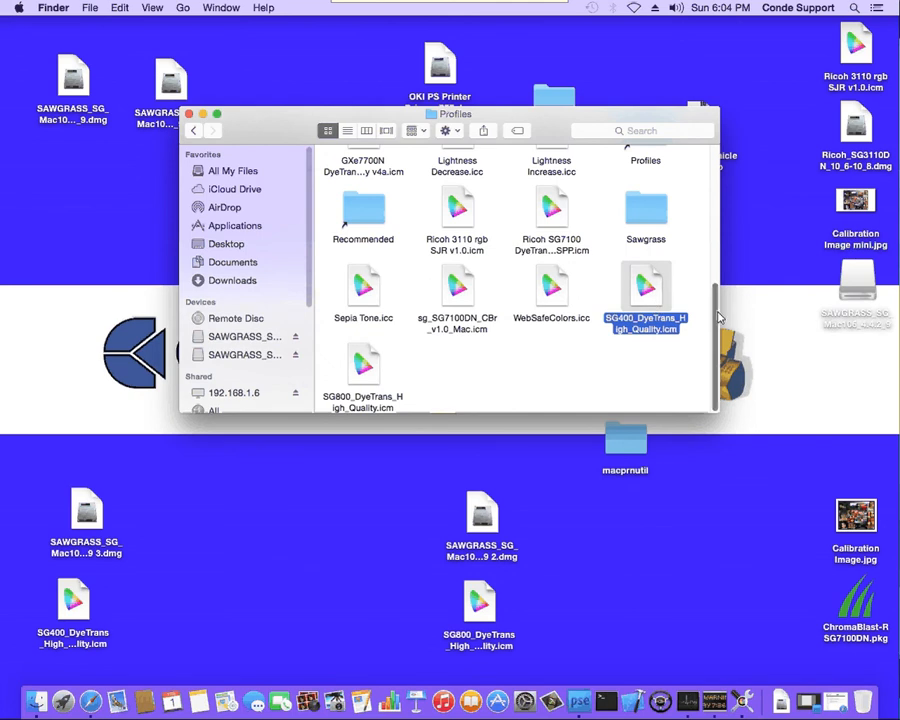
scroll(up, 3)
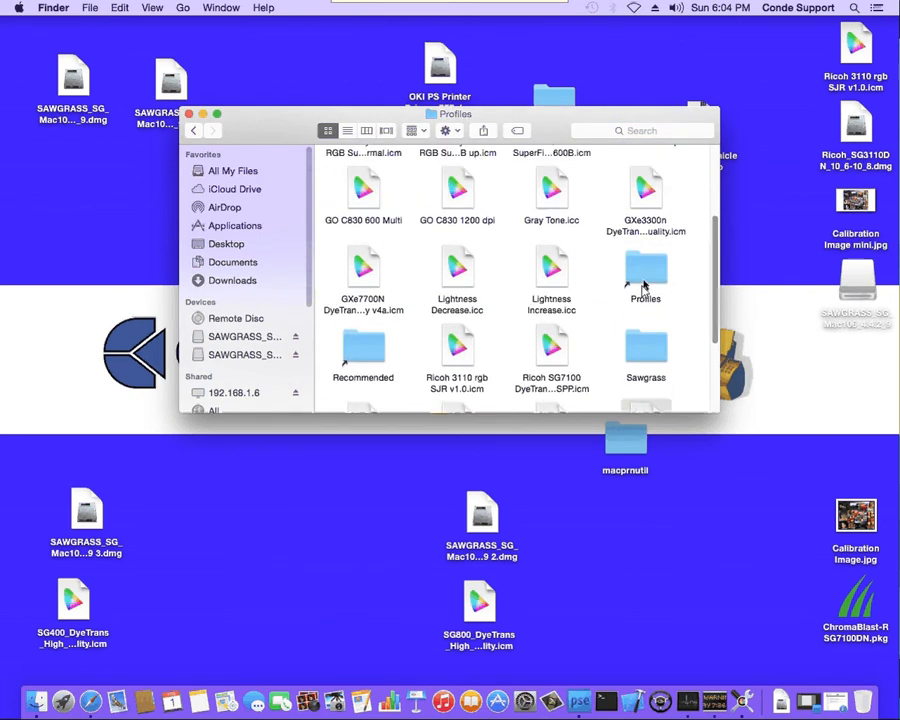
click(644, 270)
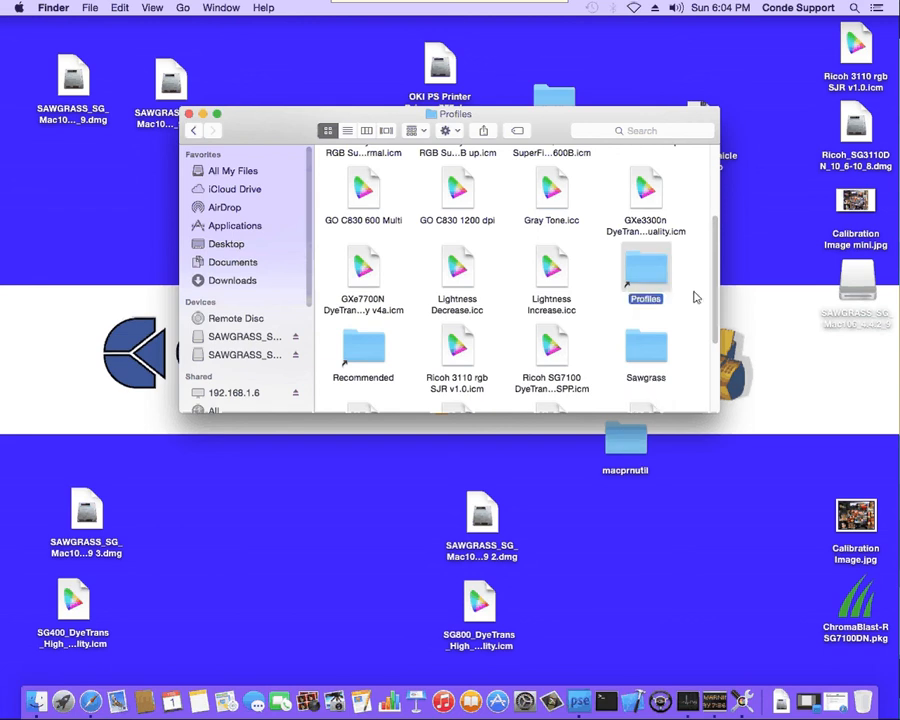
mouse_move(648, 272)
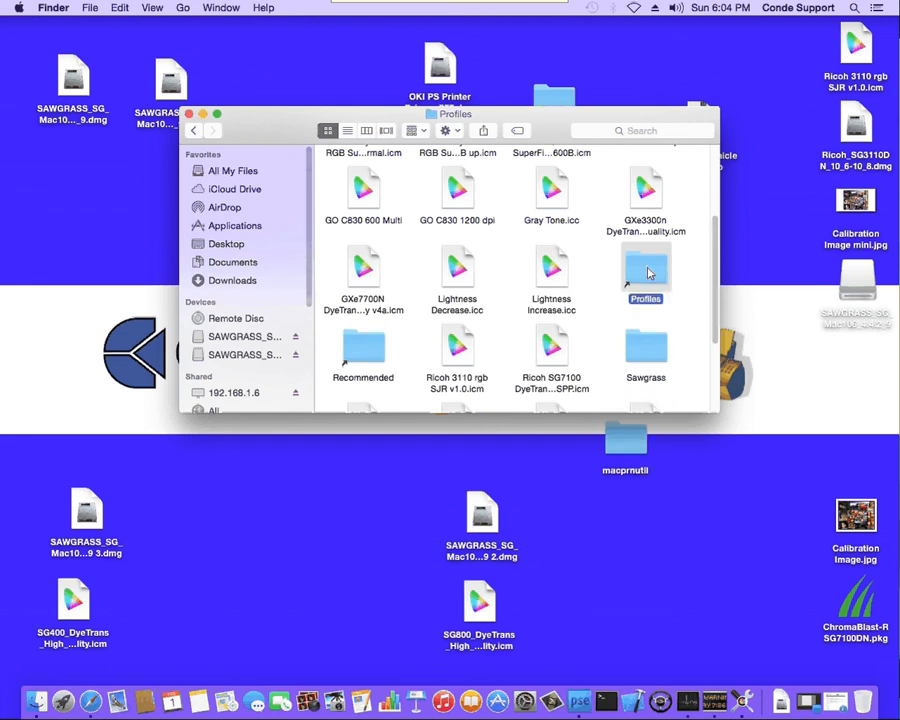
scroll(down, 3)
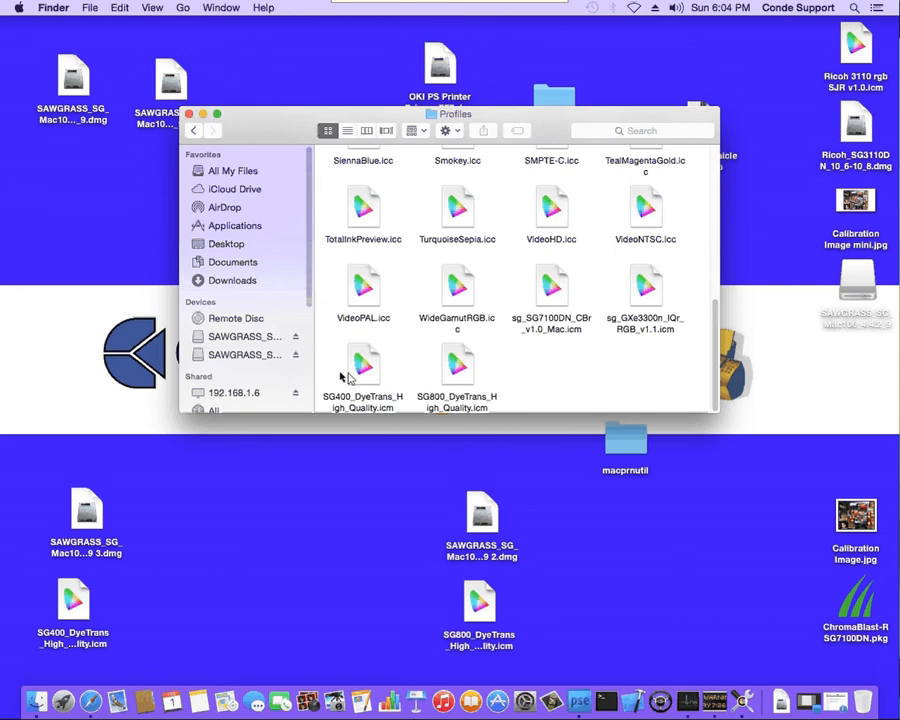
click(363, 365)
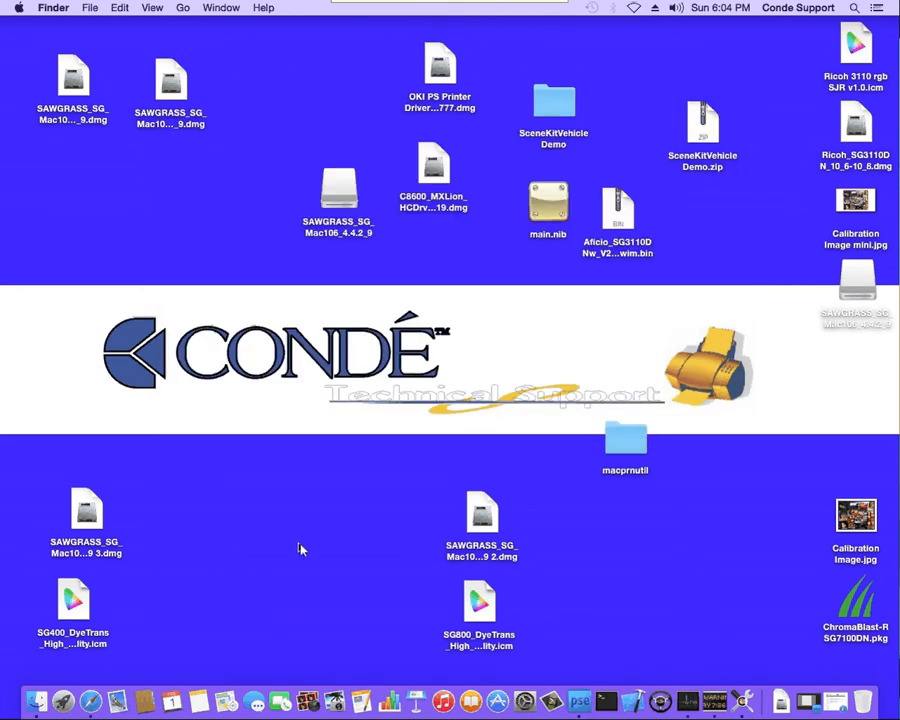
mouse_move(584, 695)
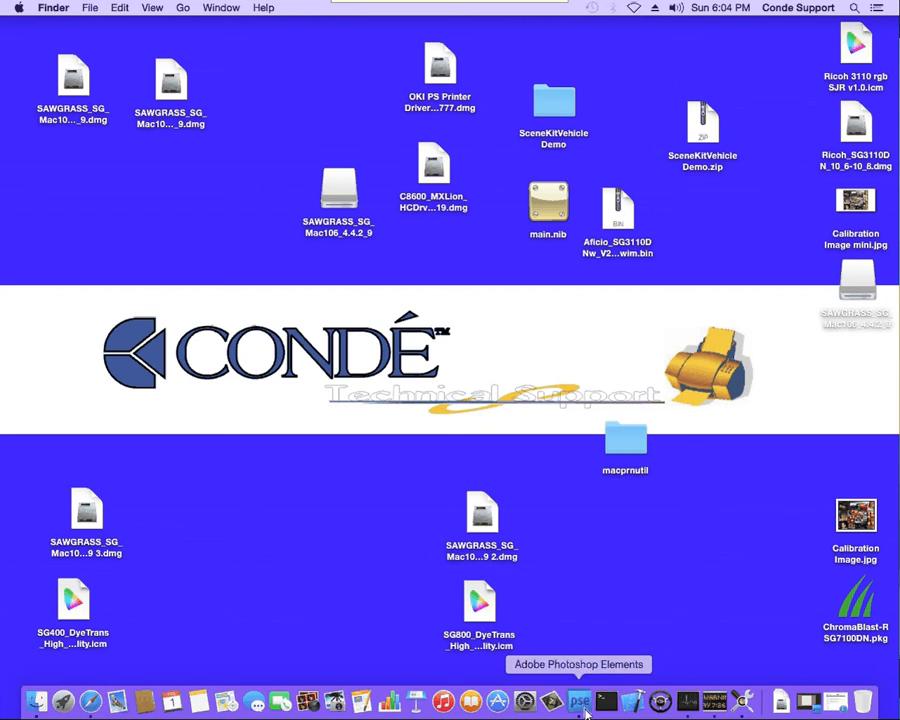
click(582, 696)
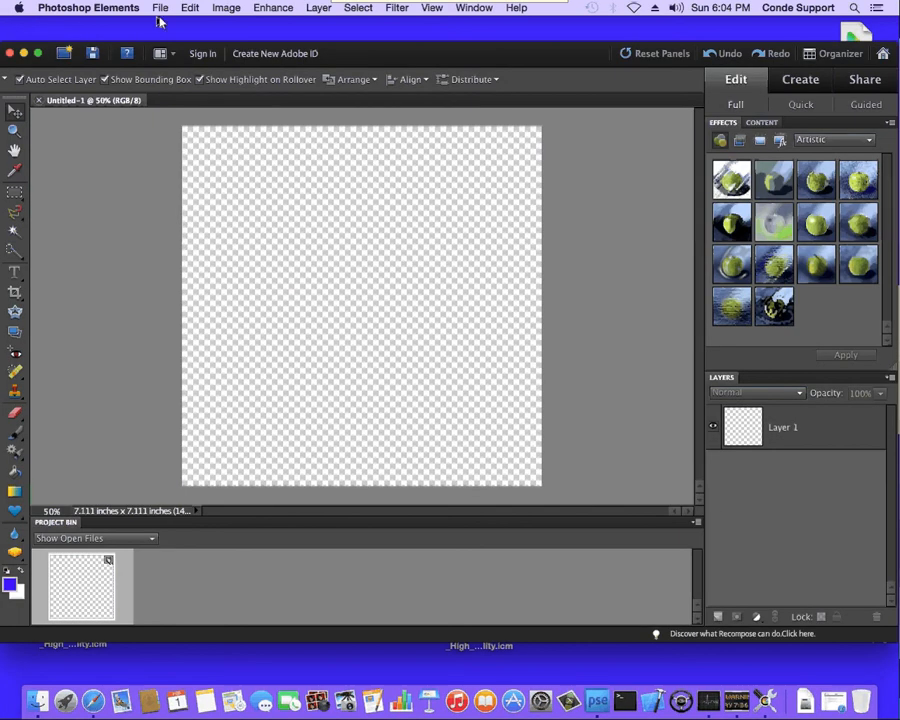
Step: Choose File > Print for the blank untitled document
click(161, 7)
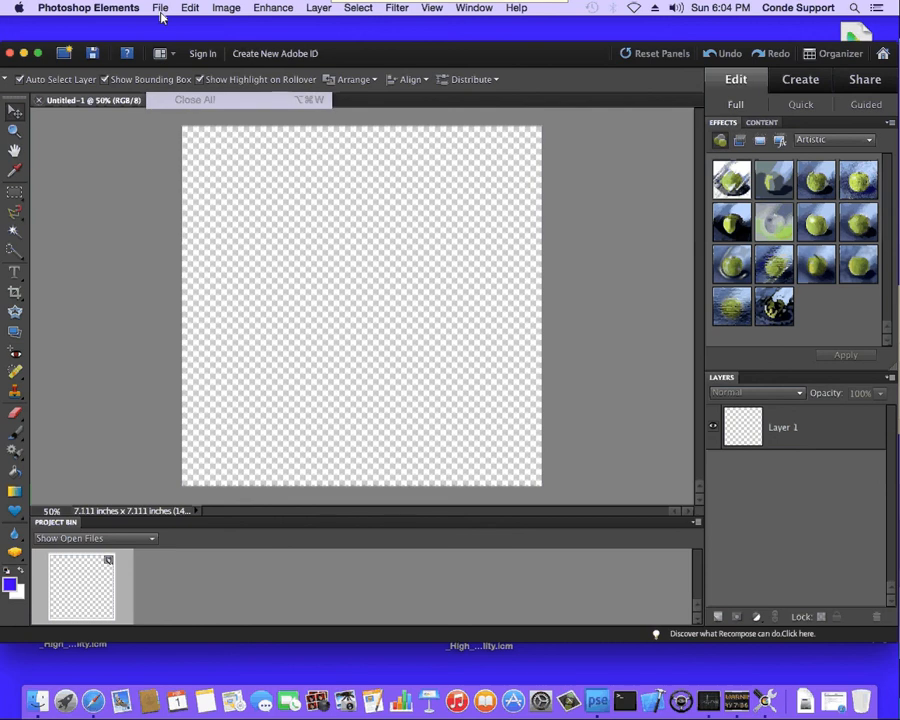
click(160, 8)
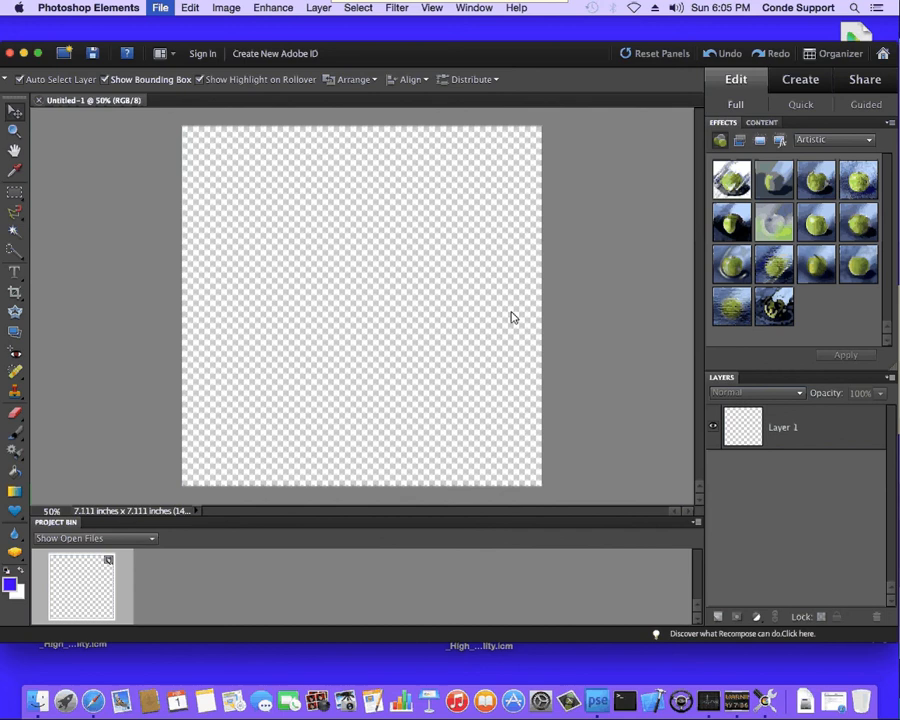
click(154, 8)
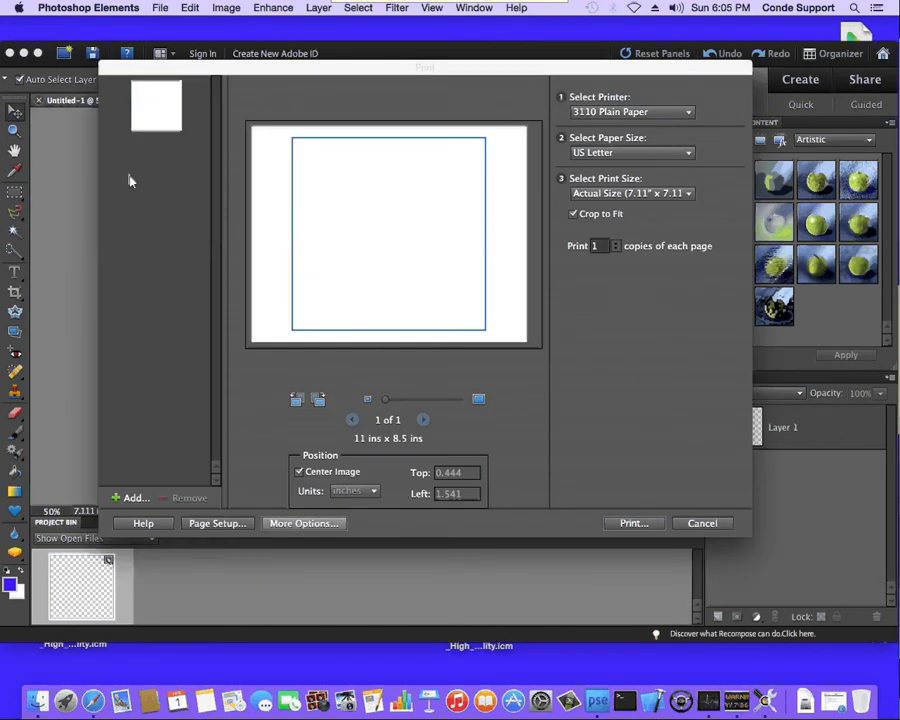
Step: Set the printer profile to SG400_DyeTrans_High_Quality with Perceptual rendering intent, and confirm
click(304, 523)
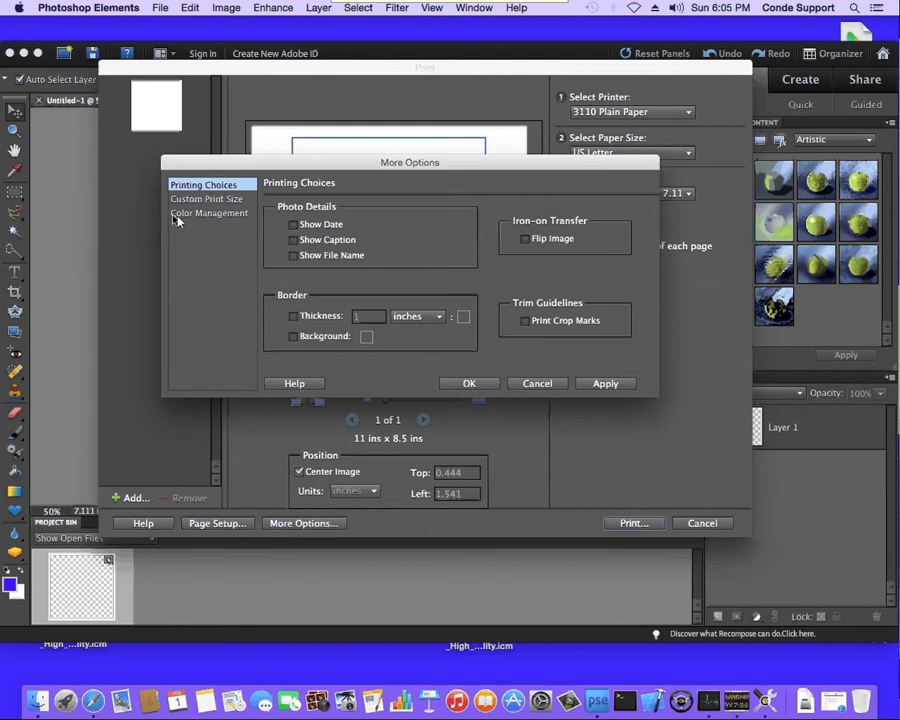
click(209, 213)
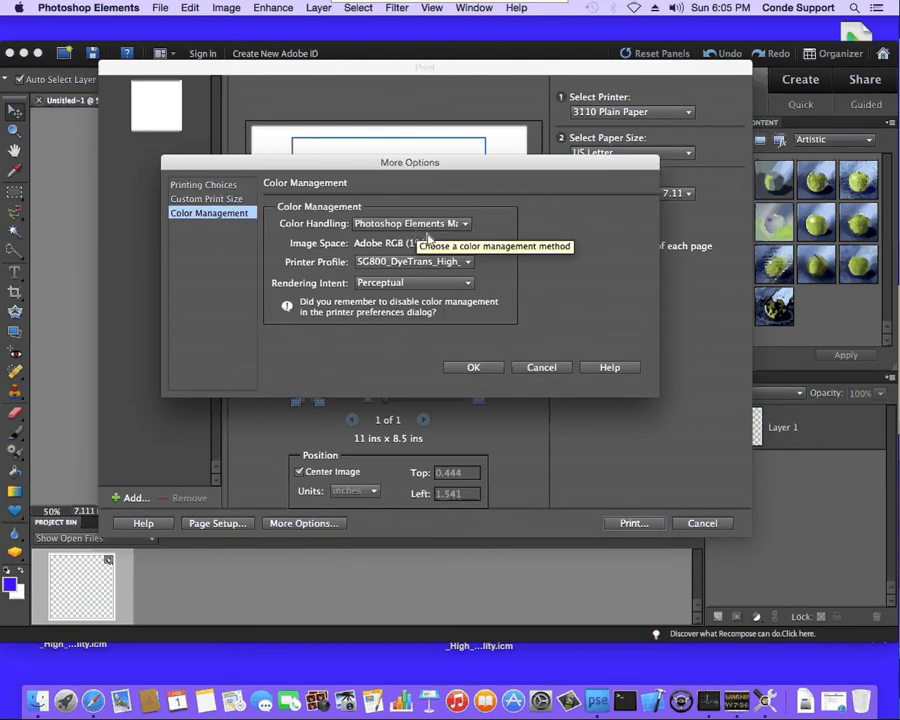
mouse_move(412, 230)
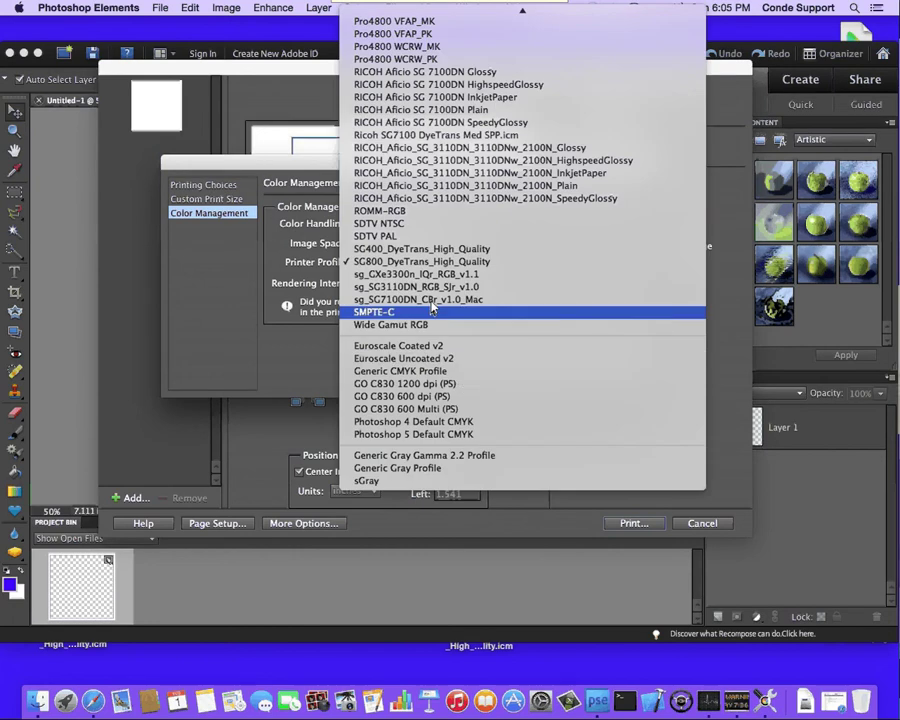
click(429, 261)
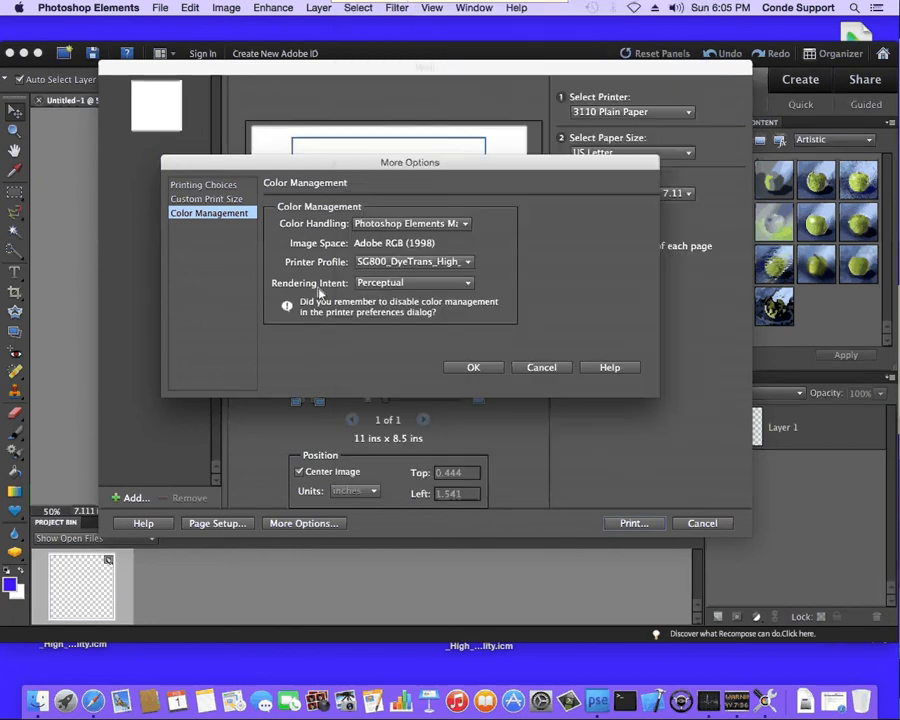
mouse_move(417, 292)
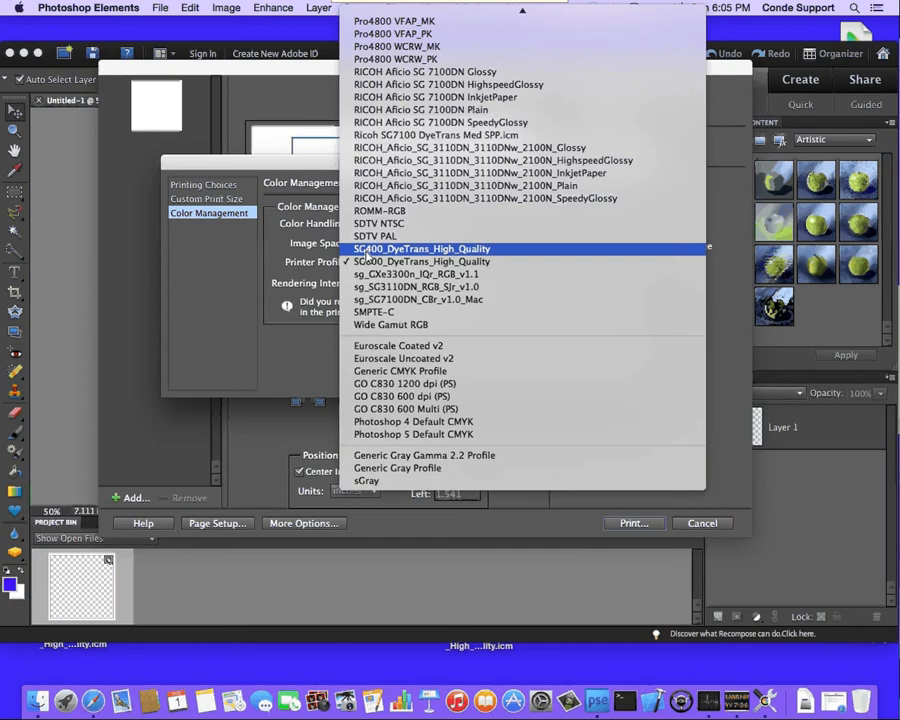
click(401, 248)
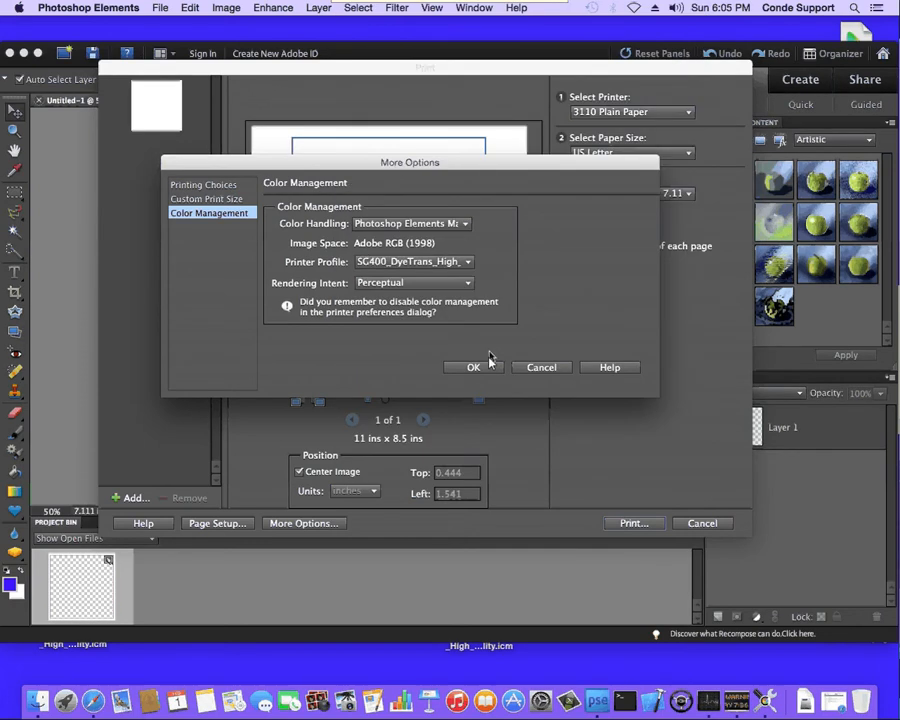
click(473, 367)
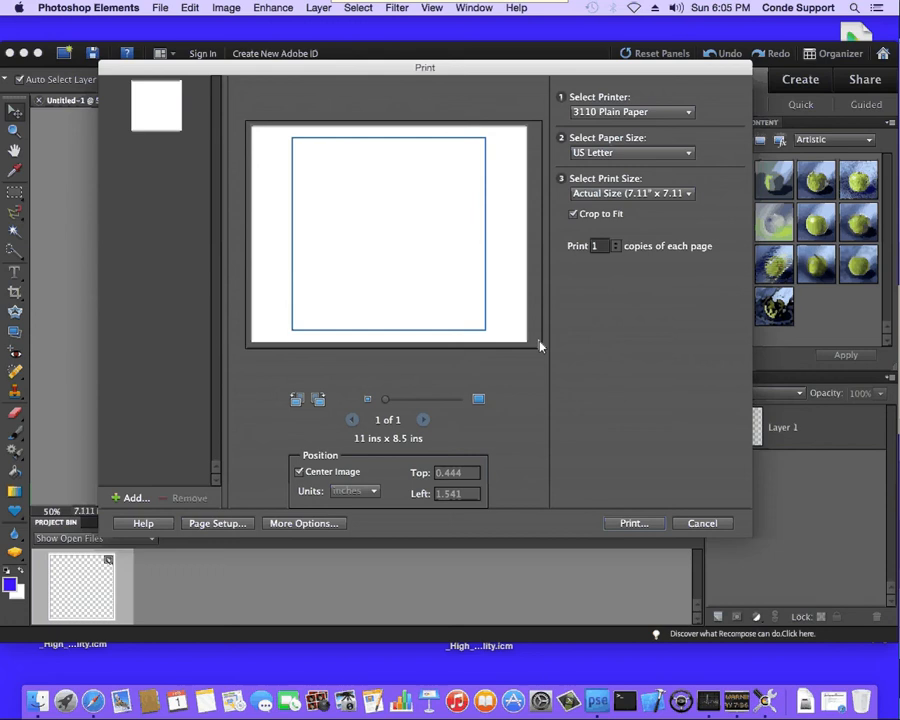
mouse_move(553, 410)
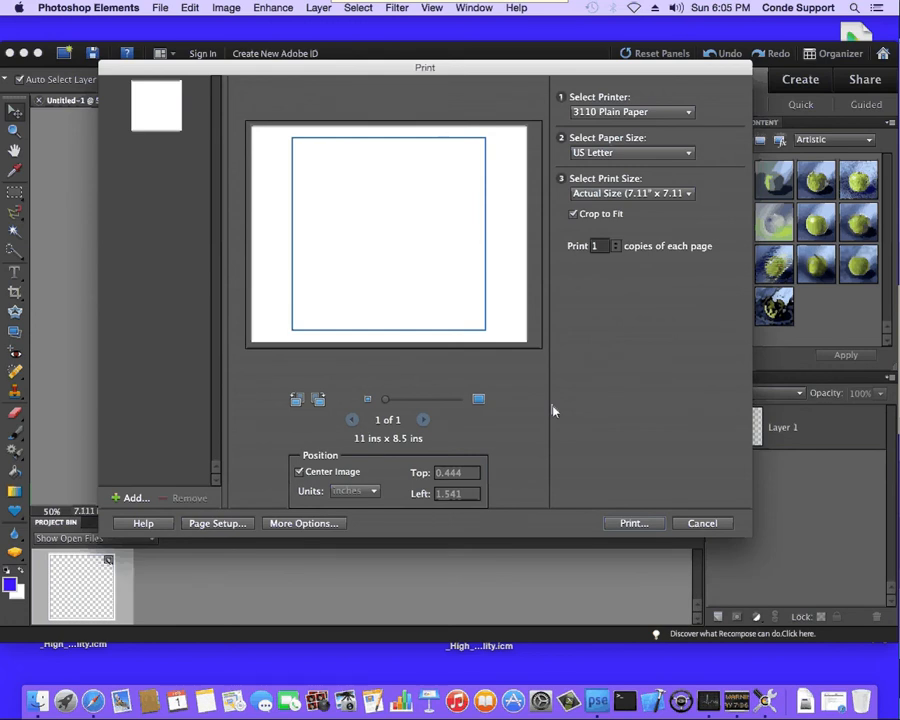
mouse_move(516, 327)
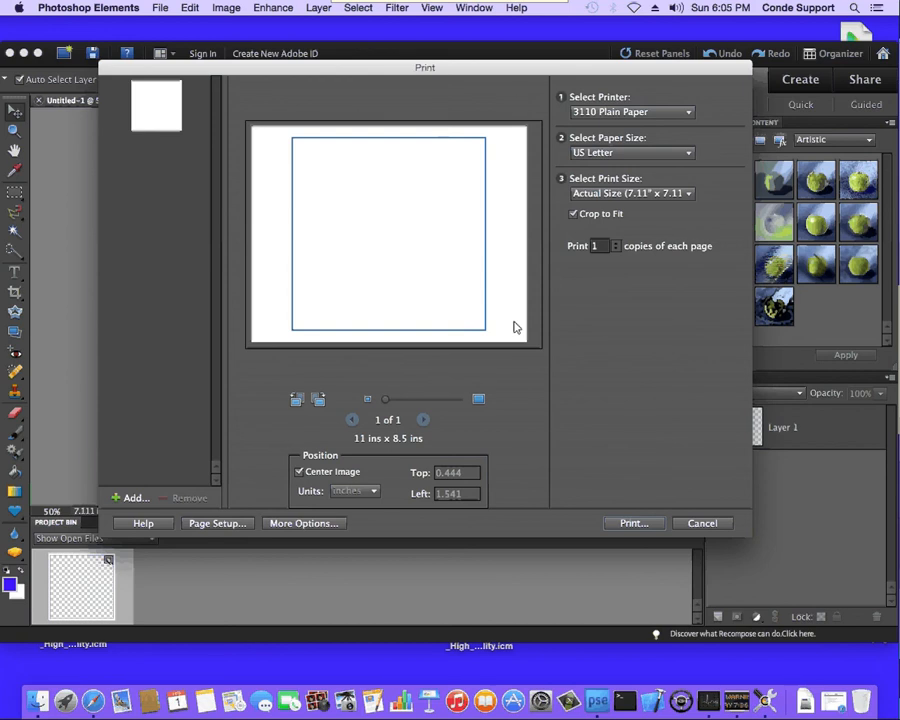
mouse_move(647, 411)
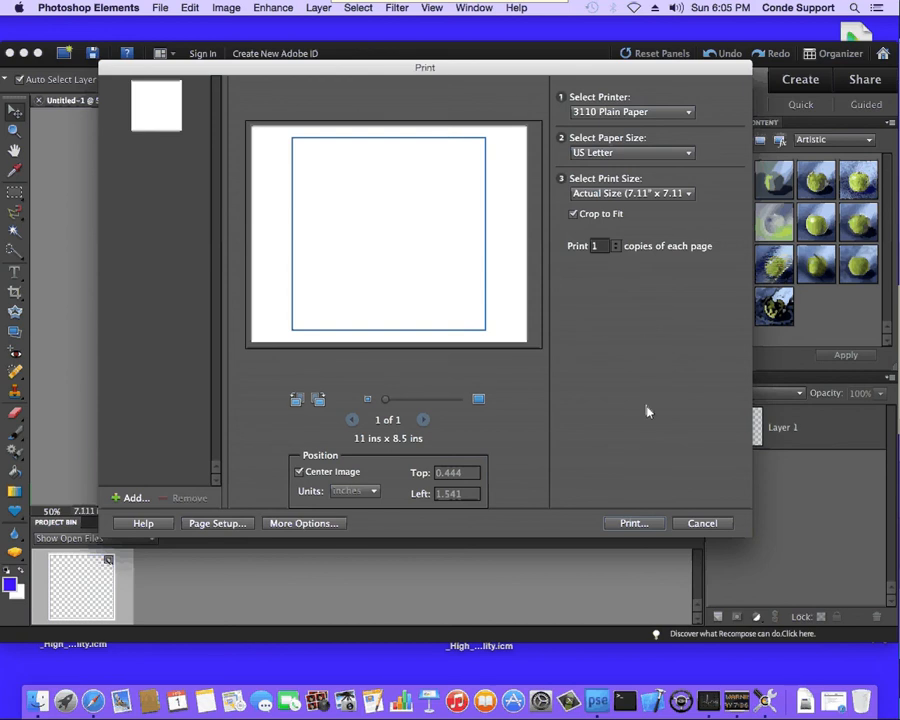
mouse_move(195, 290)
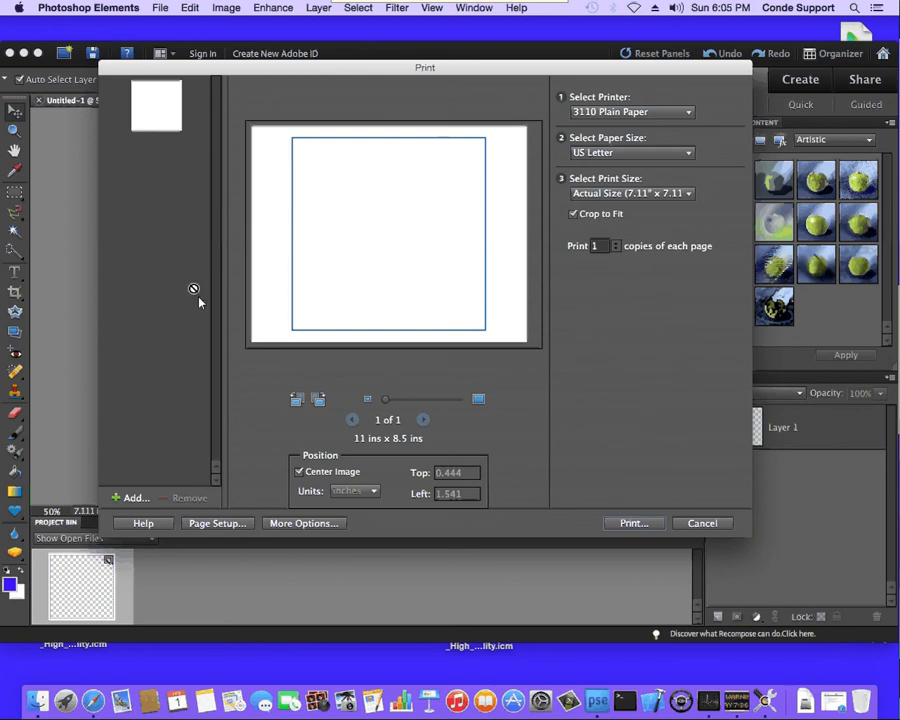
mouse_move(190, 318)
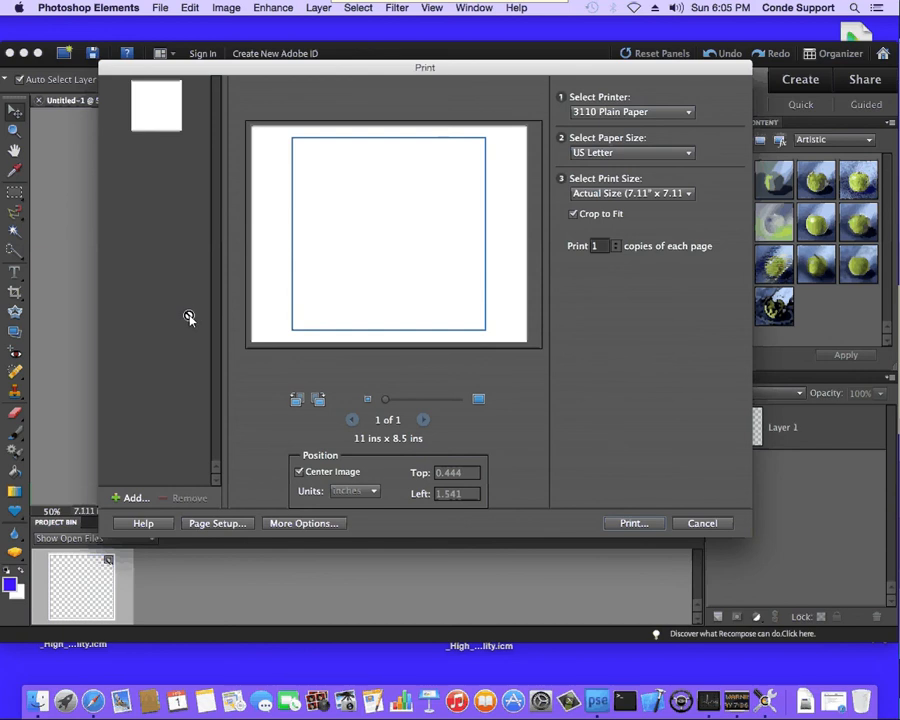
mouse_move(624, 381)
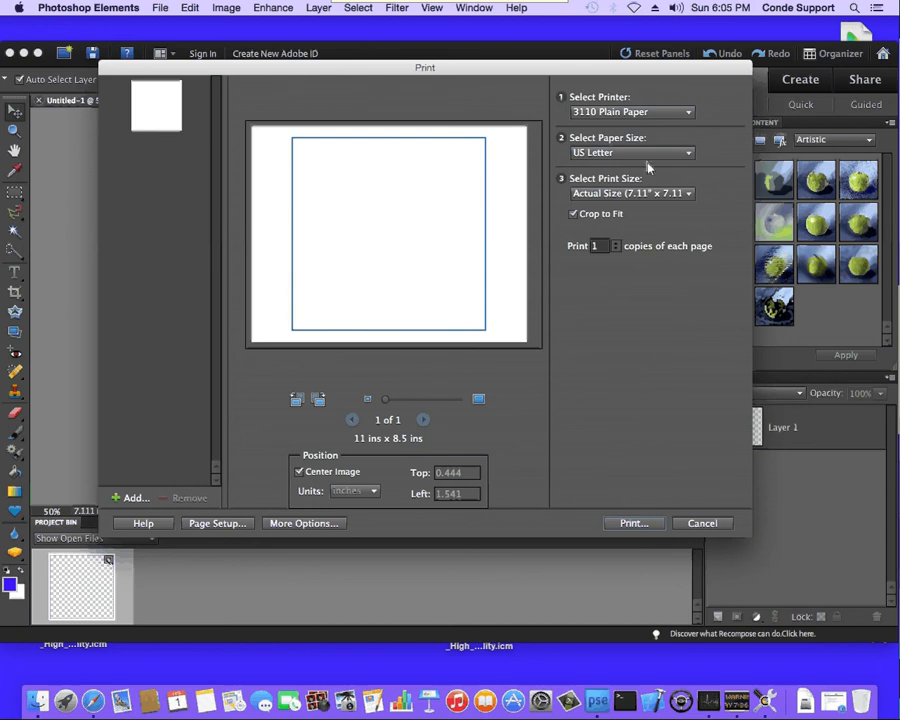
mouse_move(578, 458)
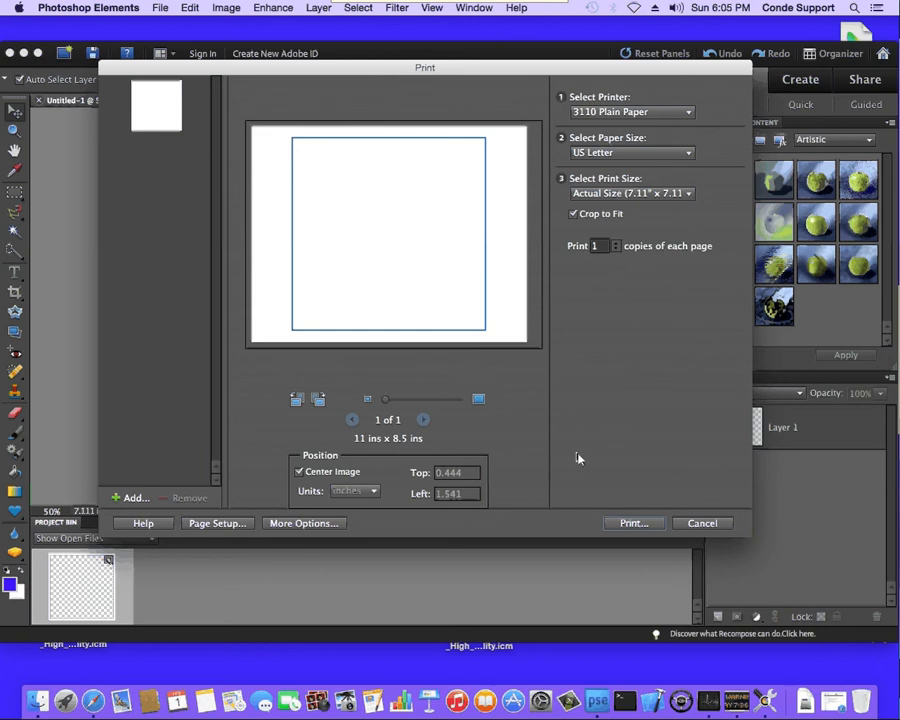
mouse_move(362, 534)
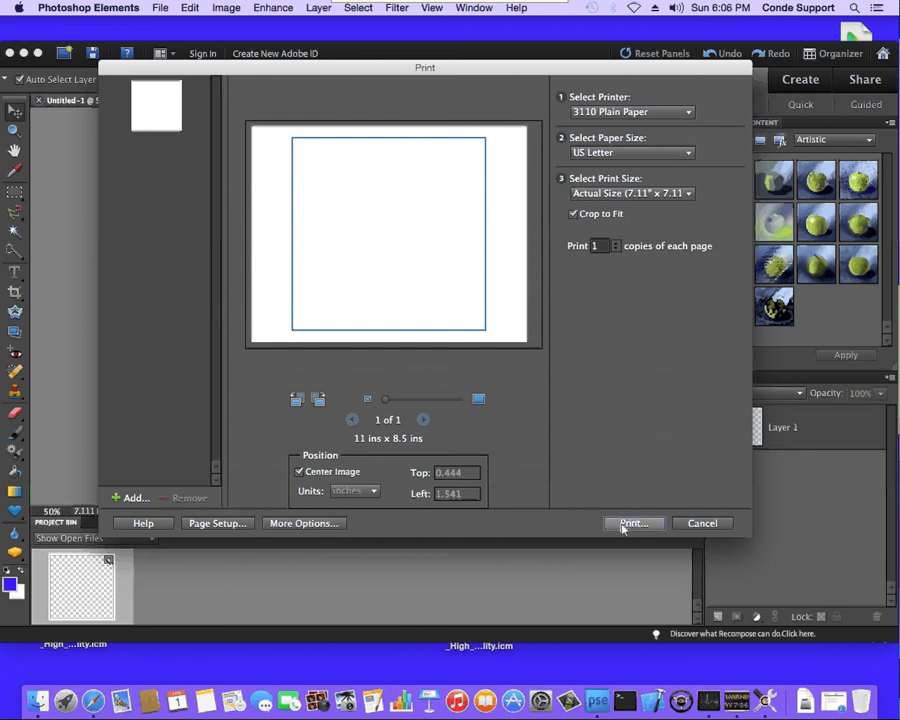
Step: Continue past the low-resolution print warning and show the system printer list
click(633, 523)
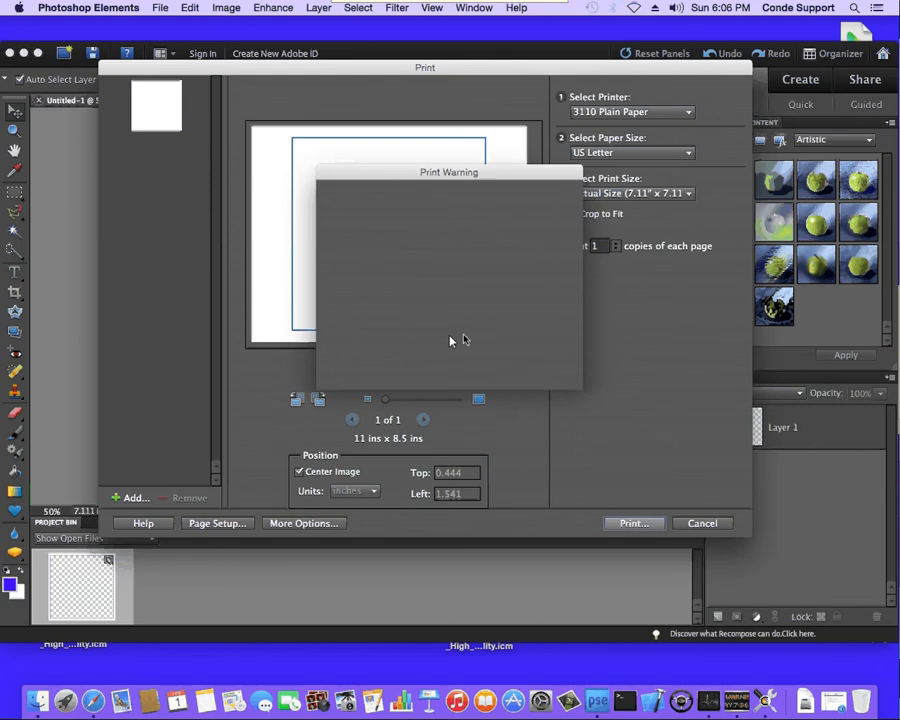
mouse_move(425, 337)
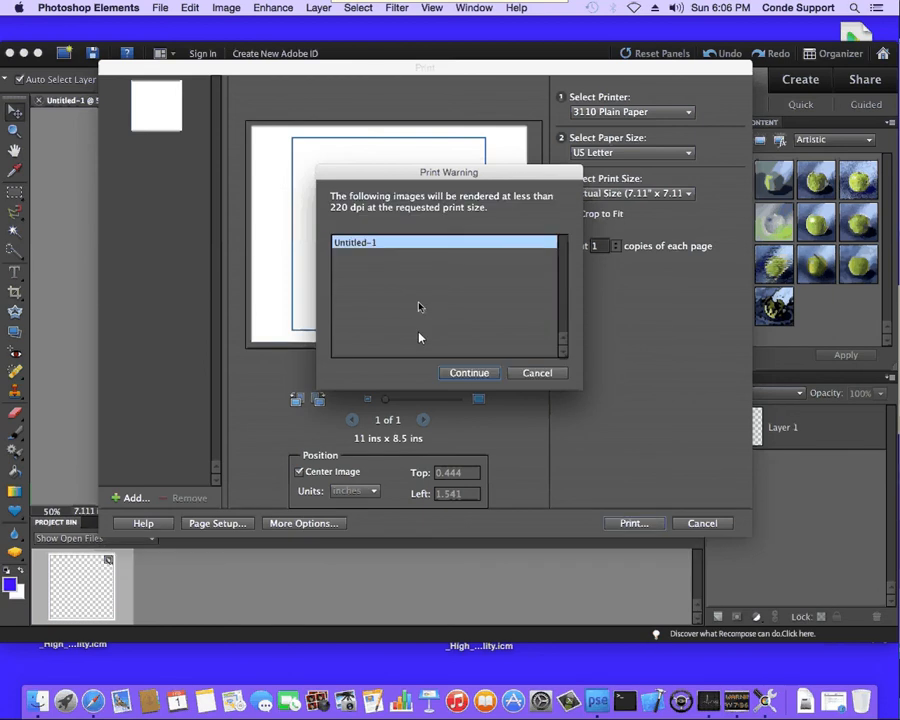
click(468, 373)
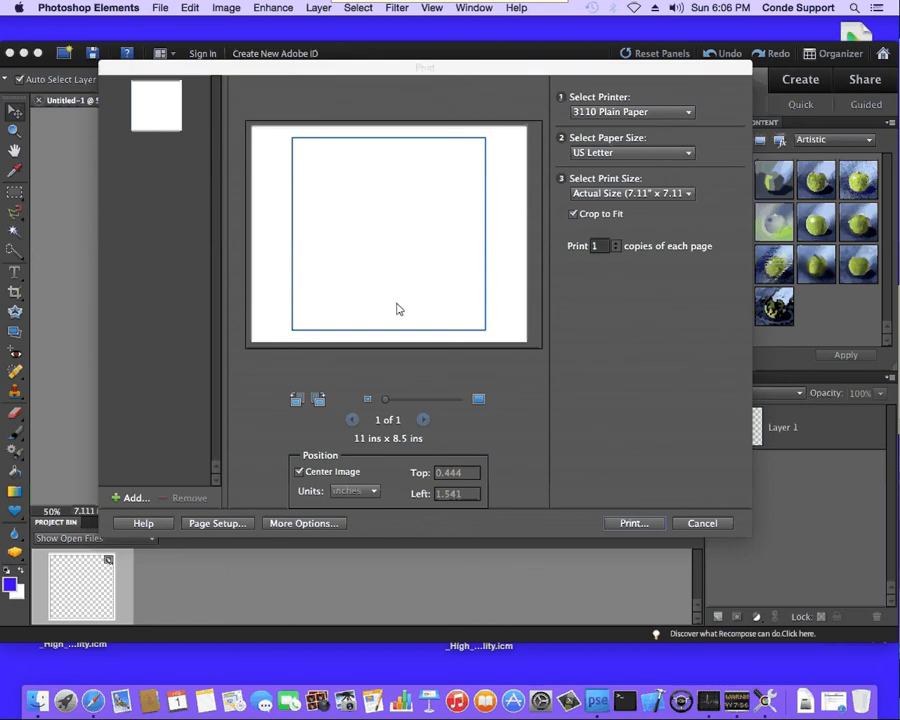
click(633, 523)
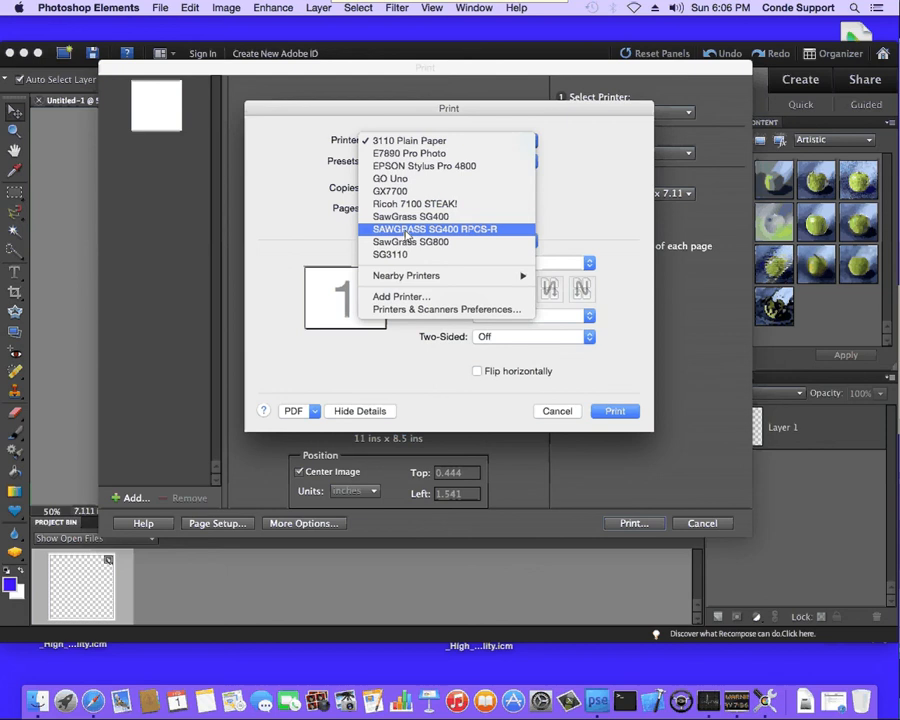
Step: Select SAWGRASS SG400 RPCS-R, flip horizontally, Inkjet plain paper-High quality, error-diffusion dithering
click(434, 229)
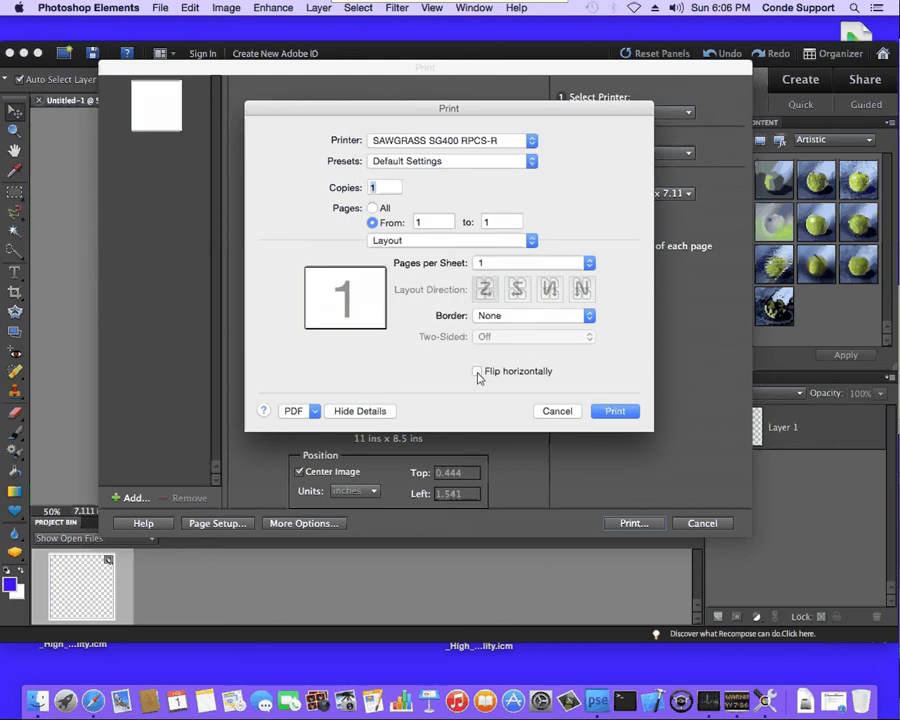
click(476, 371)
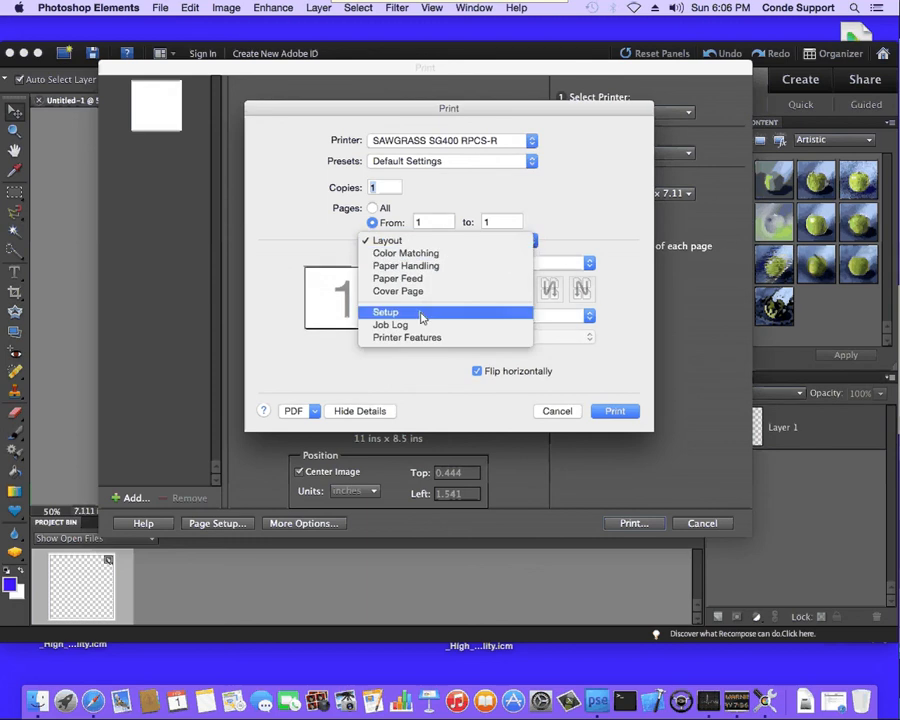
click(385, 312)
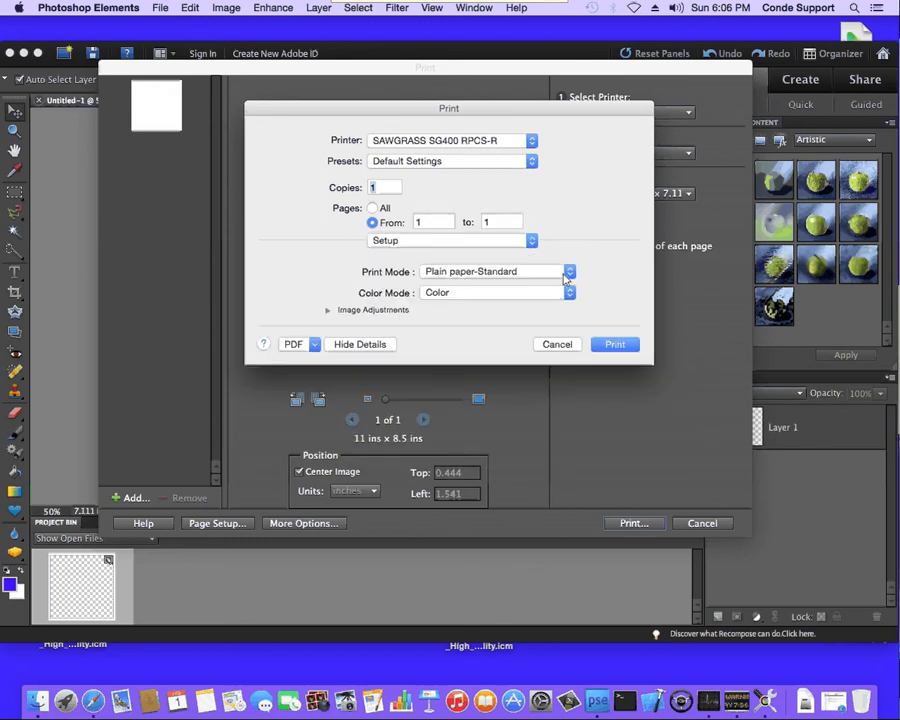
click(568, 271)
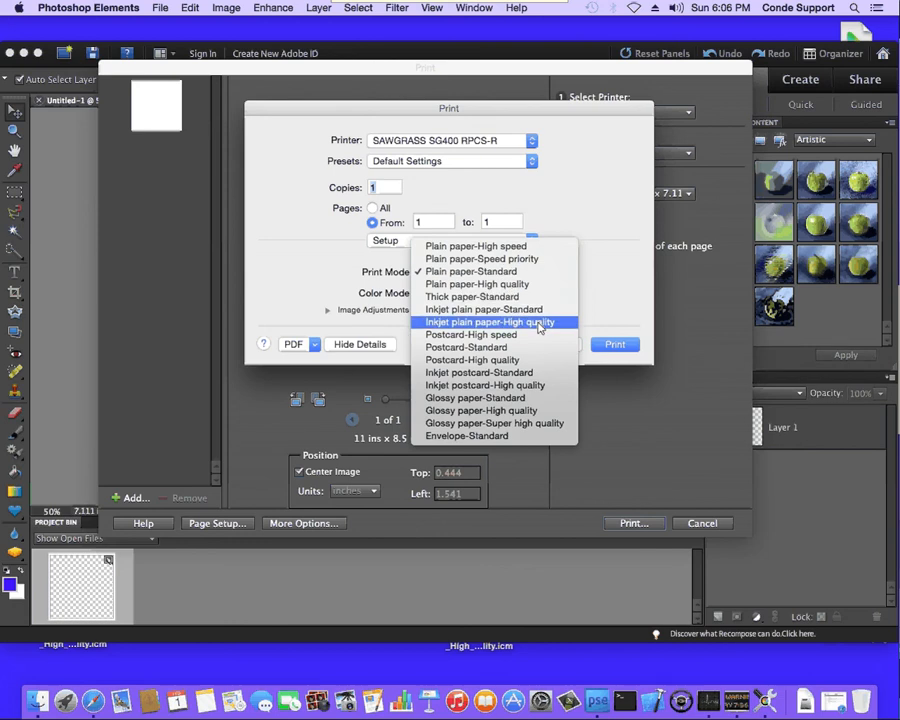
click(493, 322)
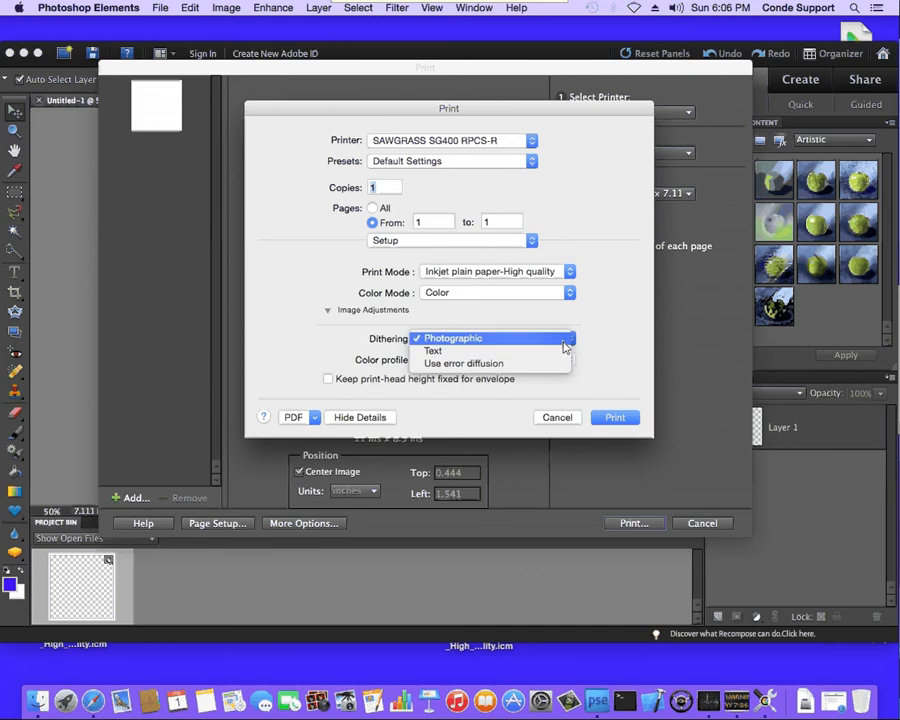
click(463, 363)
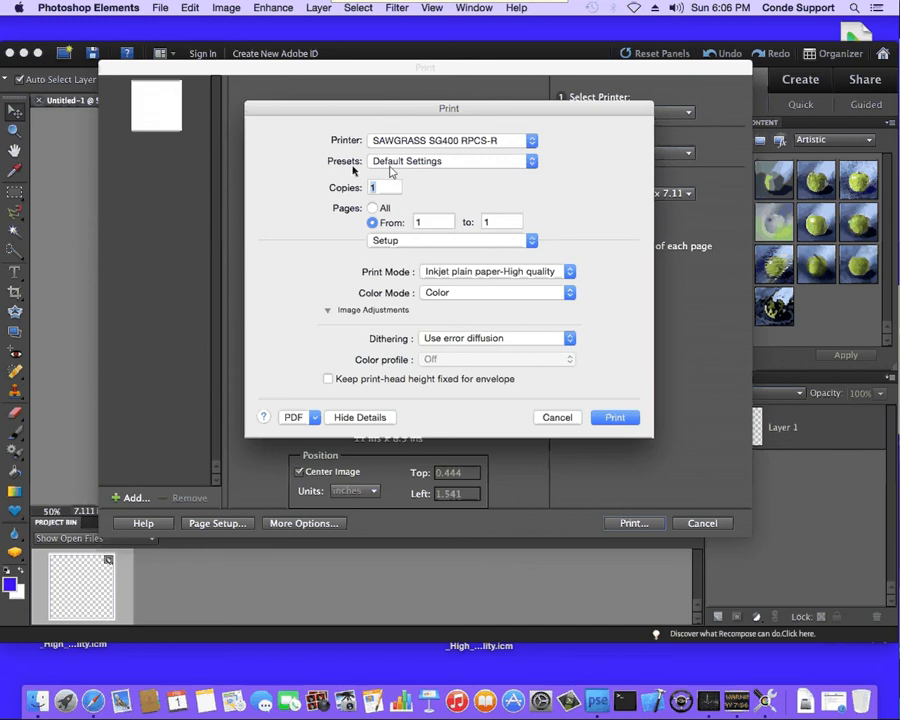
Step: Save the current driver settings as preset 'Conde ICC' and keep it selected
click(450, 161)
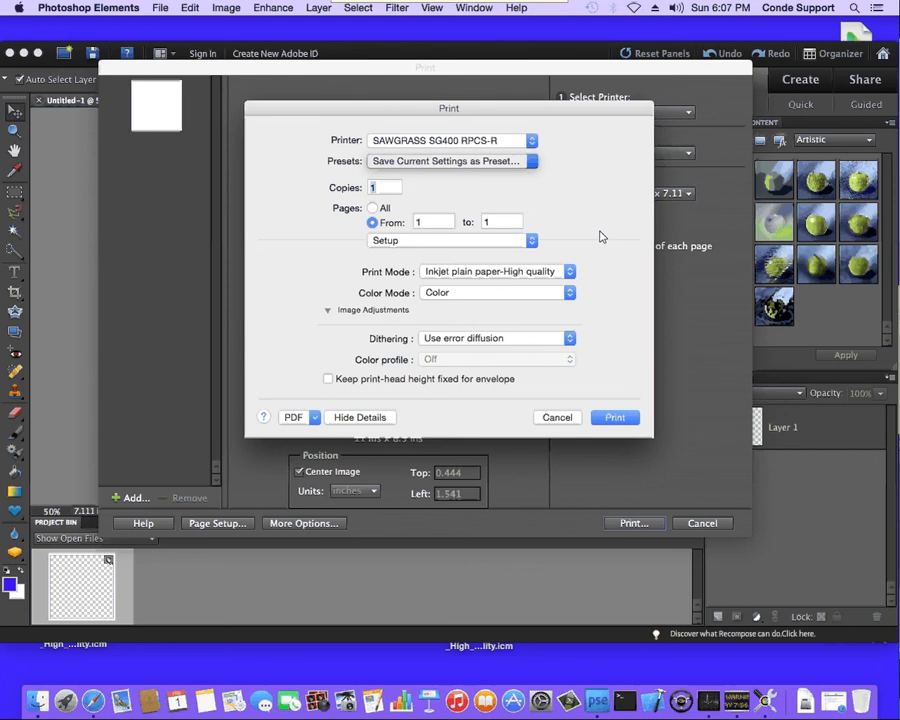
mouse_move(508, 289)
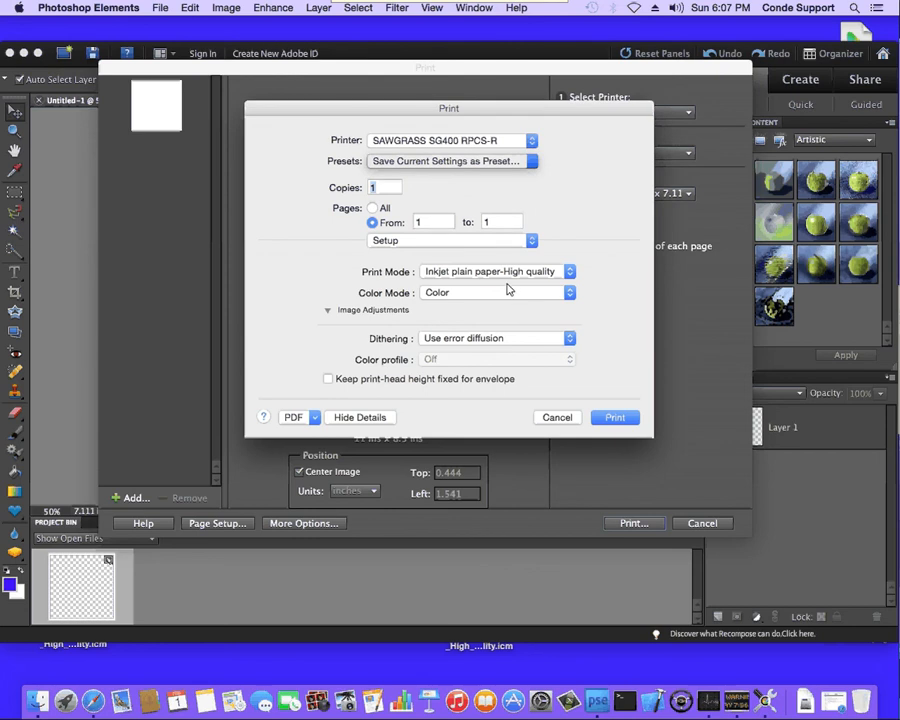
click(447, 161)
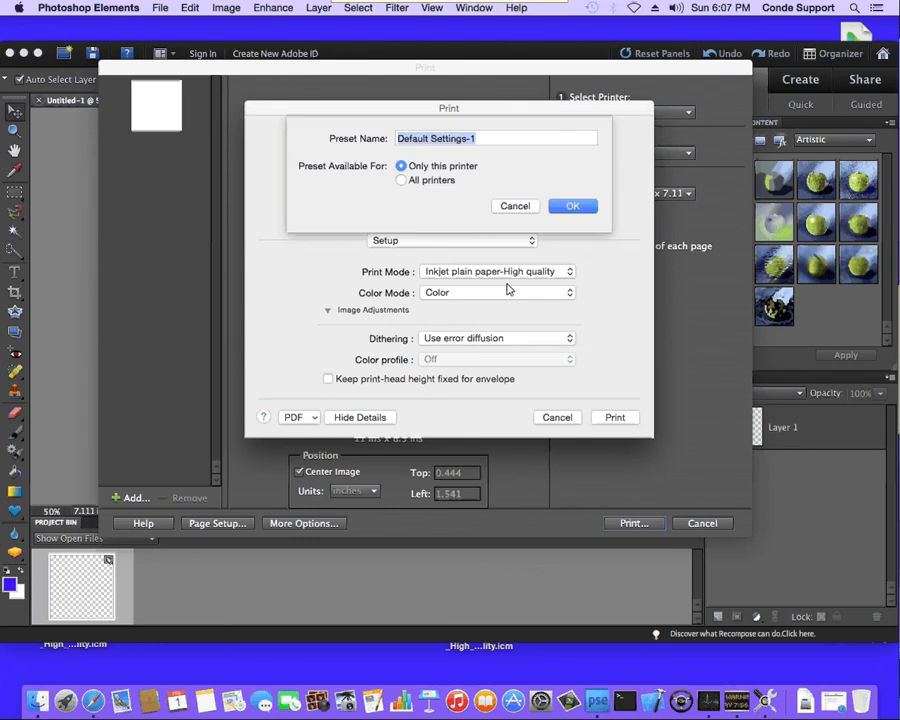
text(Conde ICC)
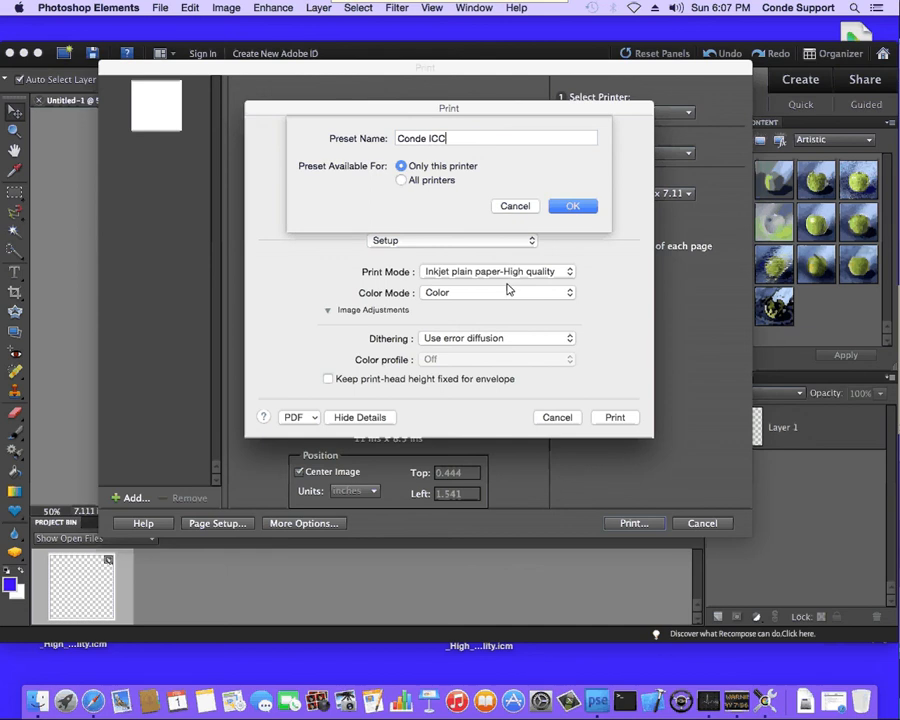
click(572, 205)
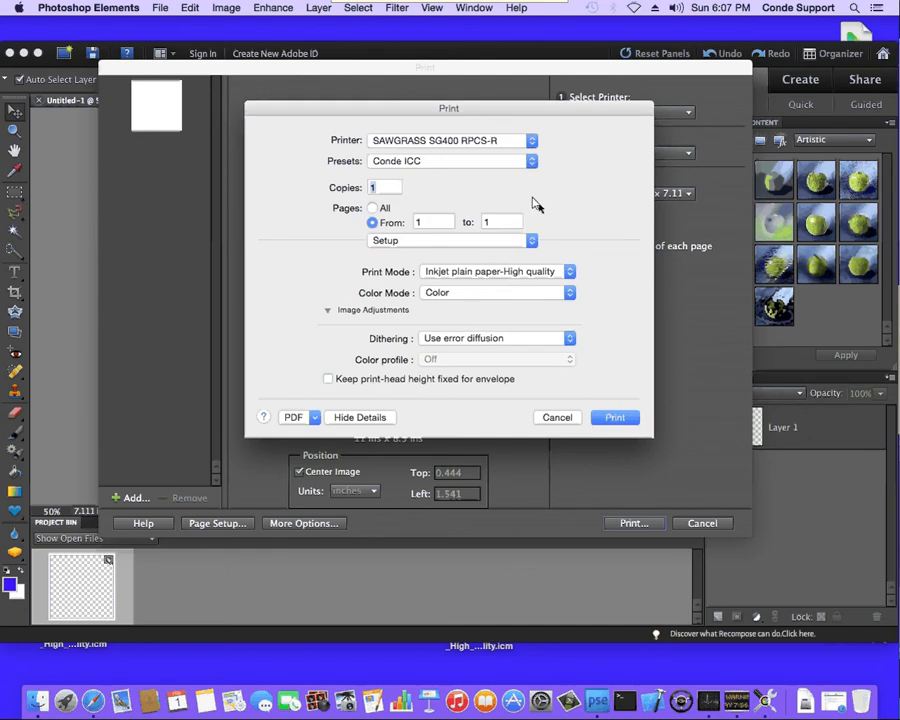
click(452, 161)
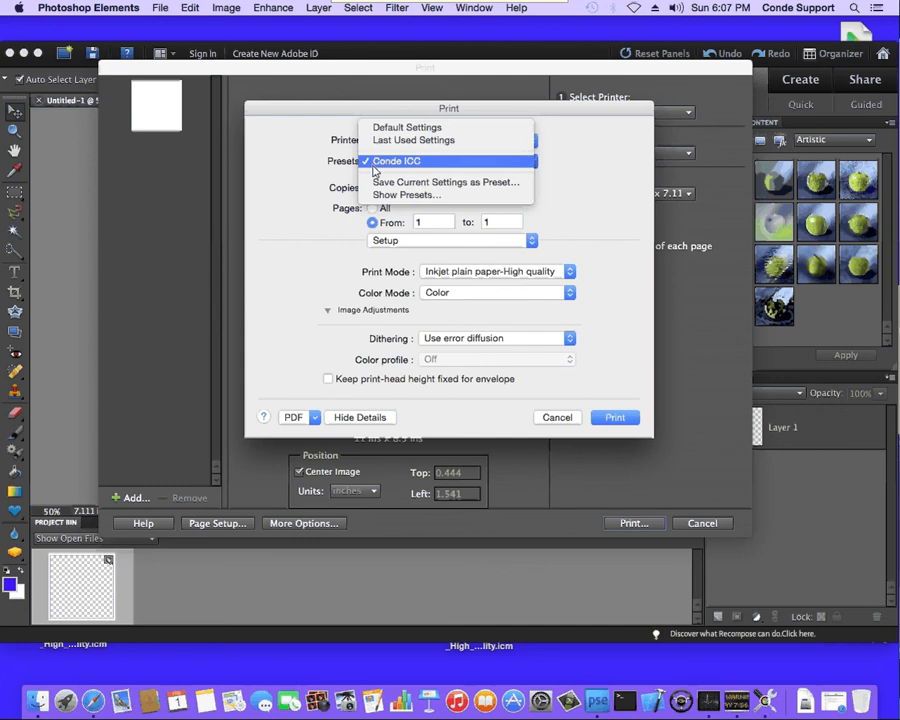
click(394, 161)
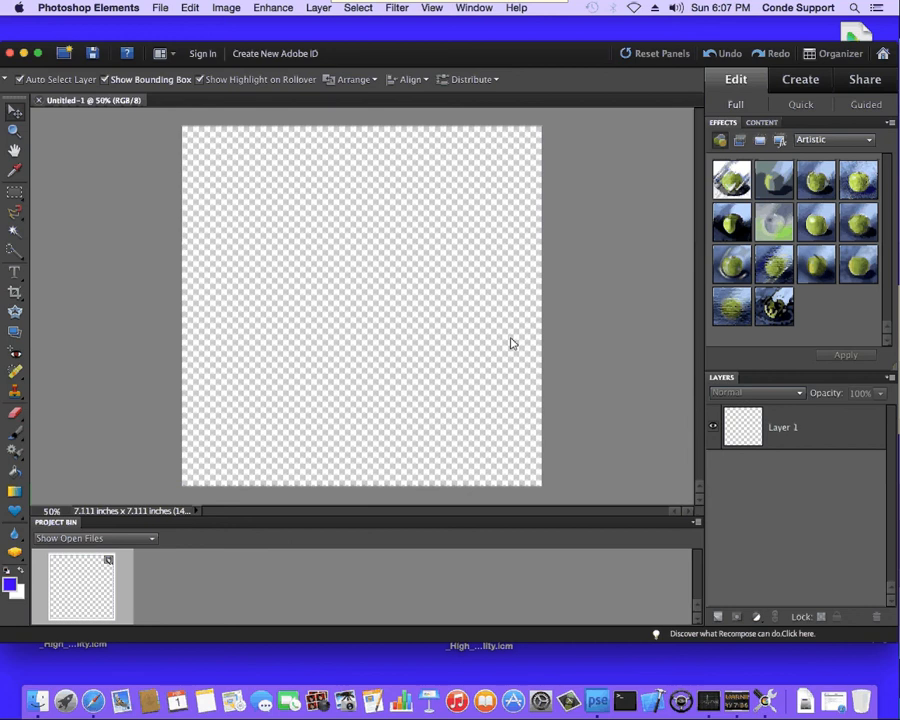
mouse_move(648, 367)
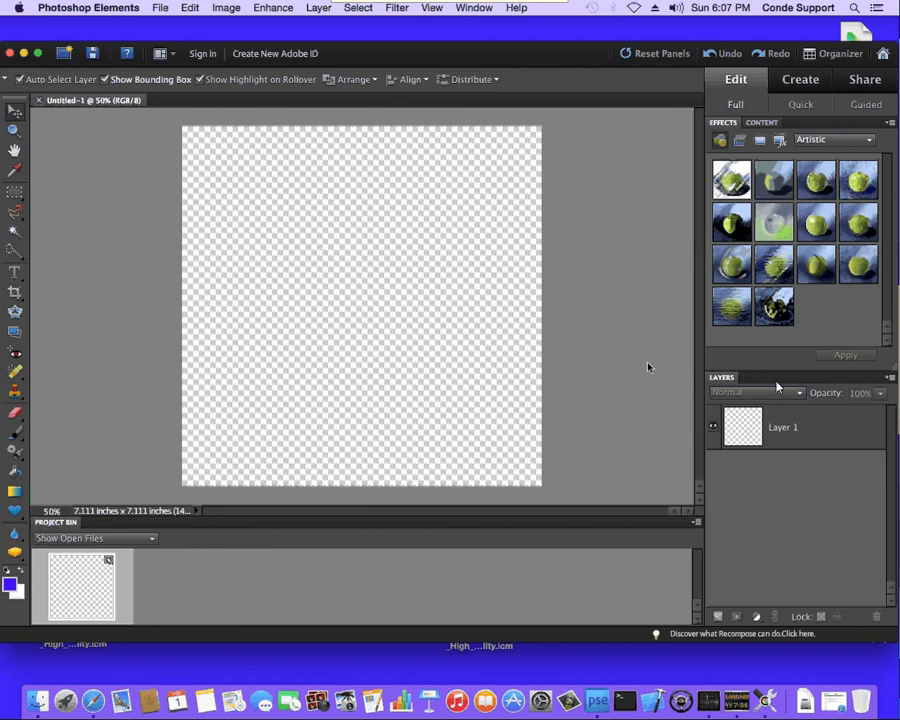